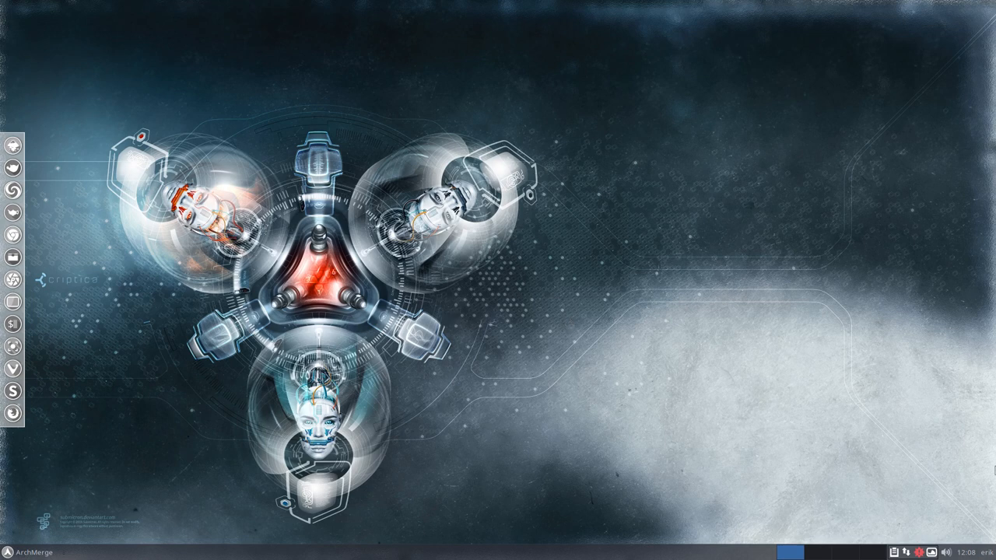
mouse_move(918, 555)
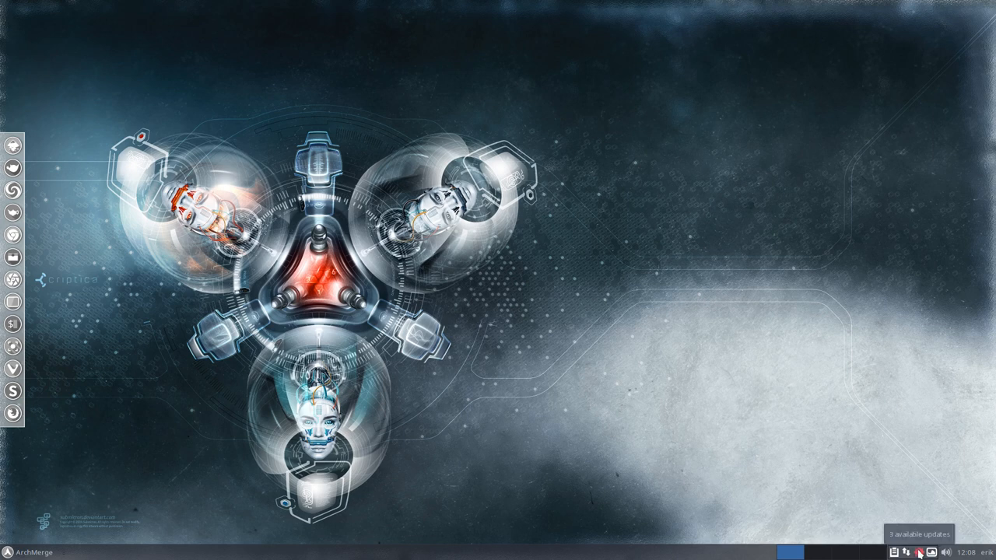
- Apply the three pending updates in Pamac and authenticate with the user password
left_click(918, 553)
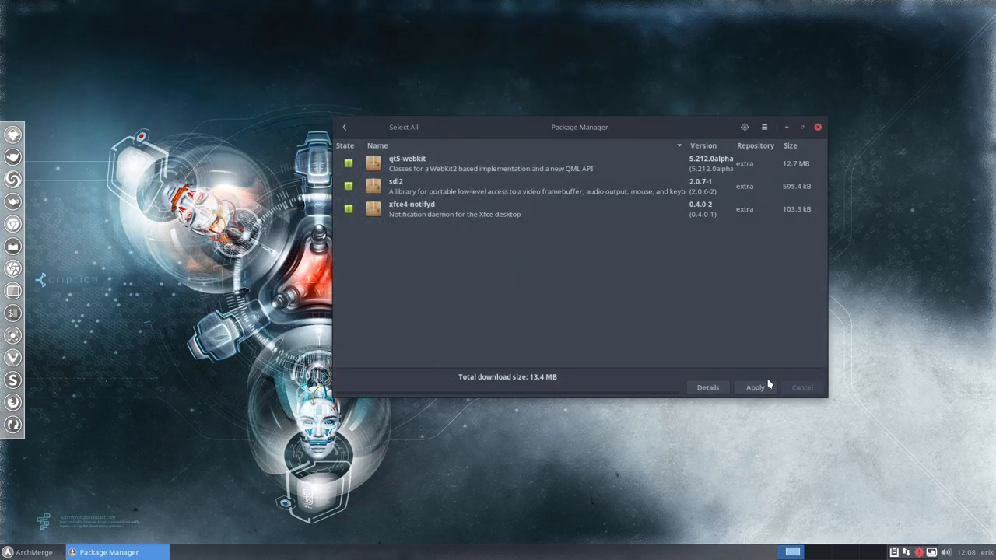
left_click(754, 387)
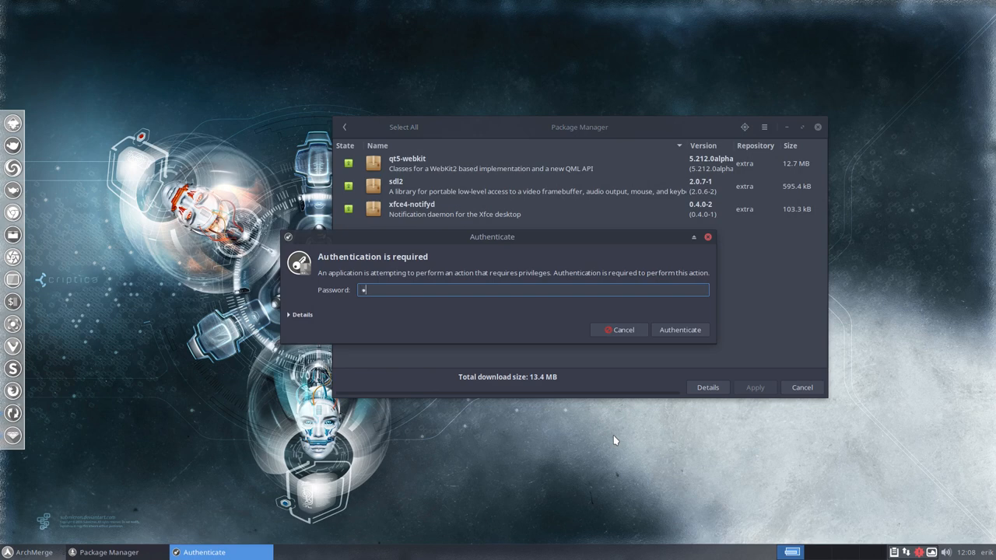
left_click(679, 330)
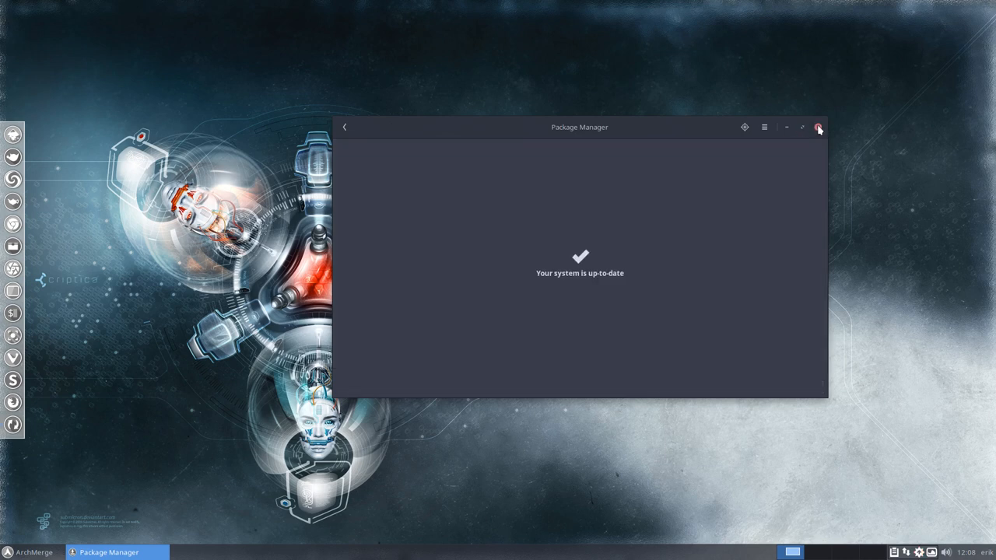
- Close the Pamac window, leaving the bare Xfce desktop
left_click(819, 127)
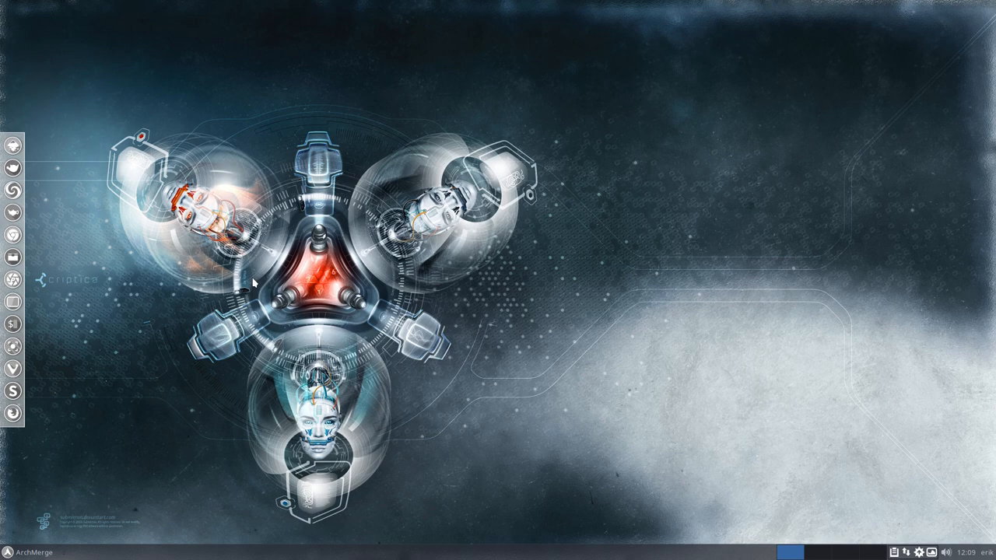
mouse_move(12, 168)
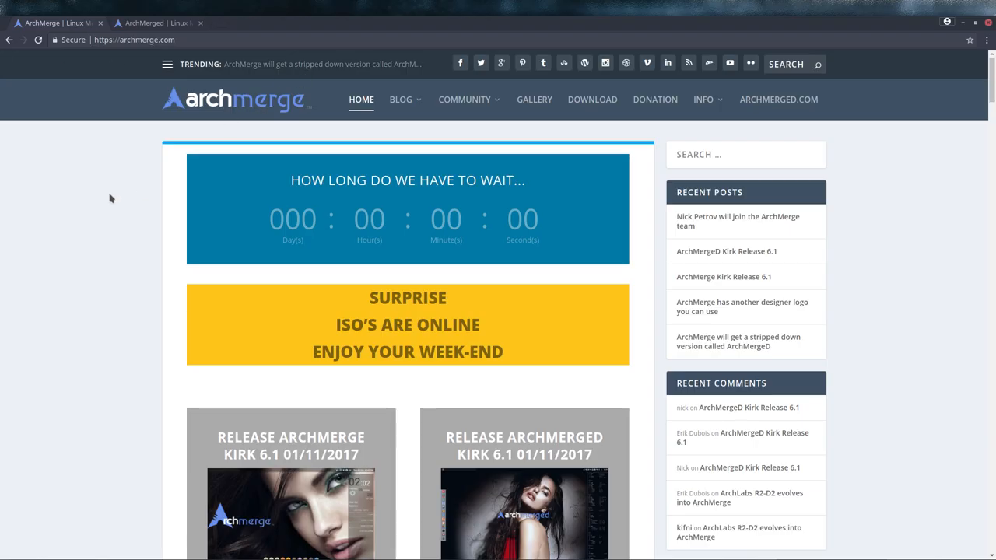
scroll("down", 3)
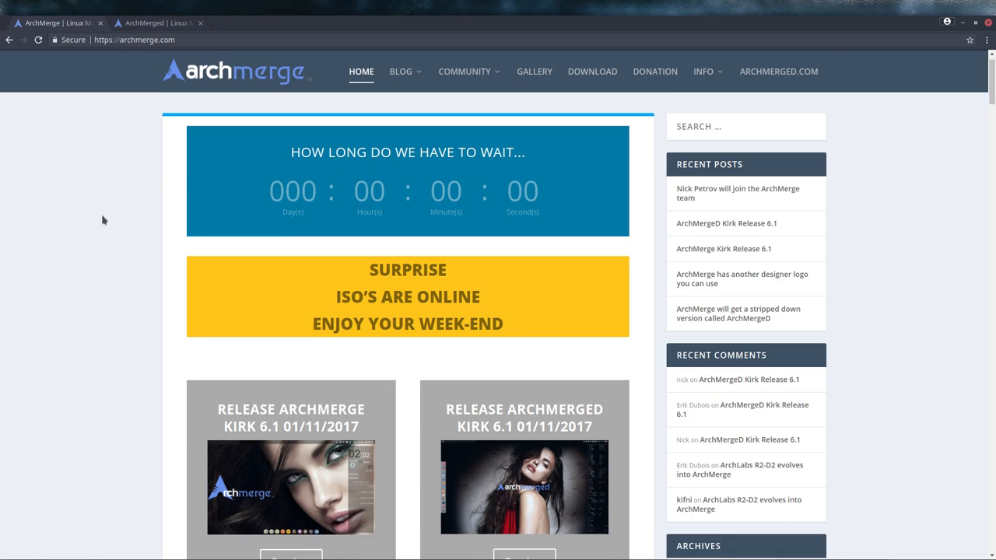
scroll("down", 3)
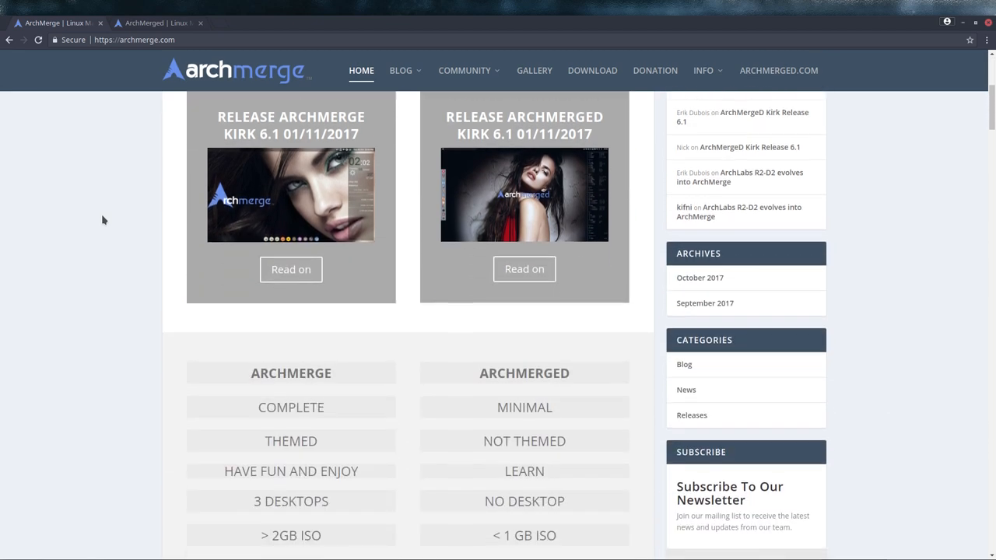
scroll("down", 3)
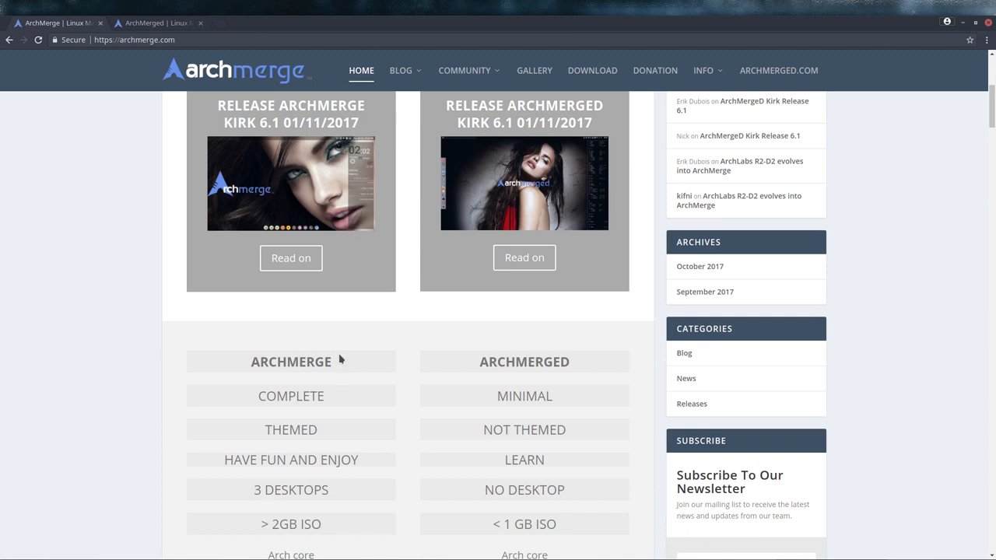
scroll("down", 3)
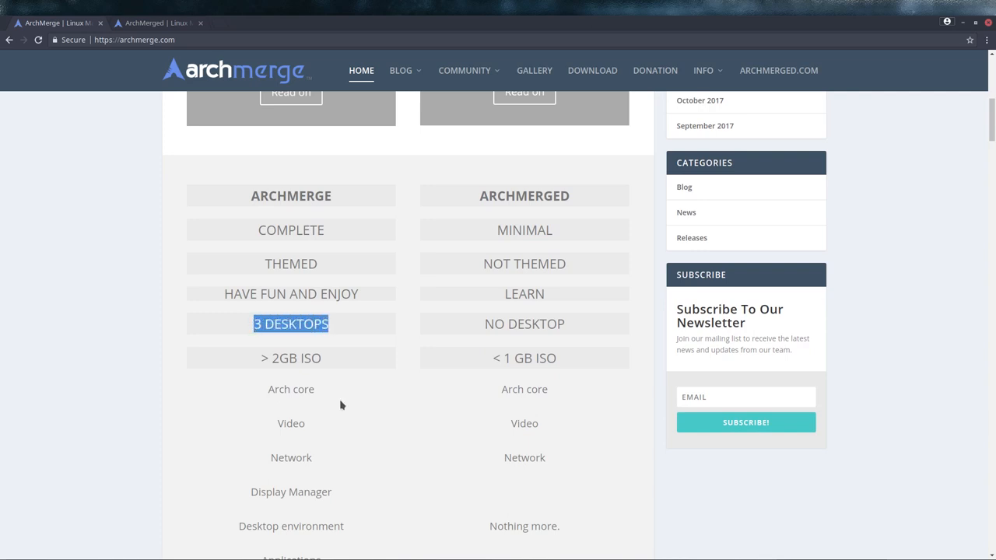
mouse_move(548, 196)
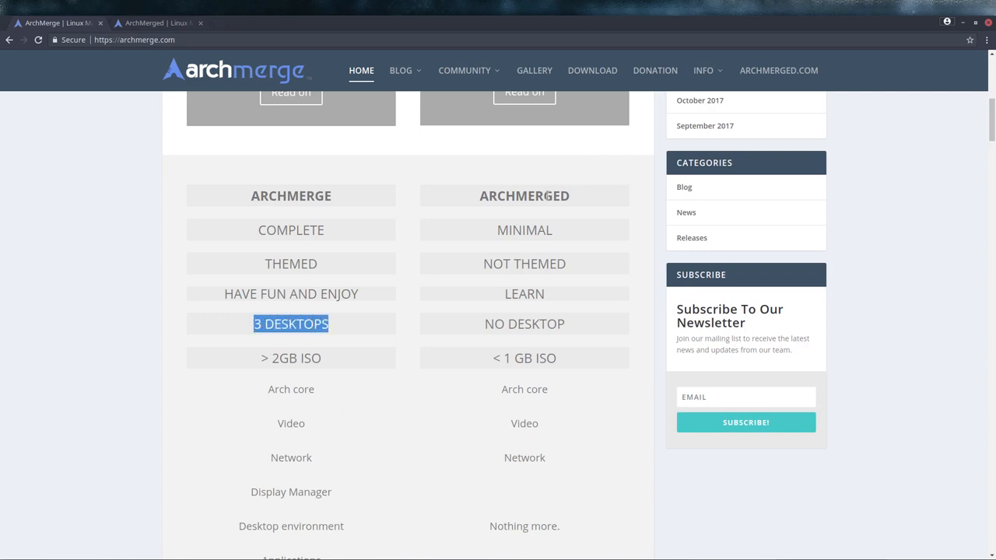
scroll("down", 3)
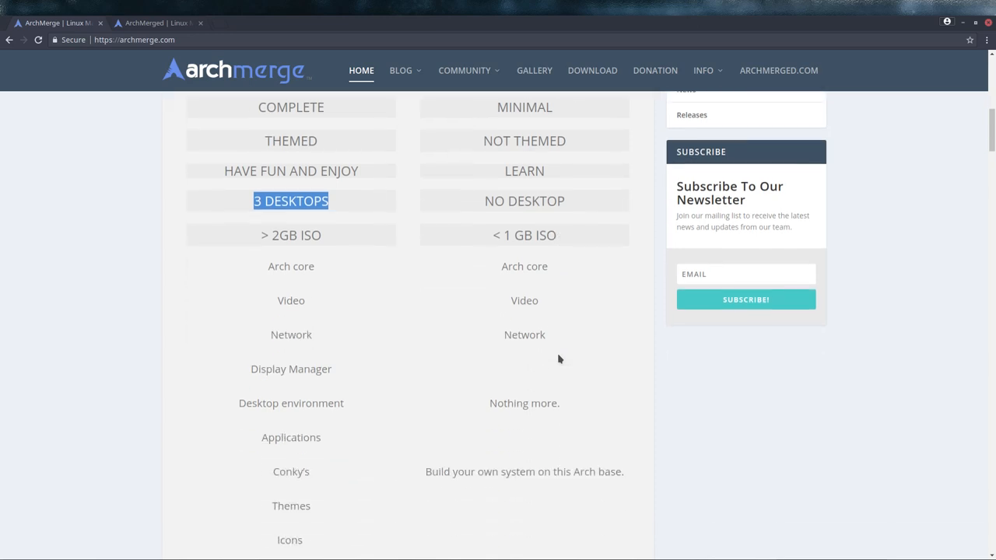
scroll("up", 3)
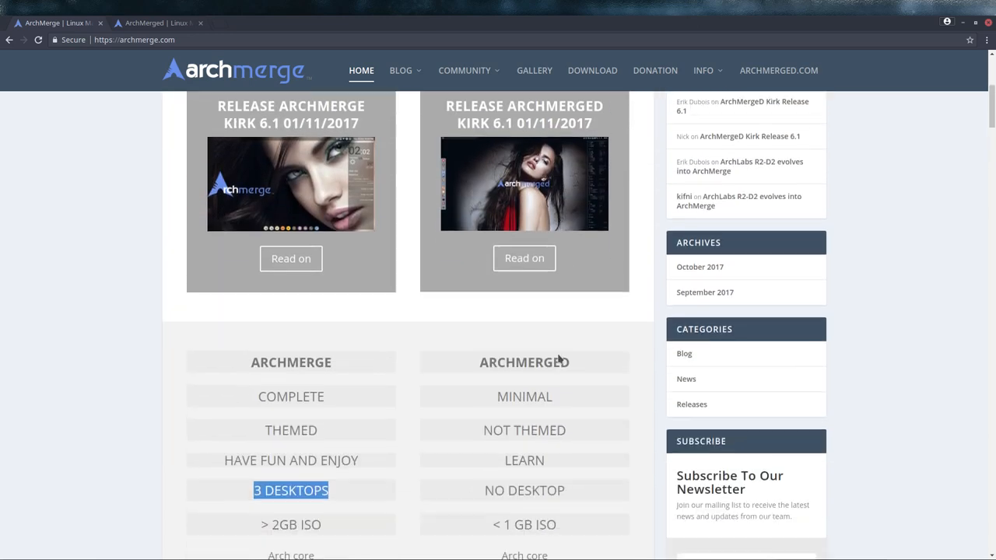
scroll("down", 3)
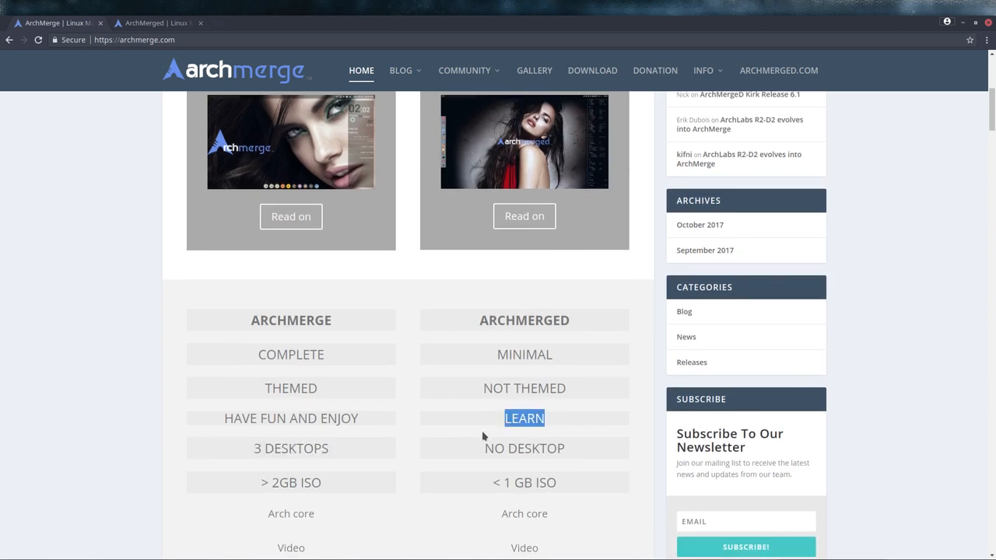
scroll("down", 3)
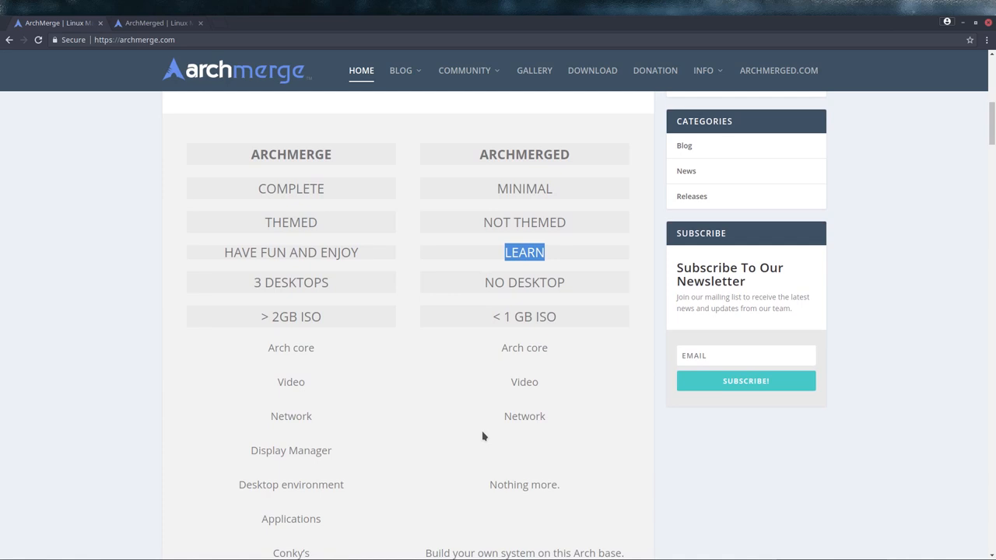
scroll("down", 3)
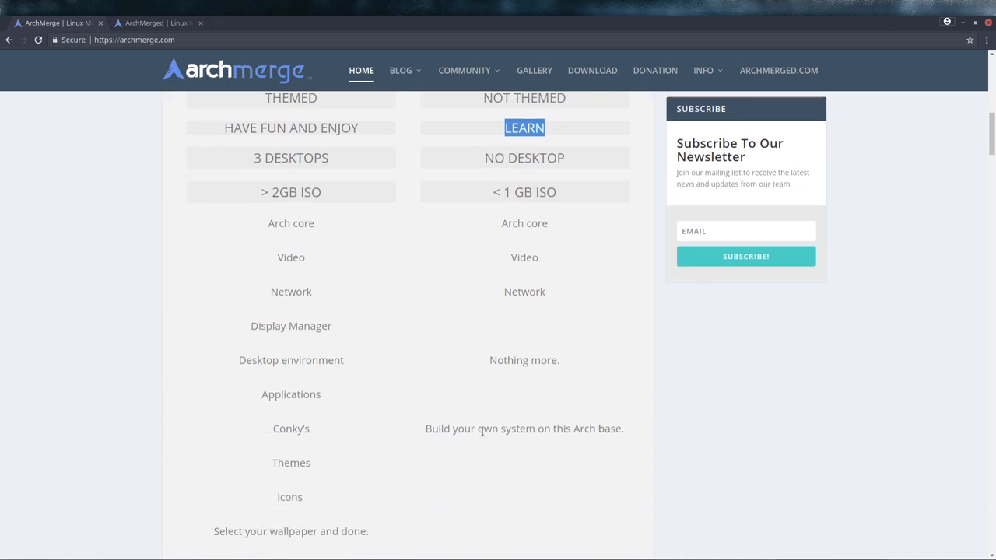
mouse_move(405, 408)
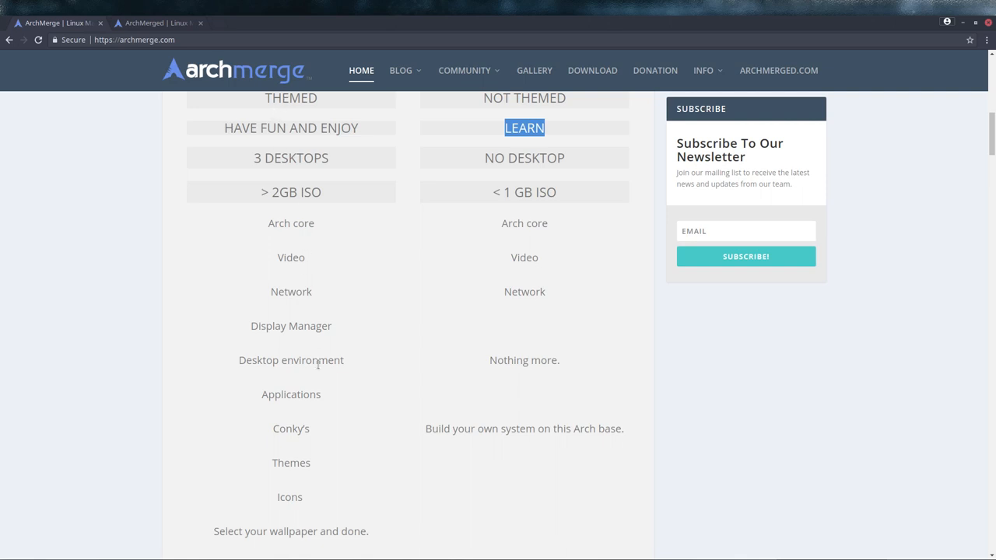
scroll("down", 3)
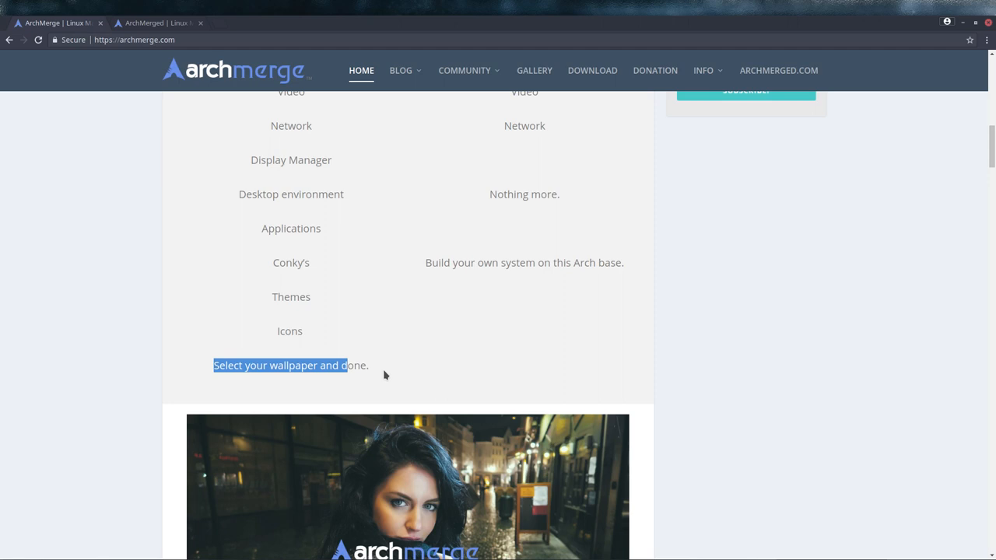
mouse_move(381, 364)
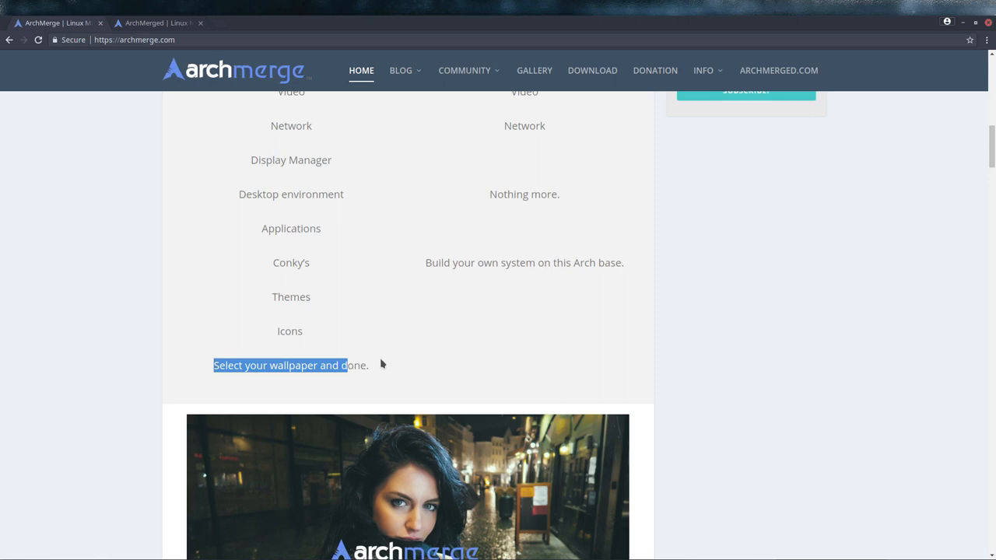
mouse_move(436, 373)
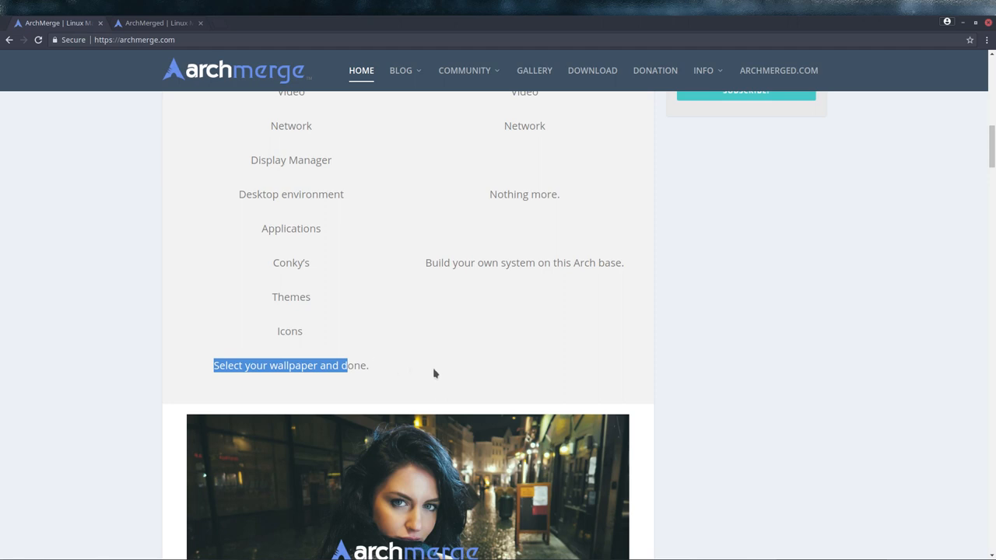
left_click(779, 70)
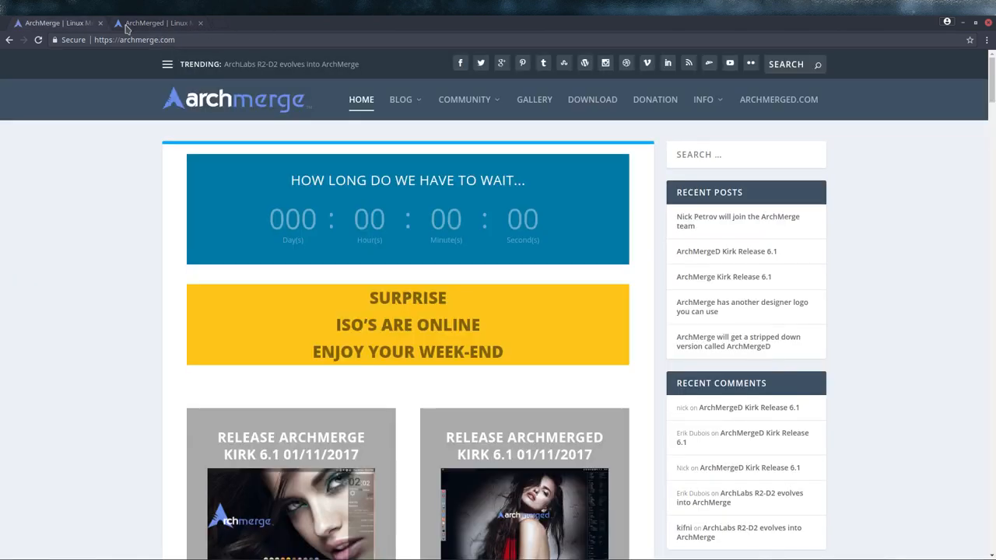
- Switch to the archmerged.com learning site and scroll down through its homepage to the gallery links
left_click(156, 24)
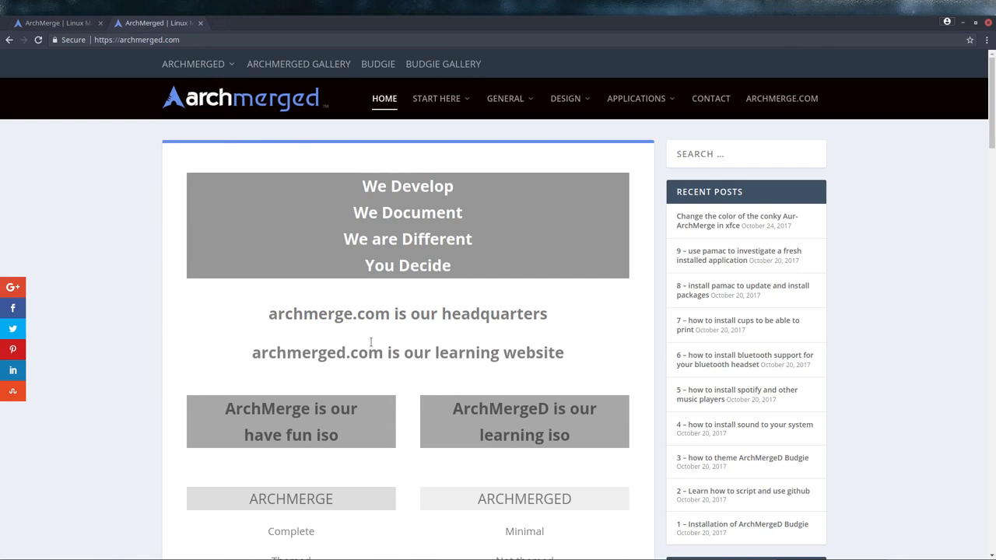
mouse_move(455, 334)
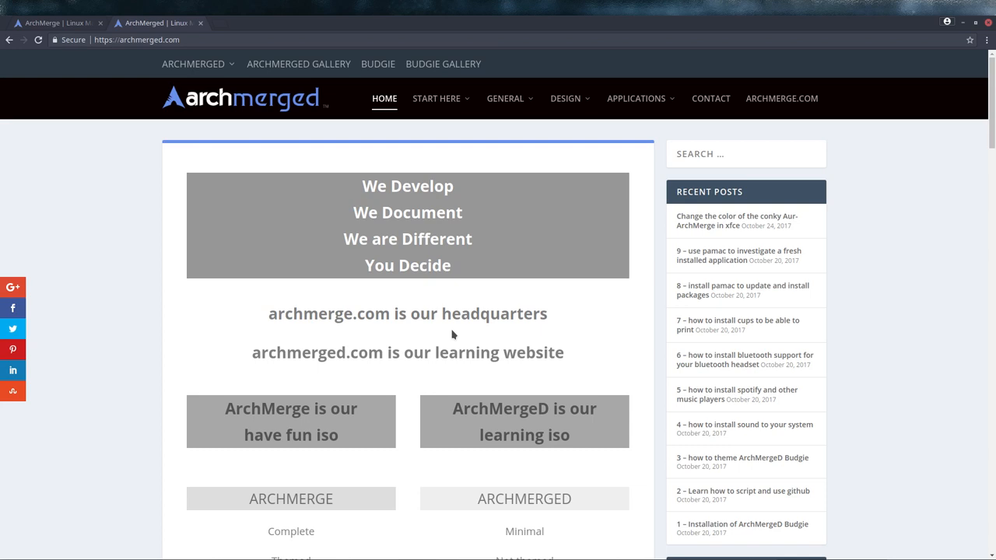
scroll("down", 3)
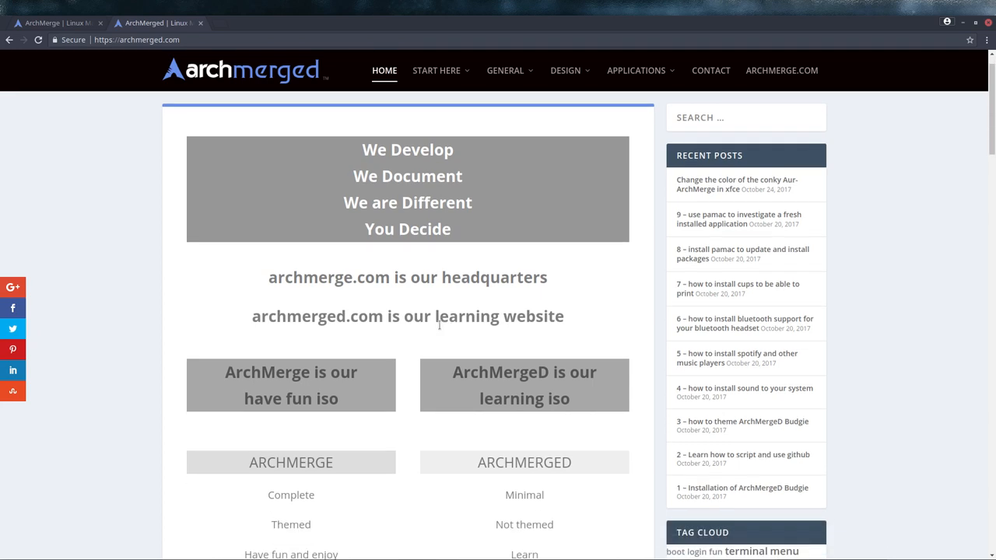
scroll("down", 3)
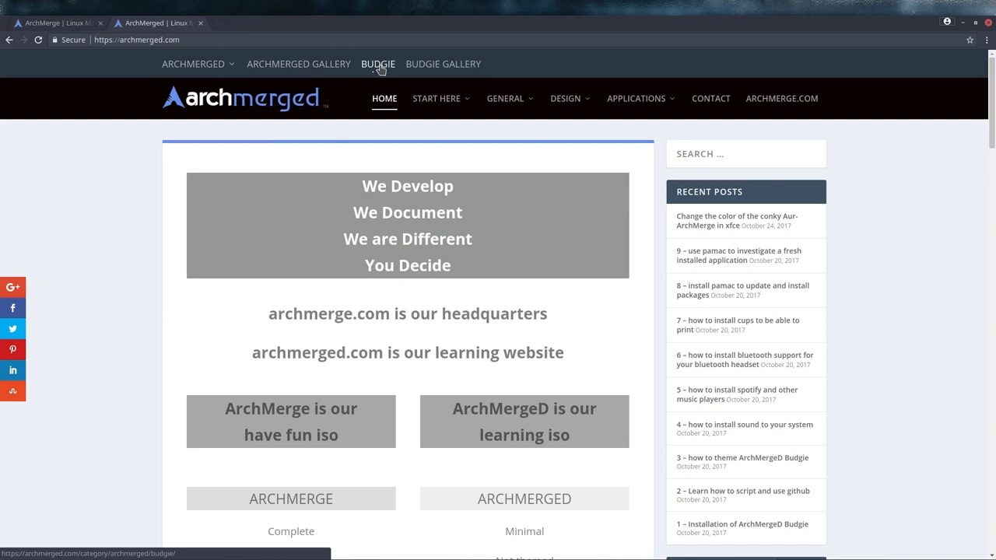
mouse_move(481, 373)
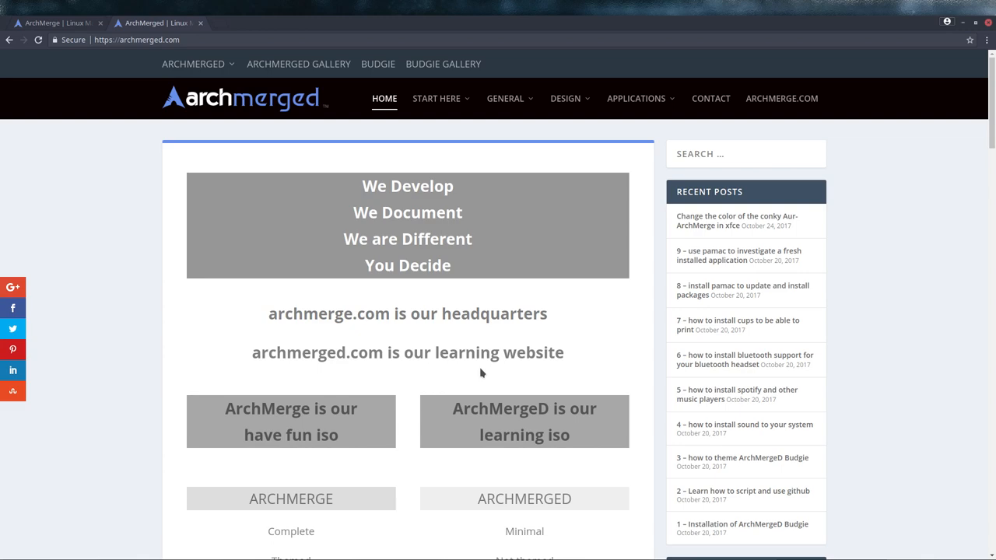
mouse_move(384, 98)
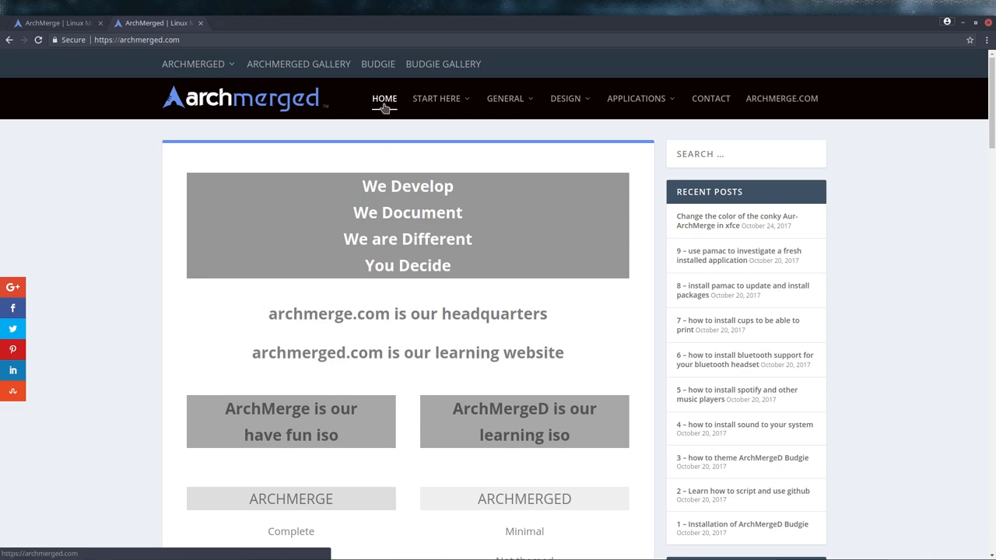
scroll("down", 3)
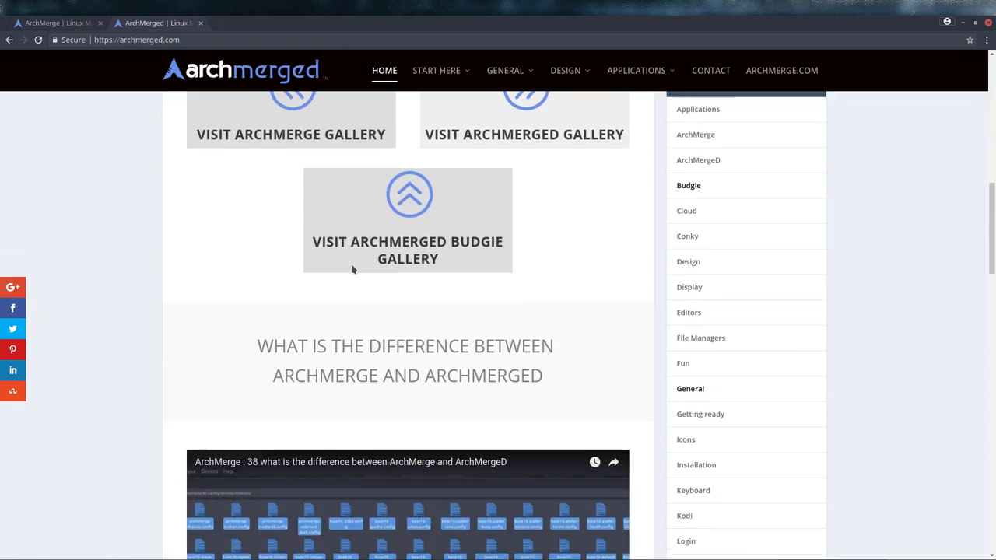
scroll("down", 3)
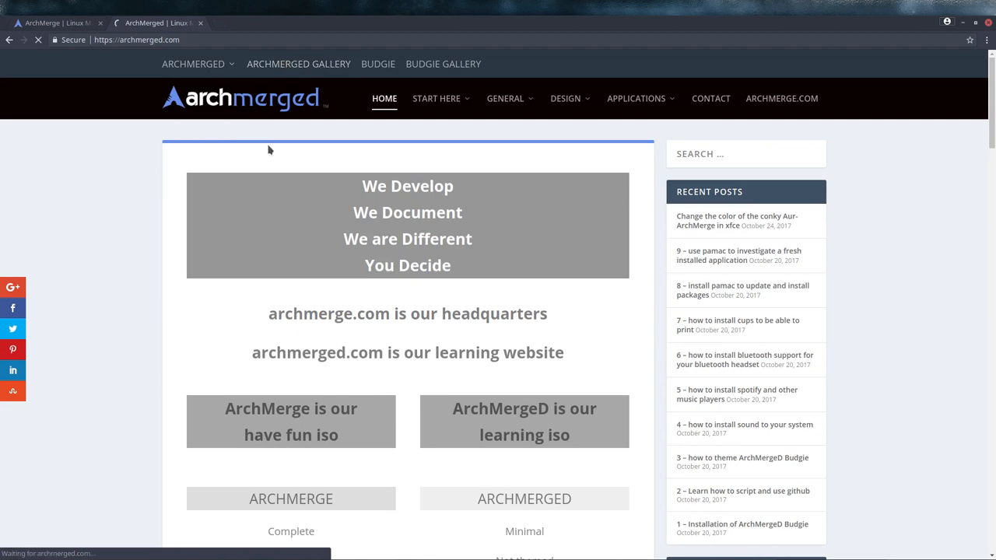
- View the ArchMerged Gallery page and scroll through its desktop-environment thumbnails
left_click(299, 64)
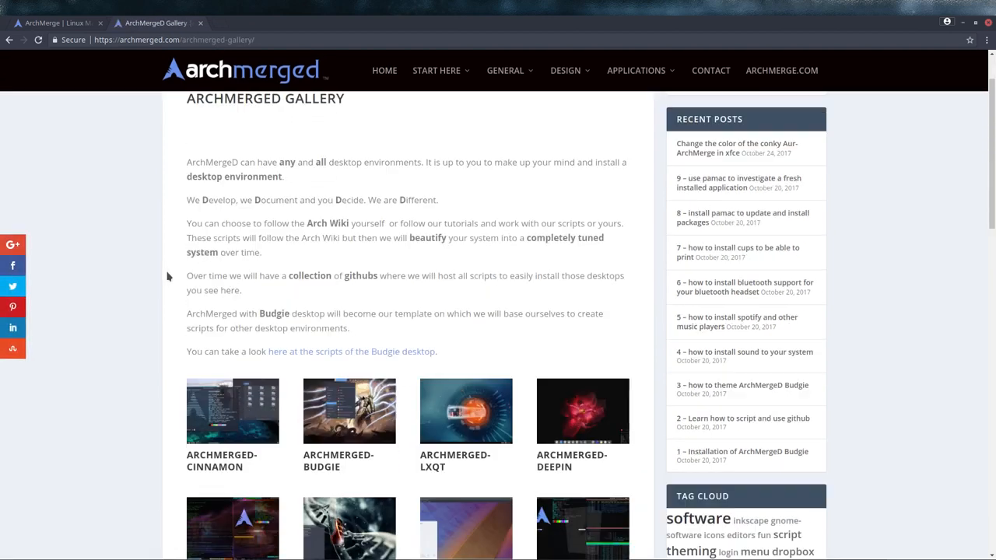
scroll("down", 3)
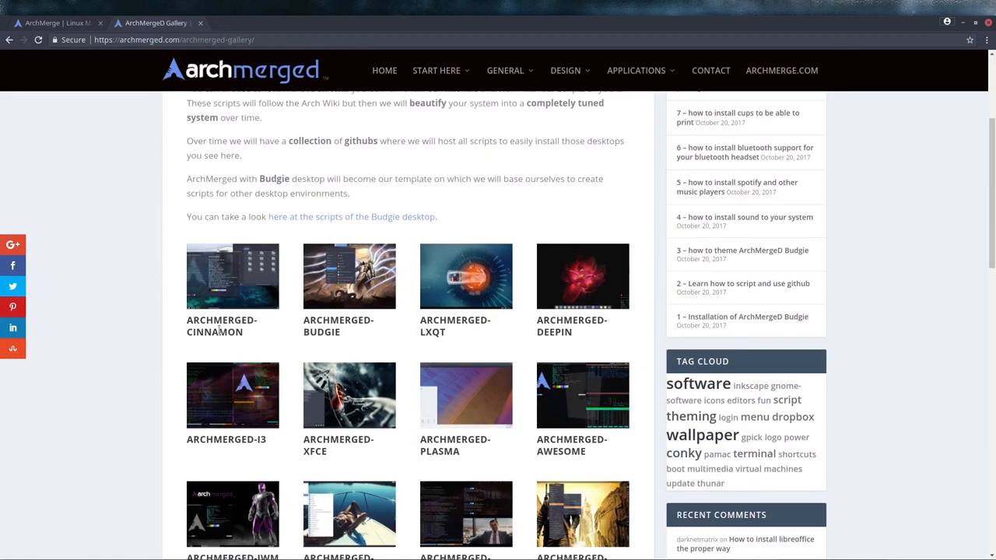
mouse_move(482, 336)
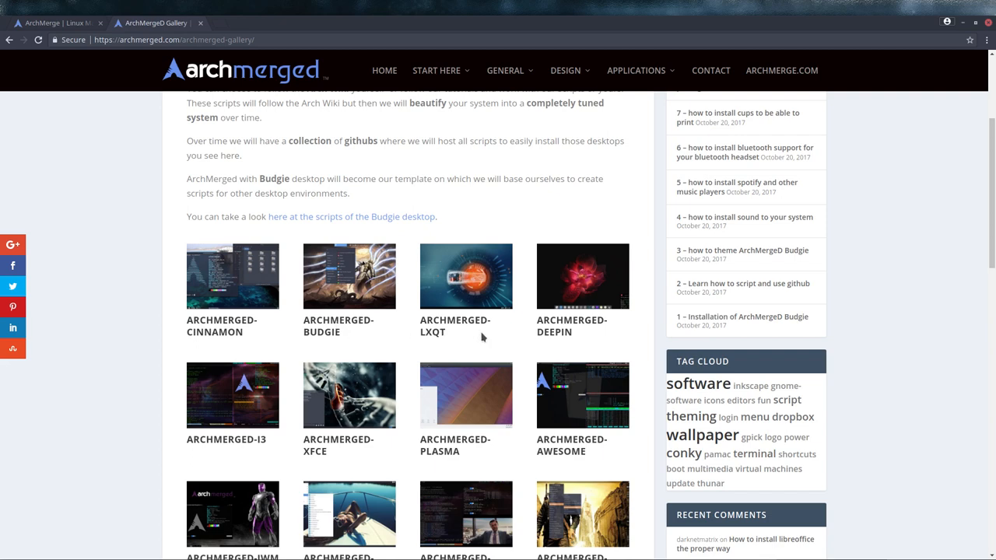
mouse_move(349, 460)
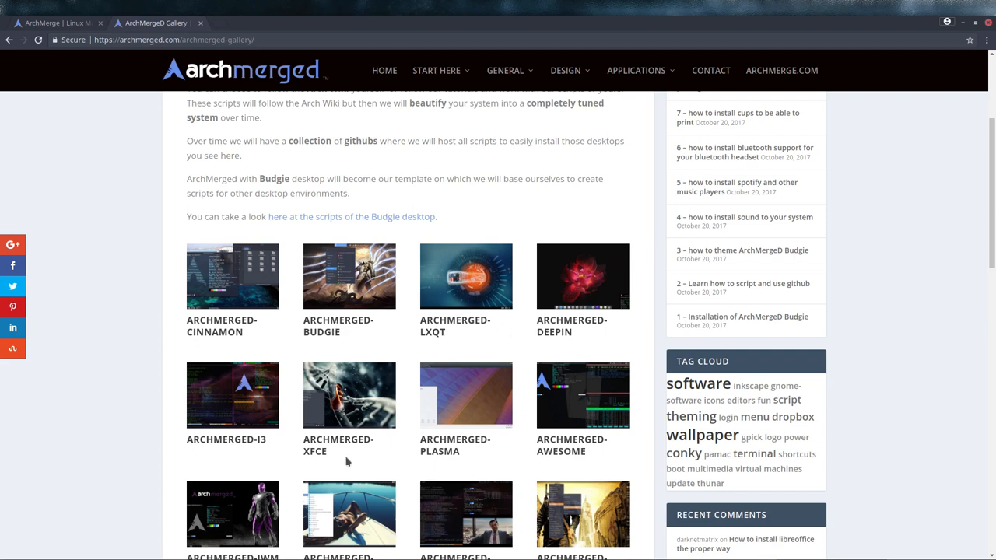
scroll("down", 3)
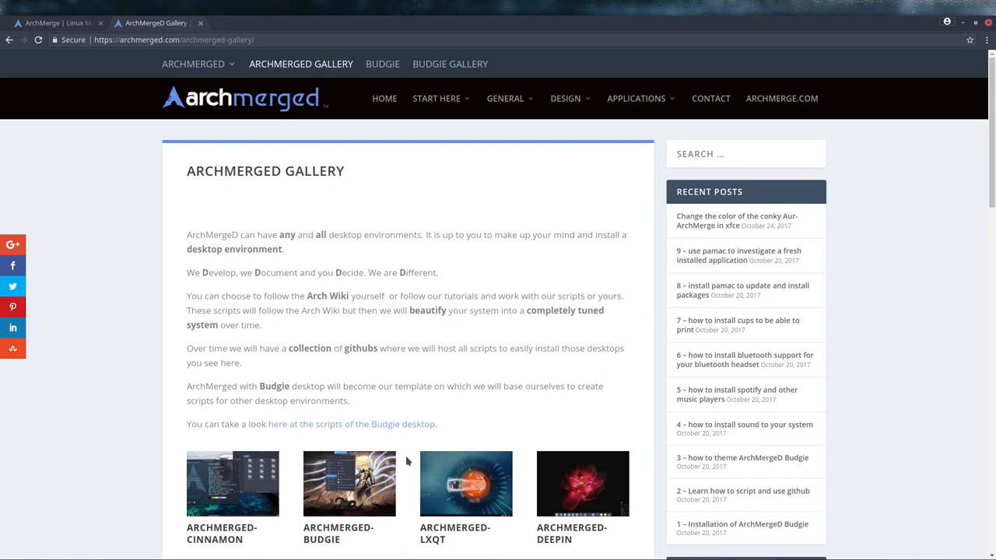
mouse_move(921, 25)
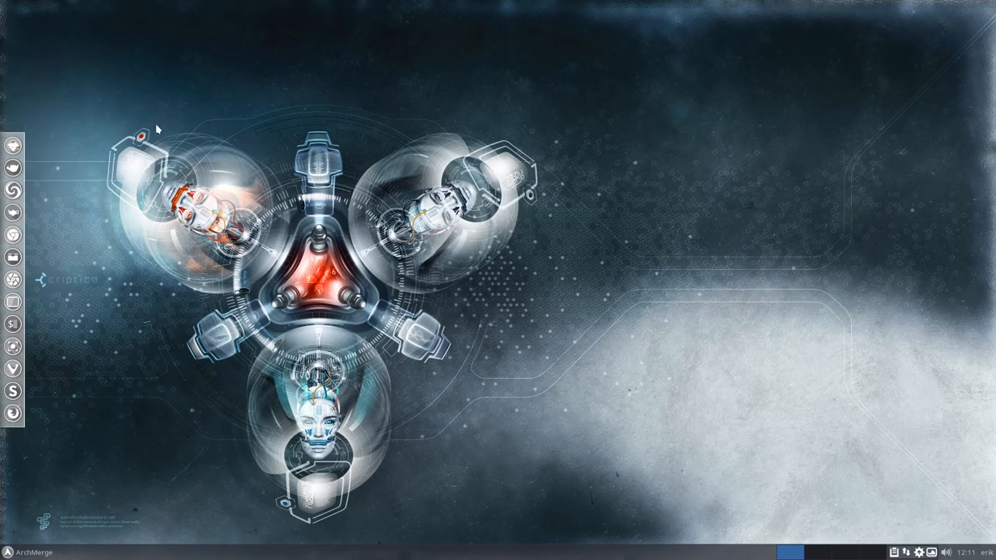
mouse_move(149, 184)
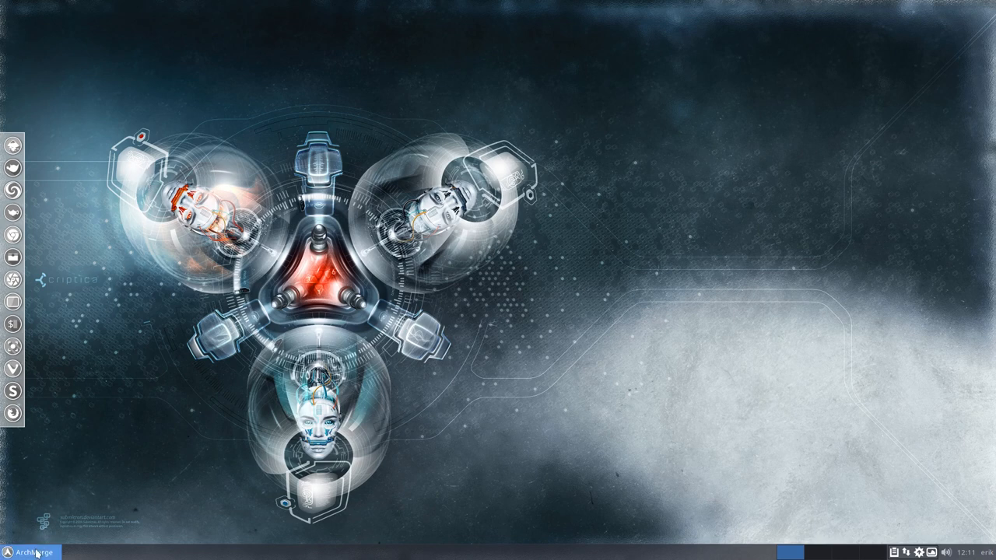
- Bring up the context options for the Whisker Menu button on the panel
left_click(31, 552)
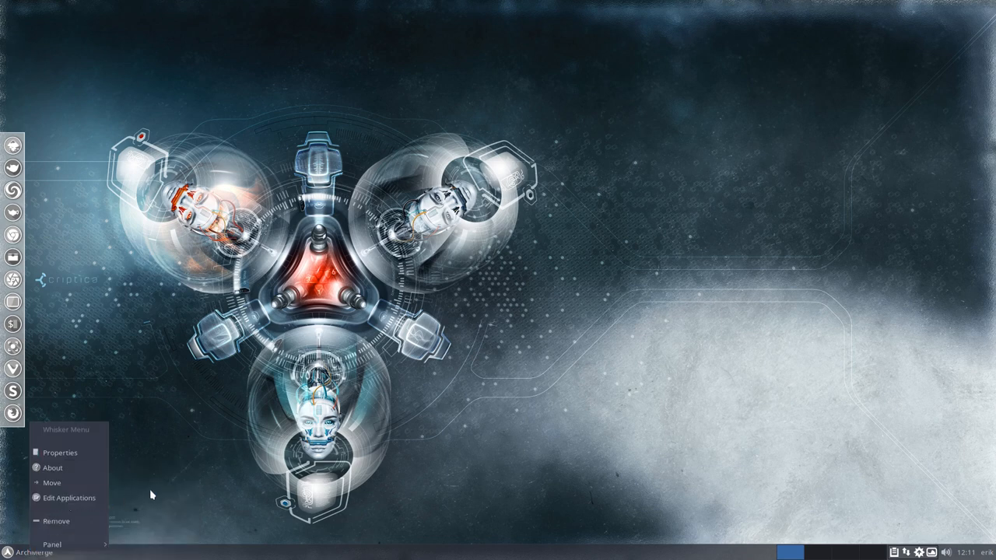
mouse_move(68, 498)
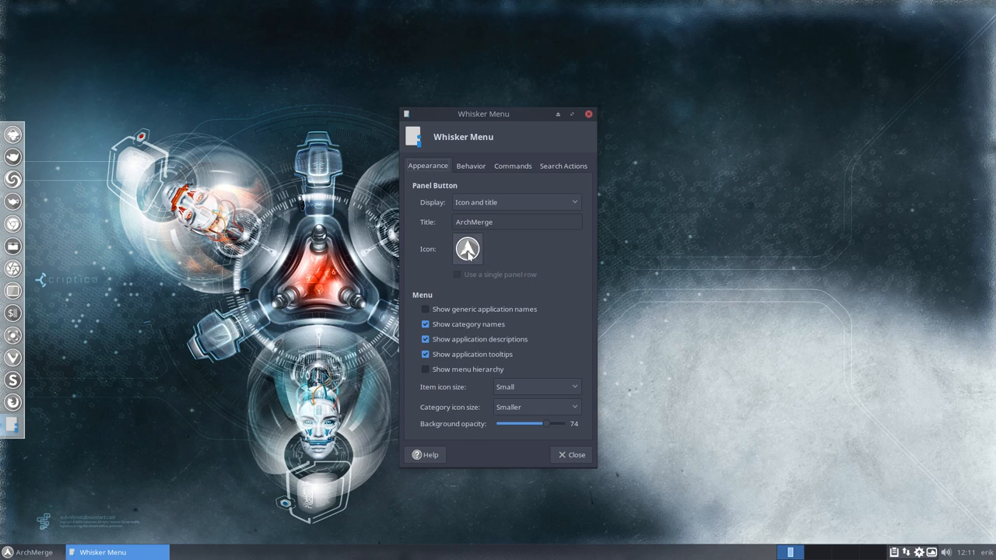
- Set the panel button title to 'ArchMerge 6.1.1' and nudge the background opacity slider
left_click(517, 221)
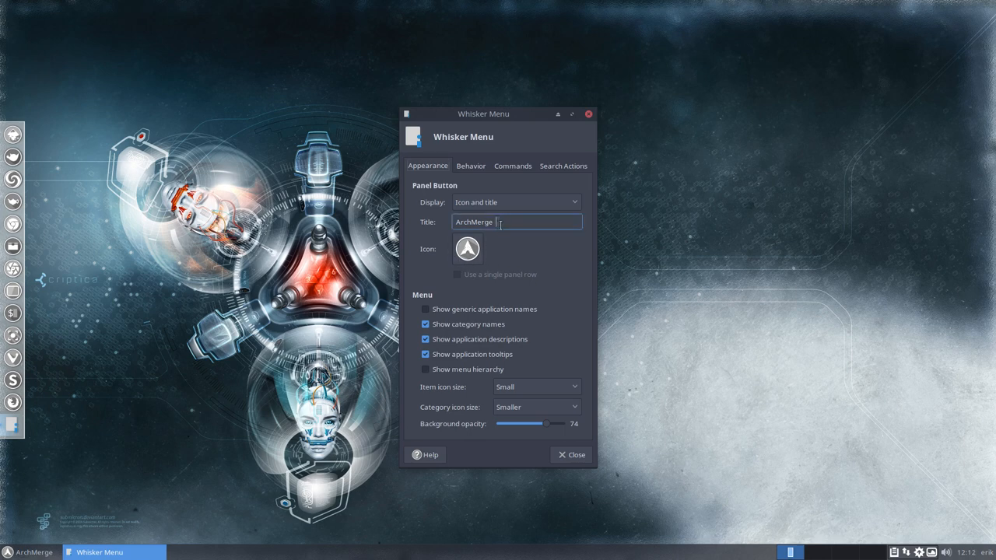
type("6.")
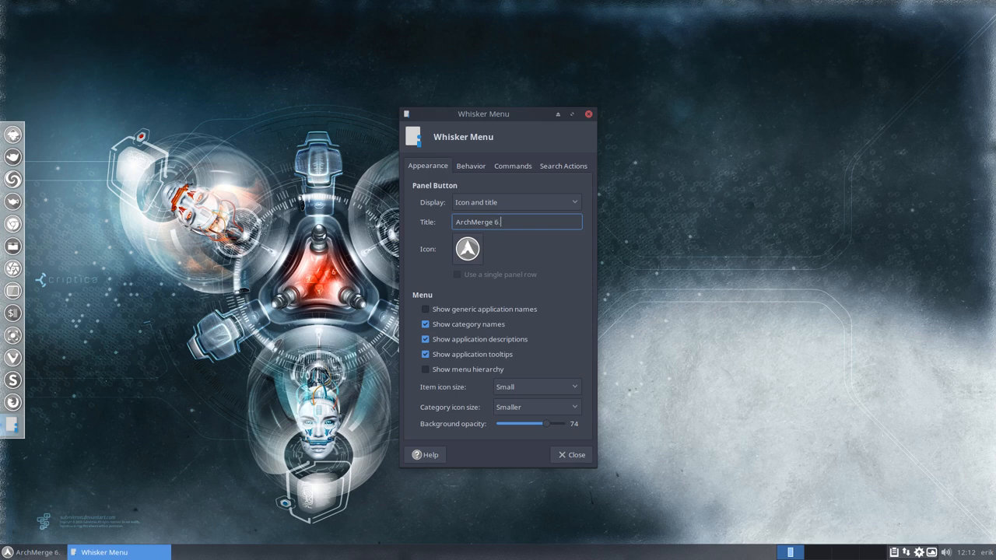
type("1.1")
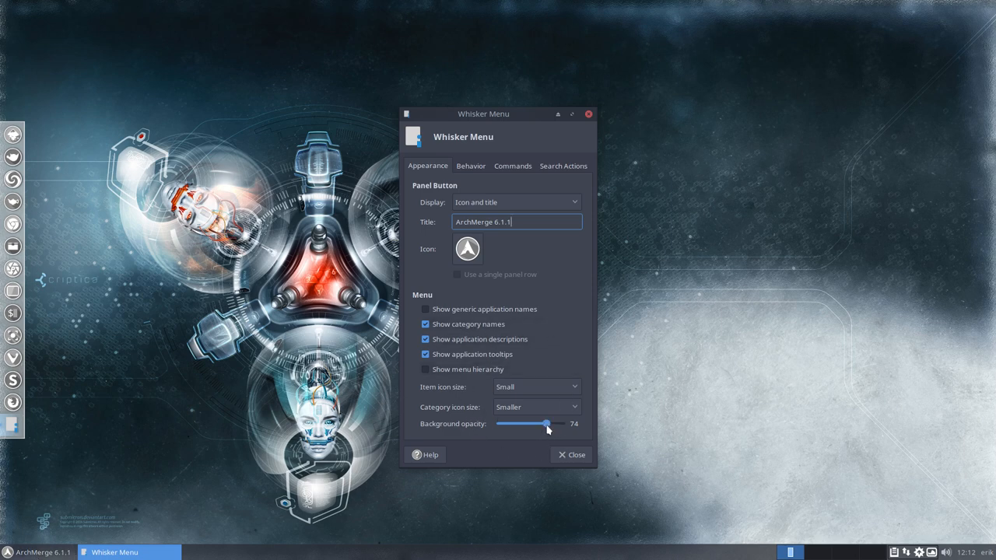
left_click_drag(548, 423, 526, 423)
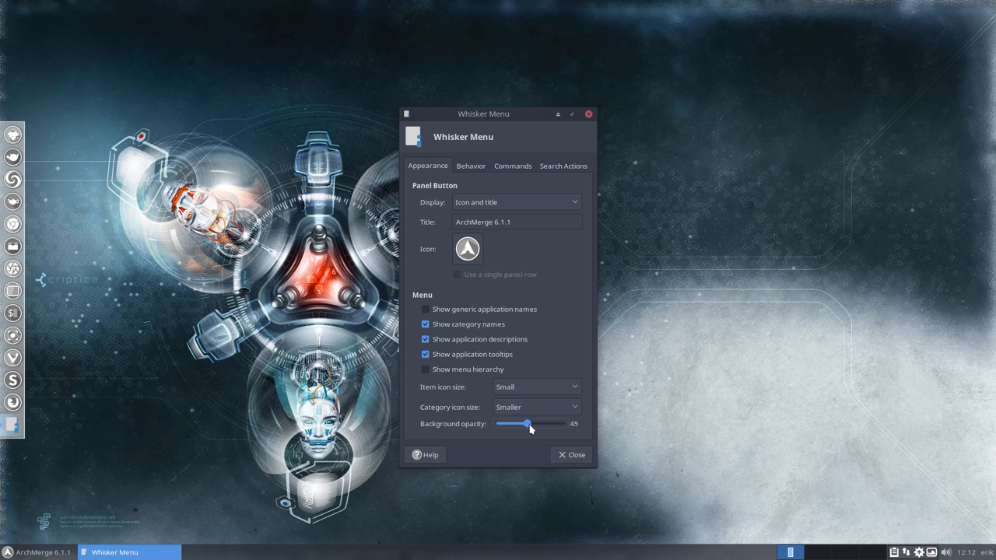
left_click_drag(529, 423, 543, 424)
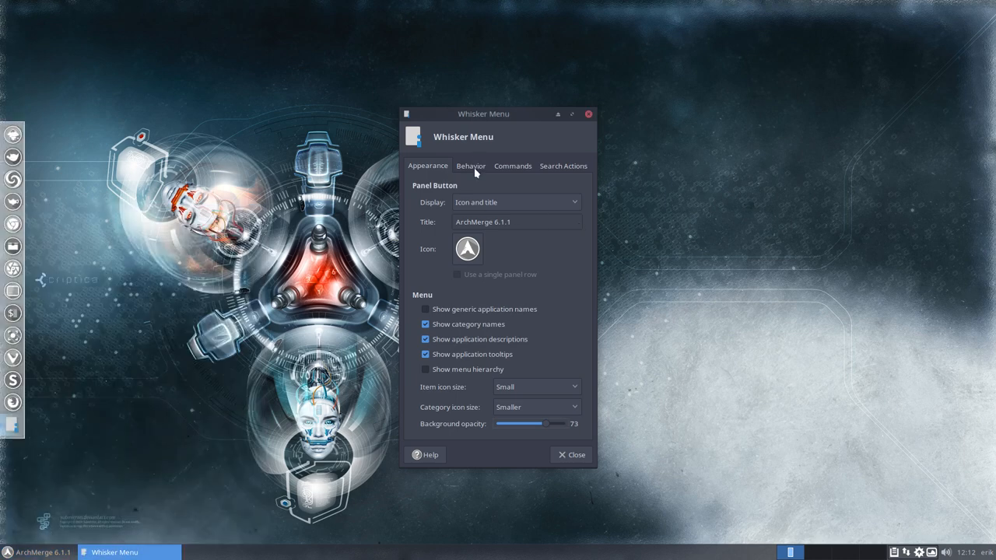
- Review the Commands and Search Actions settings, then close Whisker Menu properties
left_click(512, 165)
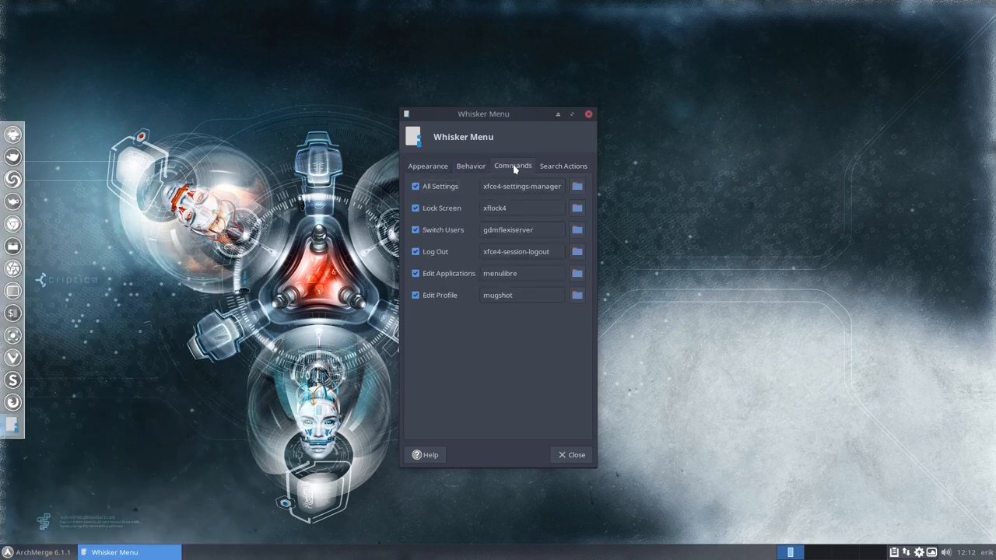
left_click(563, 165)
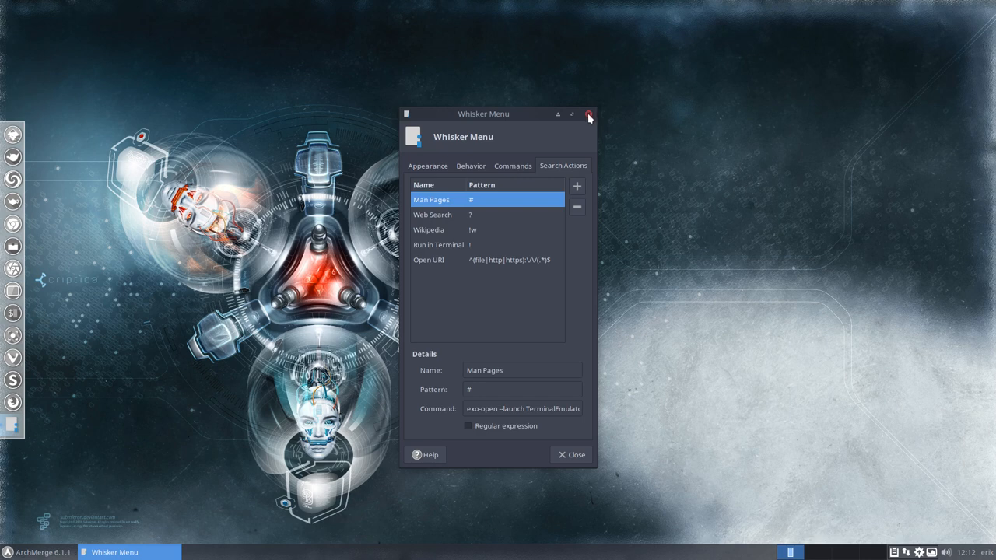
left_click(589, 115)
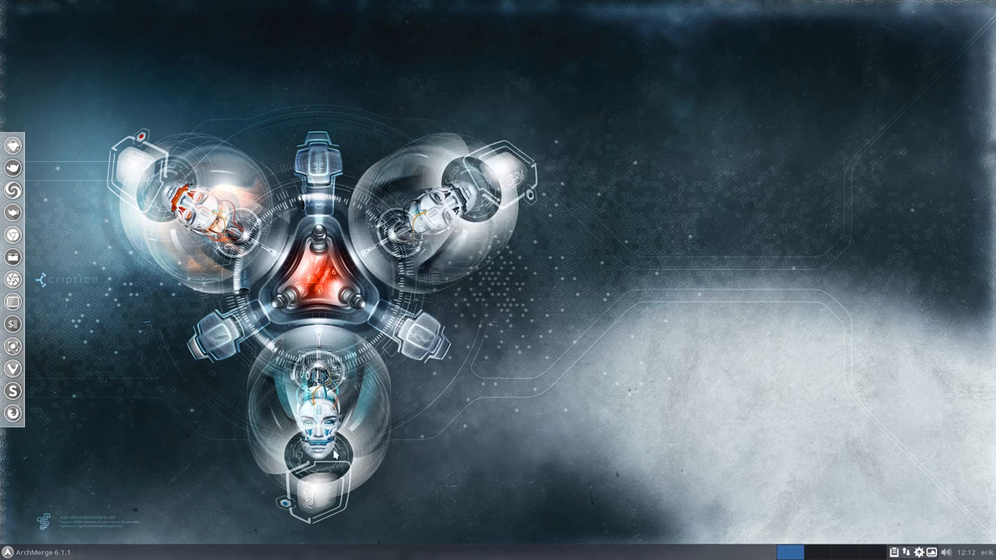
mouse_move(226, 554)
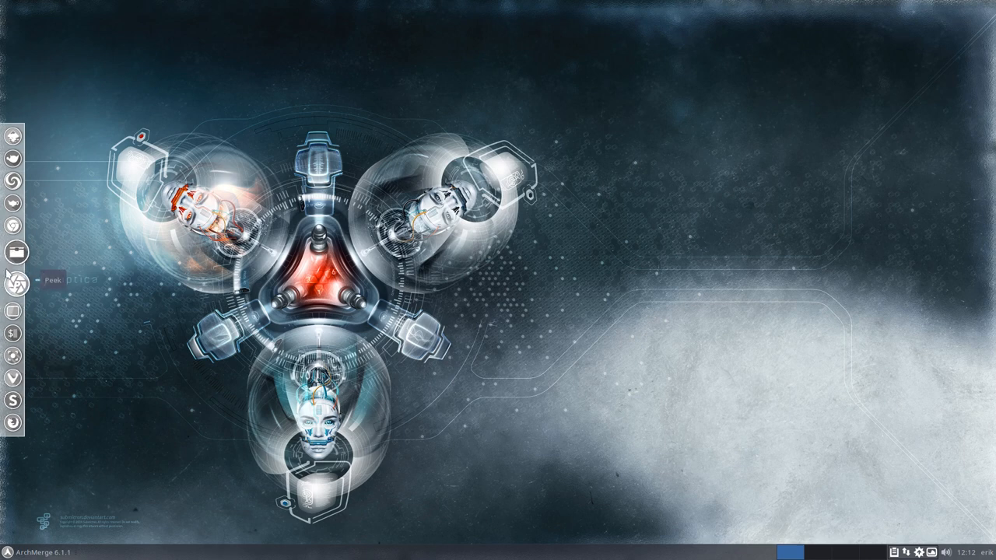
mouse_move(12, 272)
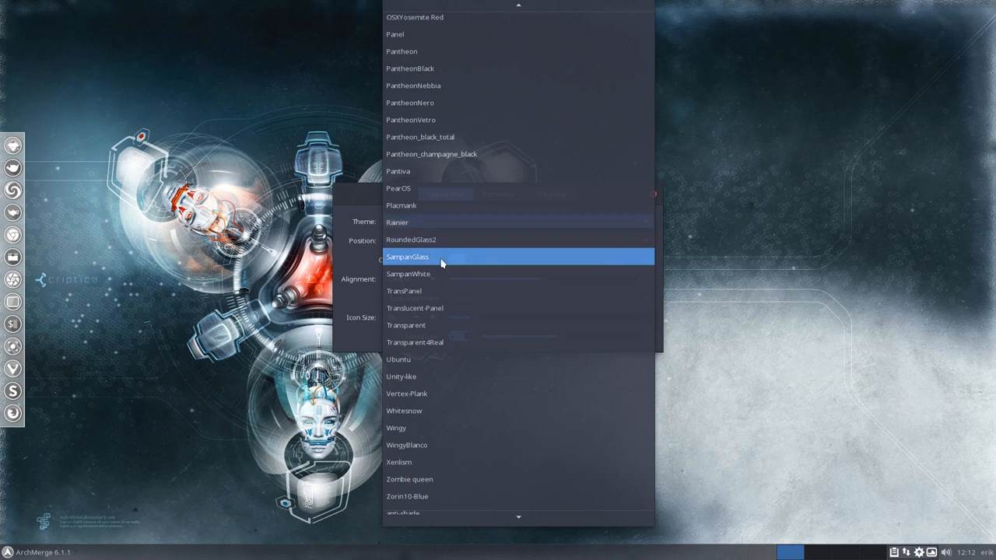
- Give the Plank dock the Whitesnow theme and position it along the top edge
left_click(395, 428)
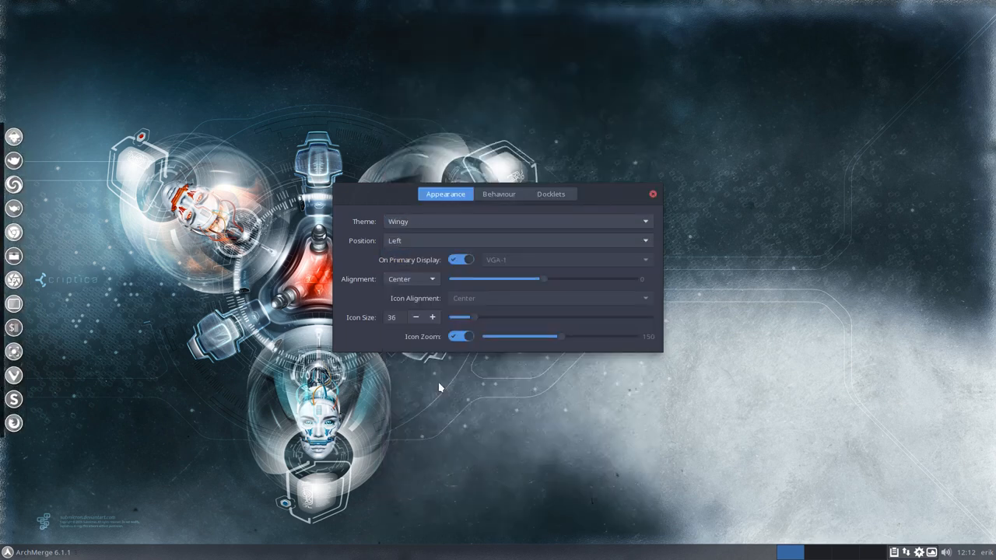
left_click(516, 221)
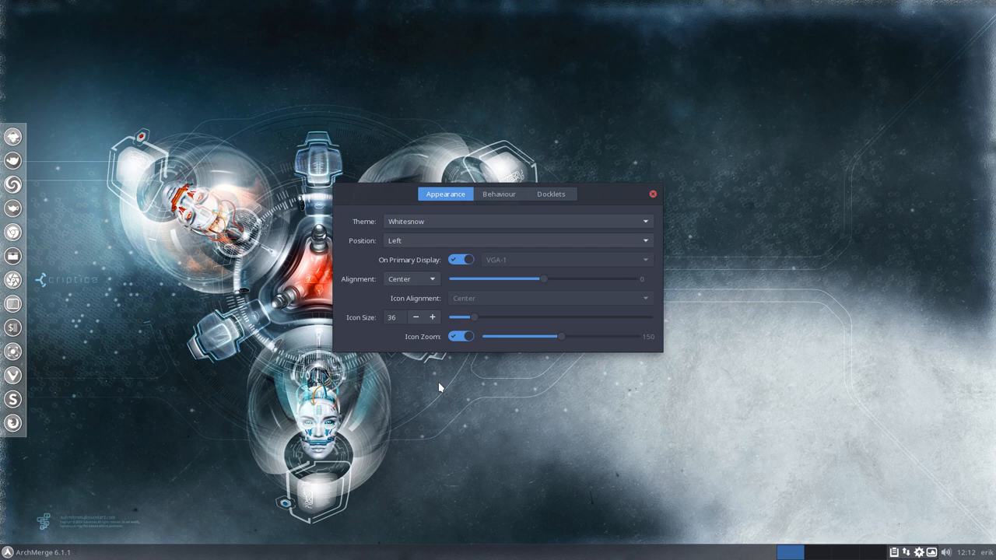
left_click(516, 240)
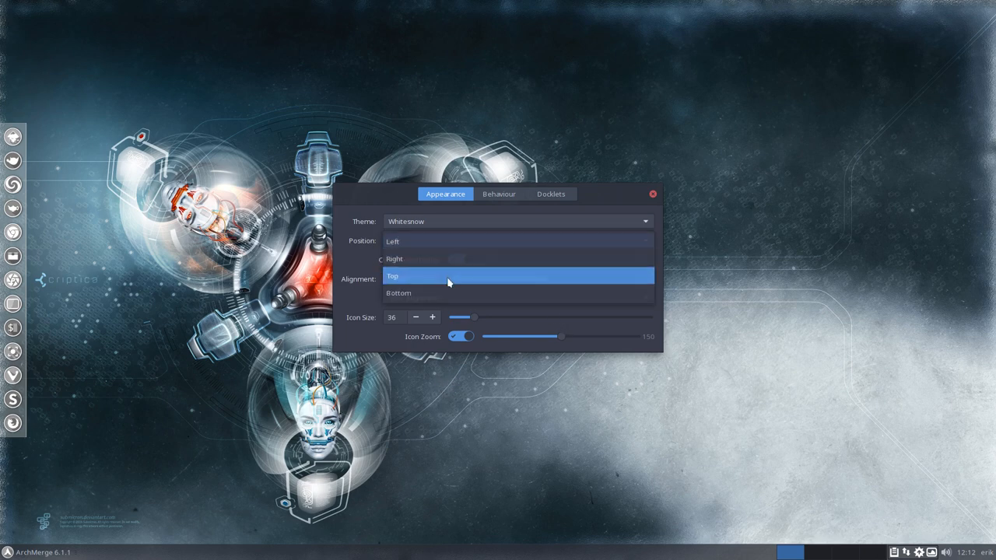
left_click(392, 276)
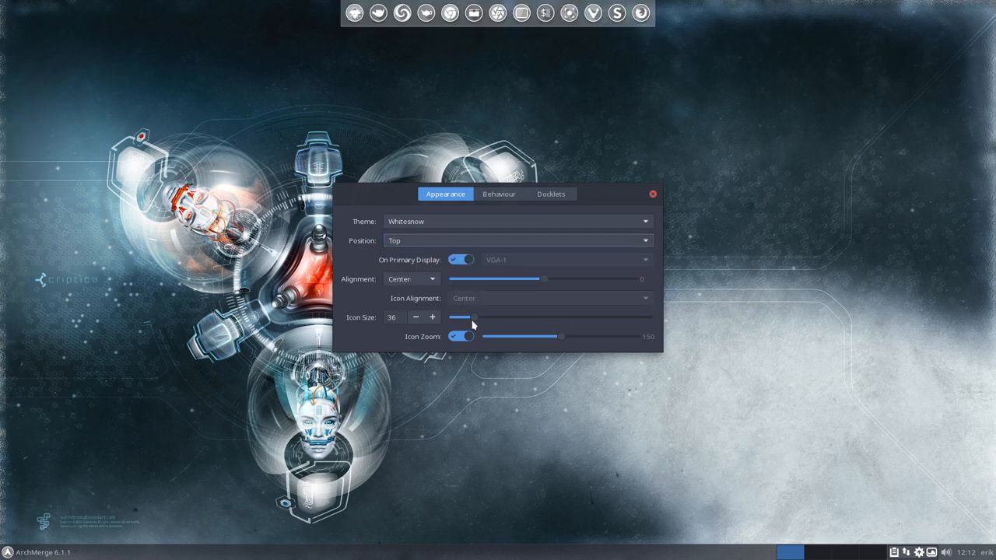
- Adjust the dock icon size to 39 and close Plank Preferences
left_click_drag(473, 318, 512, 318)
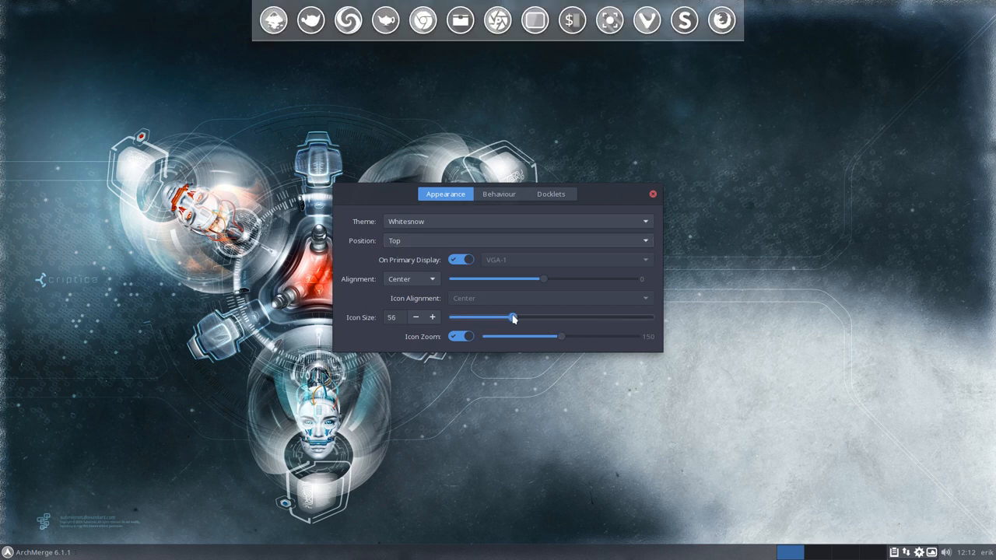
left_click_drag(513, 318, 481, 318)
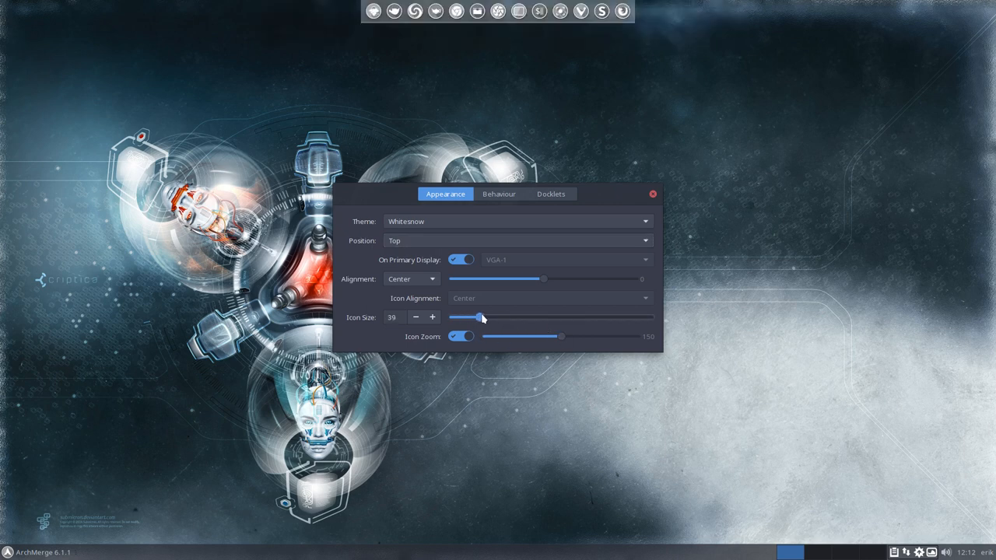
left_click(652, 193)
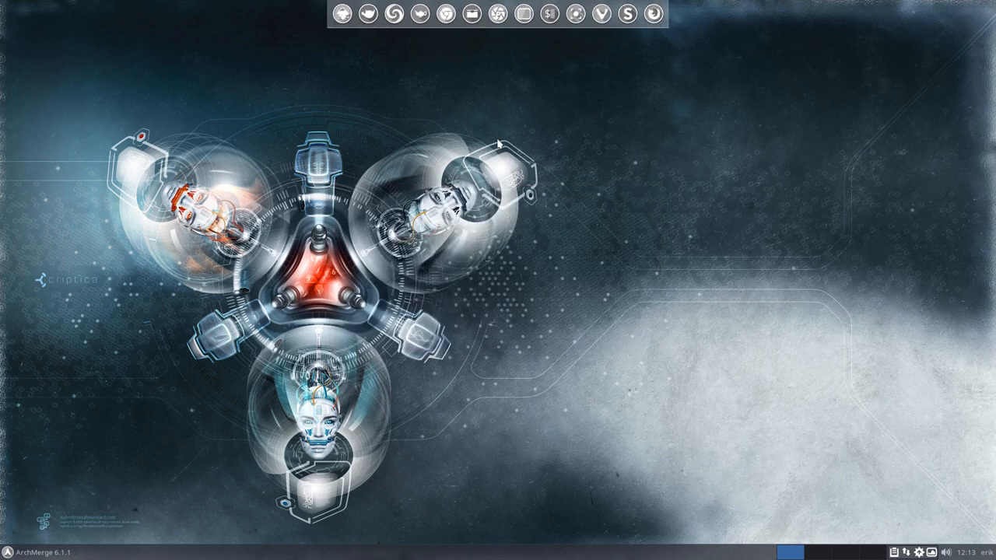
mouse_move(470, 75)
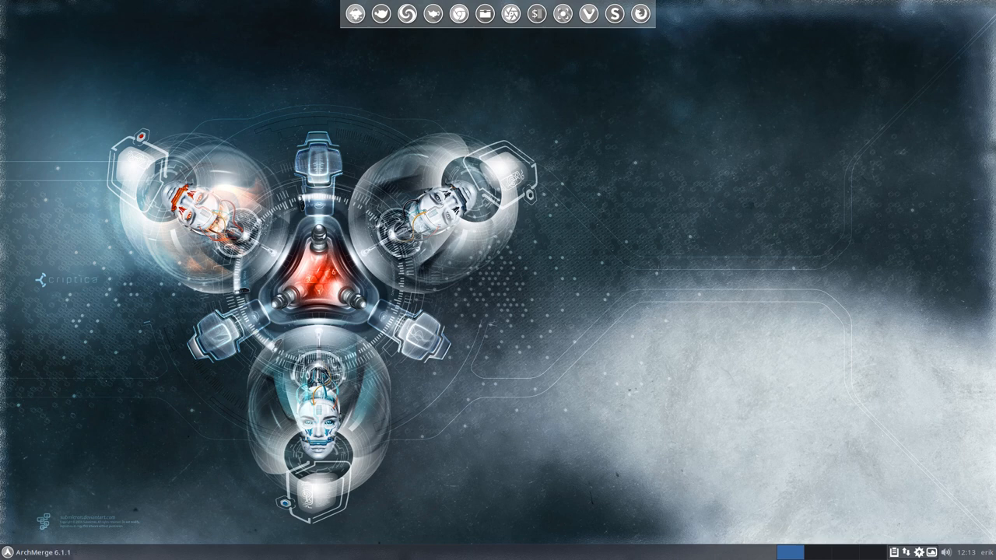
- Launch Google Chrome from the Plank dock
left_click(8, 551)
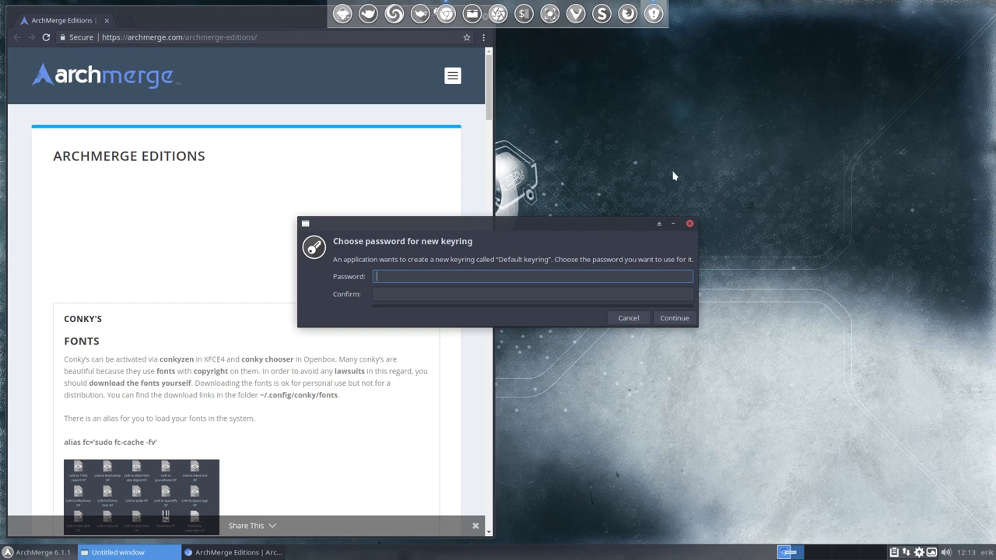
mouse_move(383, 246)
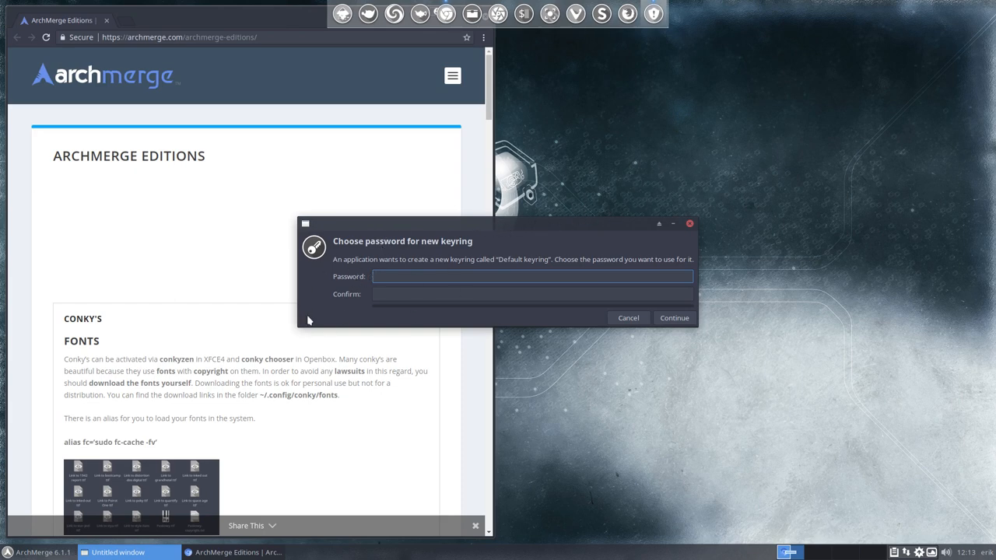
- Continue with an empty keyring password and accept storing passwords unencrypted
left_click(672, 318)
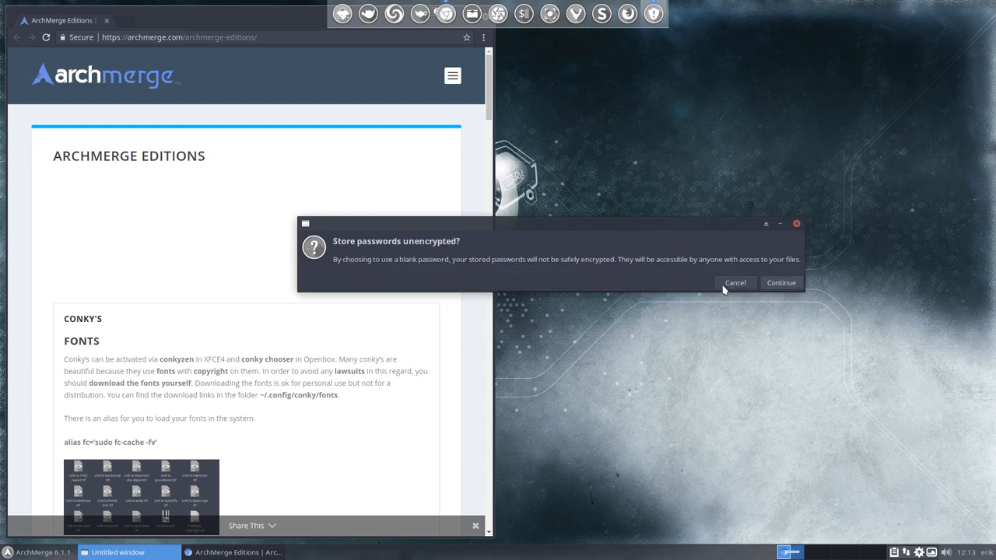
mouse_move(462, 267)
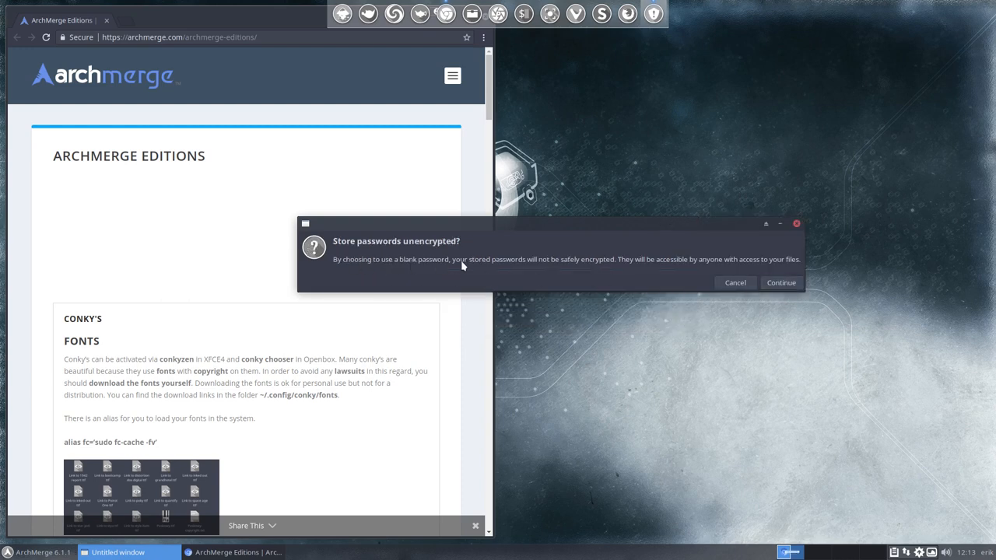
mouse_move(744, 267)
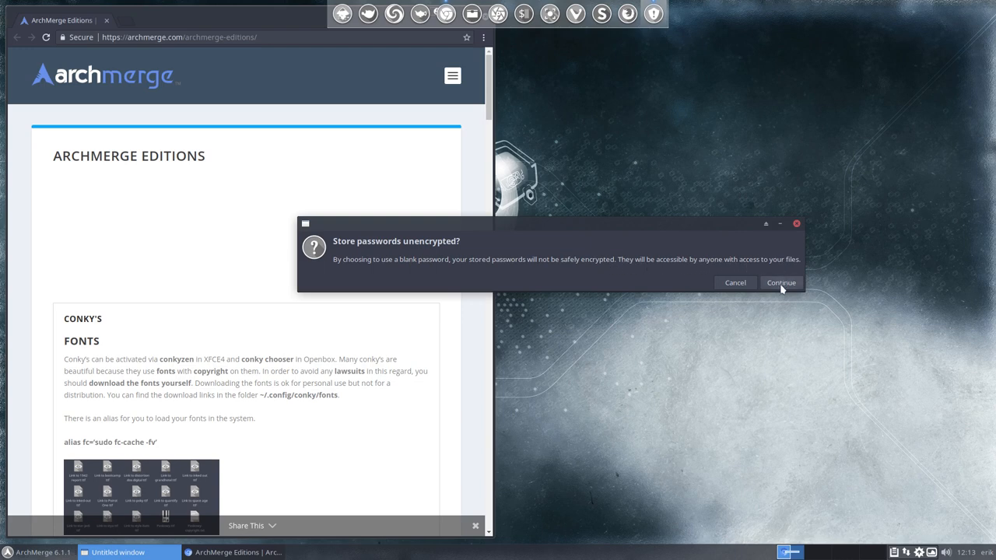
mouse_move(623, 238)
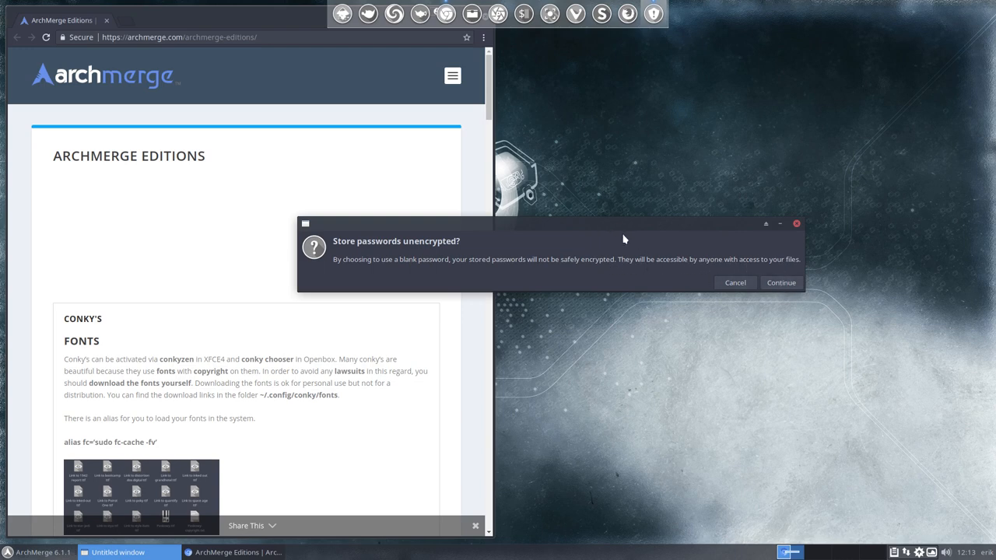
mouse_move(259, 212)
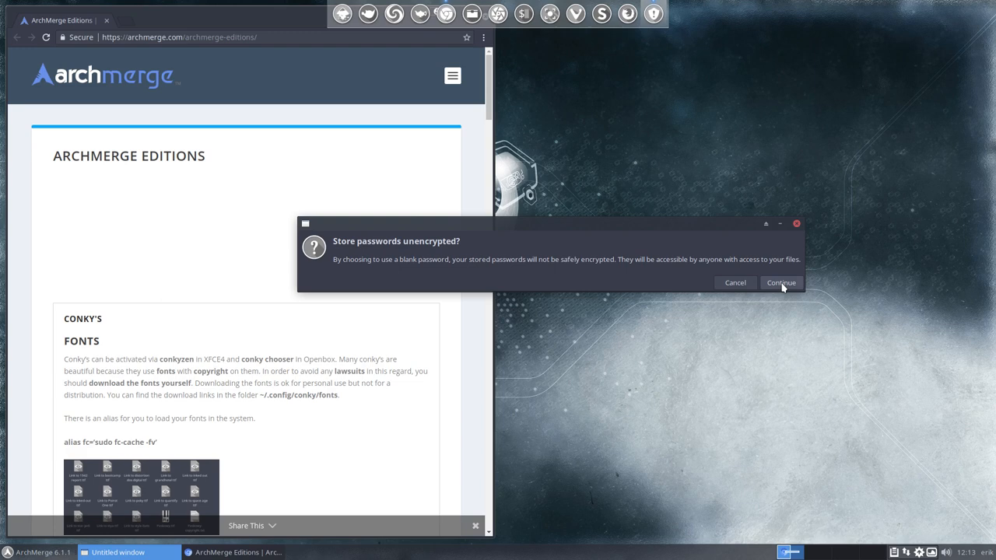
left_click(781, 283)
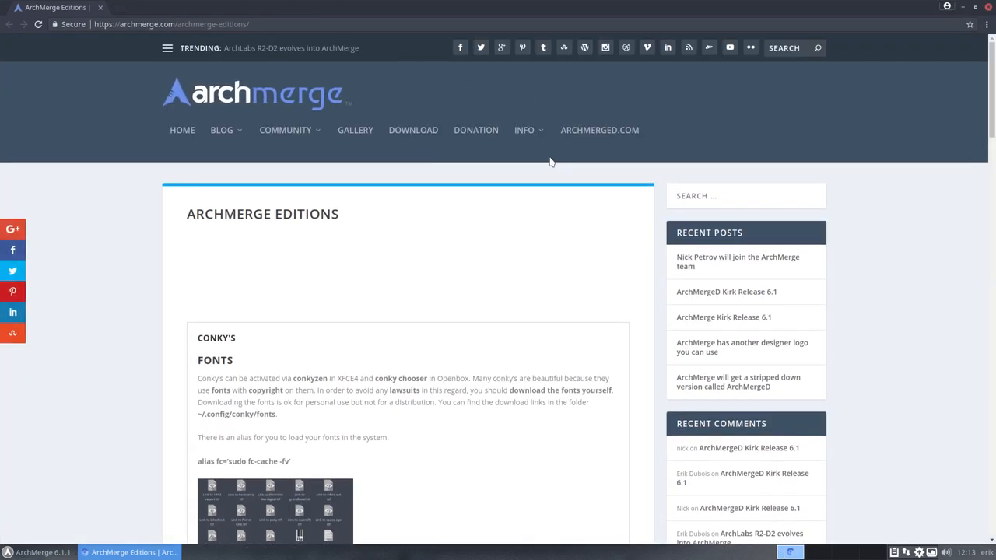
mouse_move(262, 274)
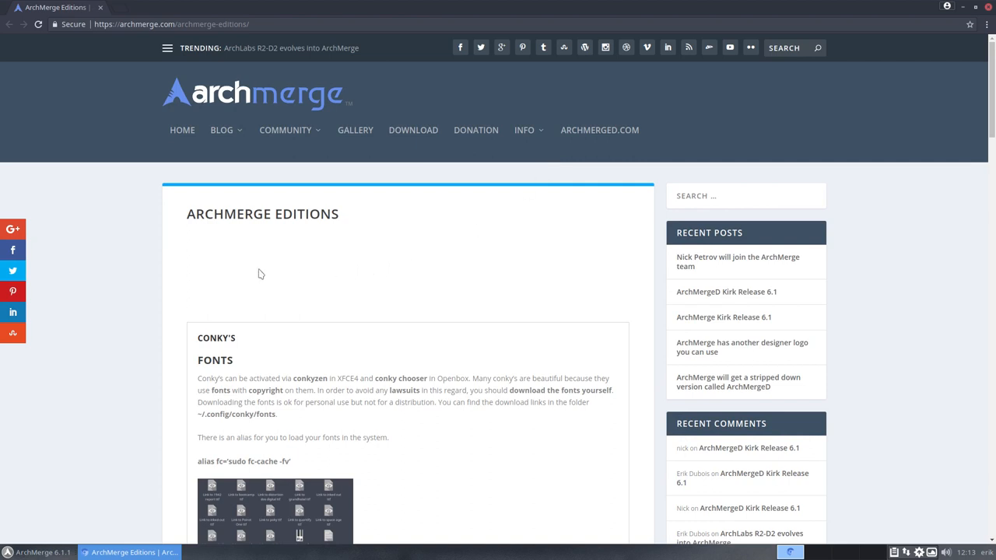
- Scroll down the Editions page and expand the Icons notes
scroll("down", 3)
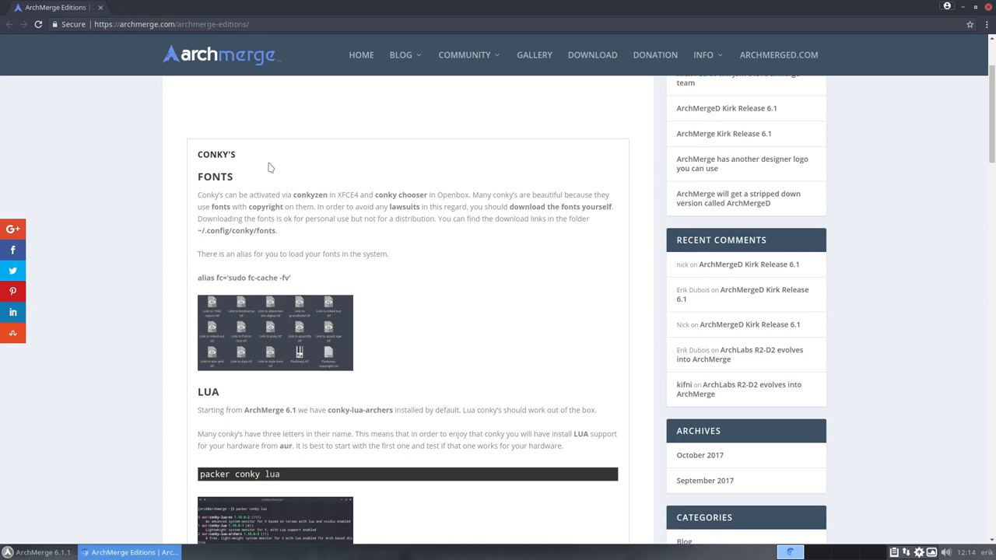
scroll("down", 3)
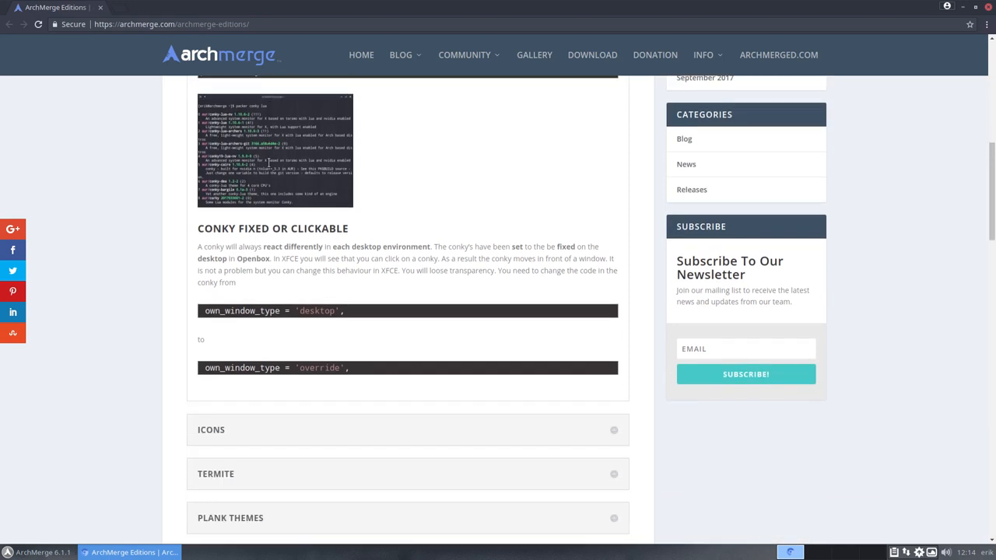
scroll("down", 3)
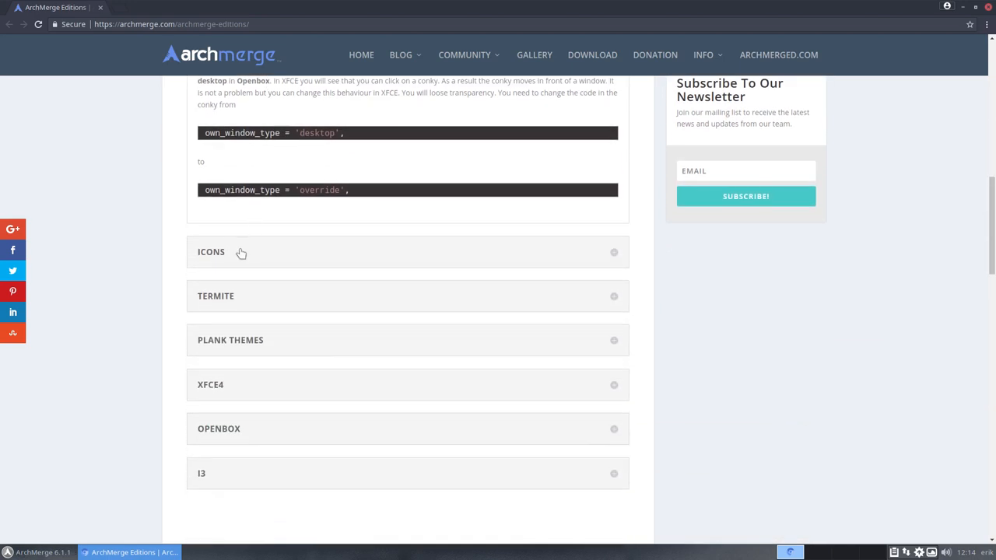
left_click(212, 253)
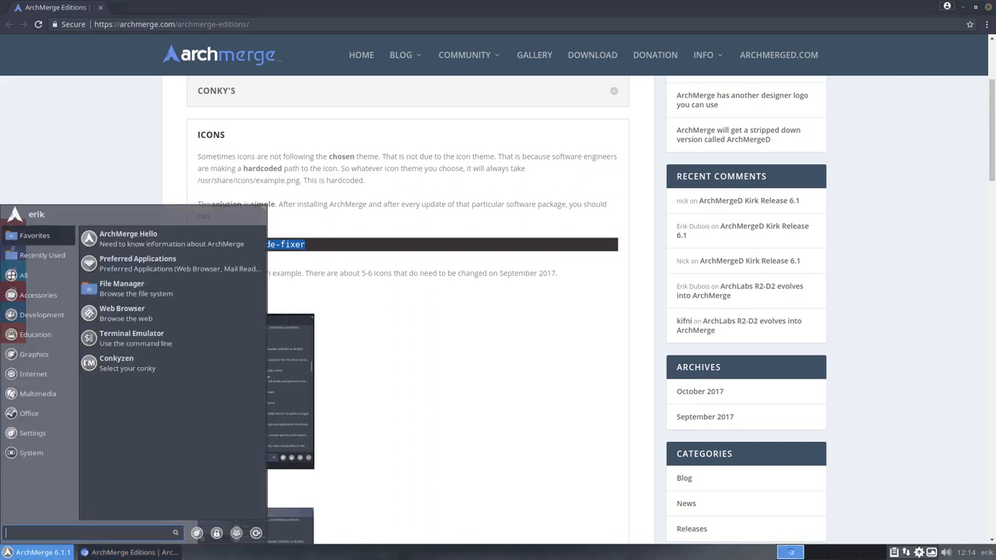
- Glance at the Whisker Menu categories, then select the 'sudo hardcode-fixer' command line
left_click(32, 373)
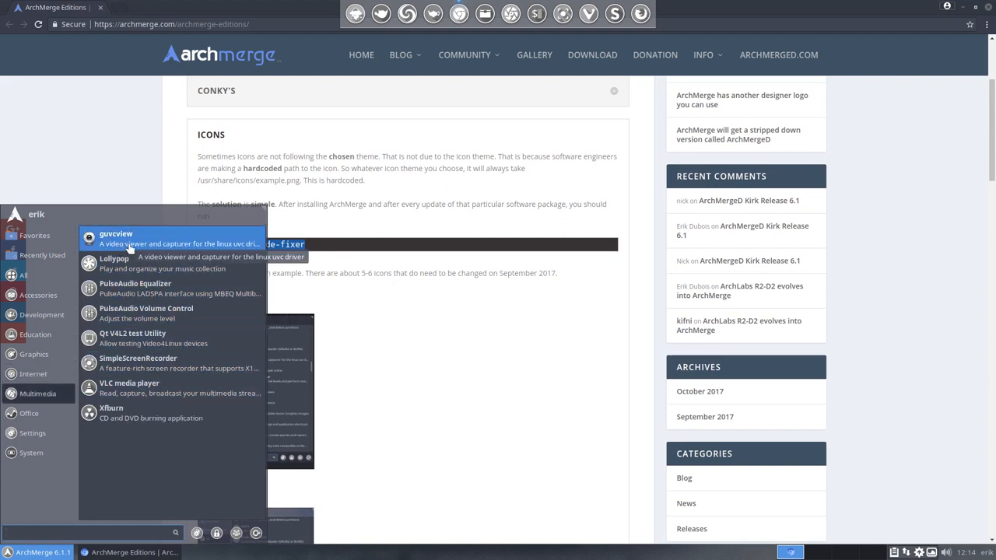
mouse_move(139, 363)
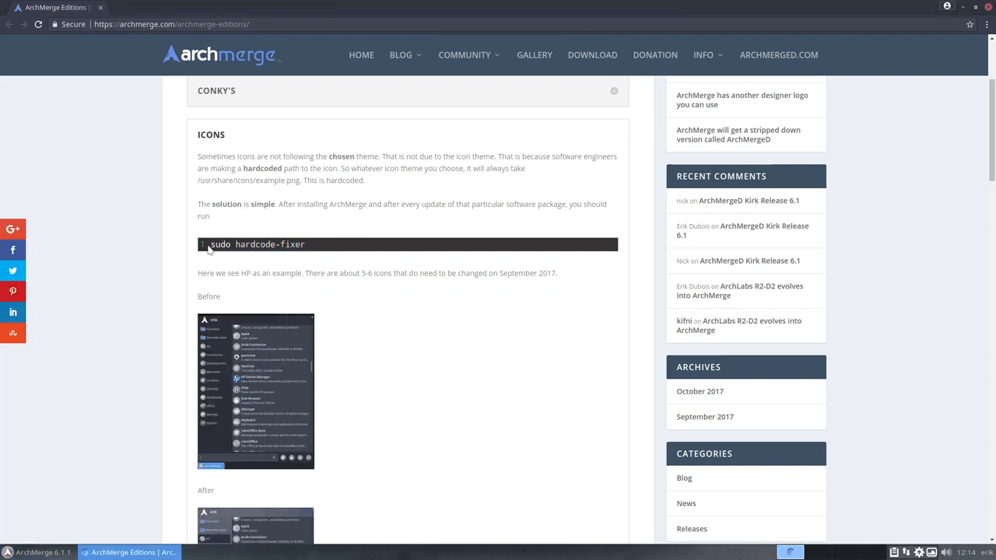
triple_click(257, 244)
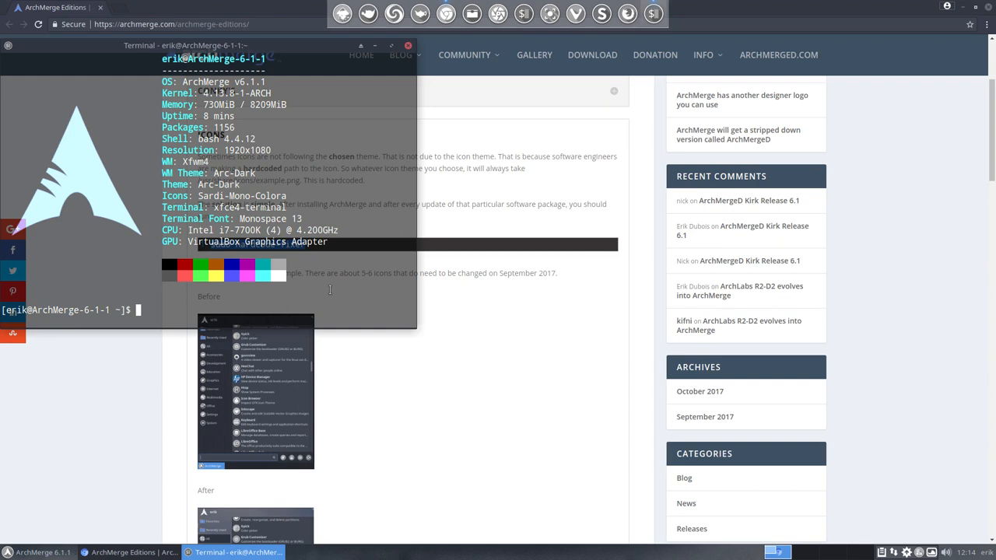
- Run 'sudo hardcode-fixer' in the drop-down terminal to fix hardcoded application icons
type("sudo hardcode-fixer")
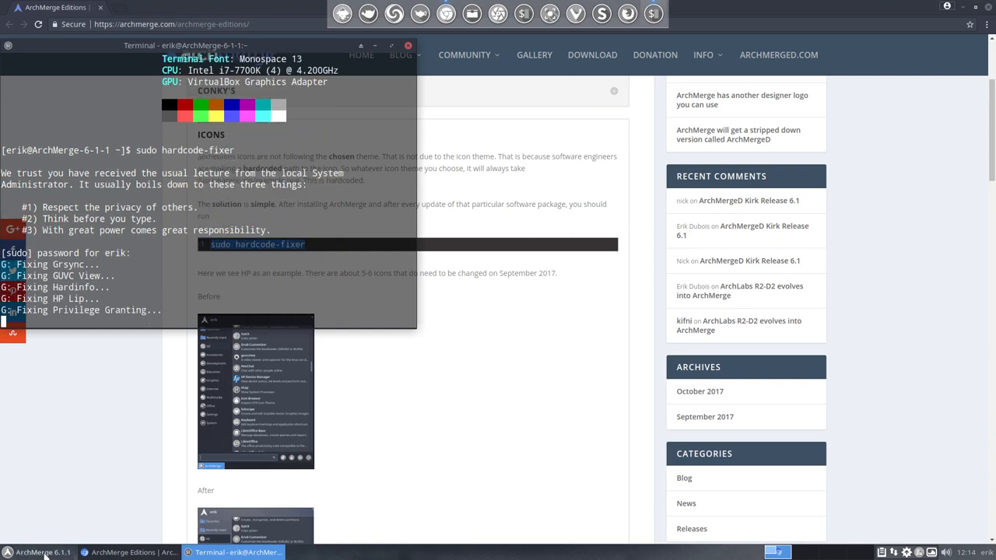
- Check the Graphics and Multimedia icons in the Whisker Menu, then hide the terminal
left_click(35, 551)
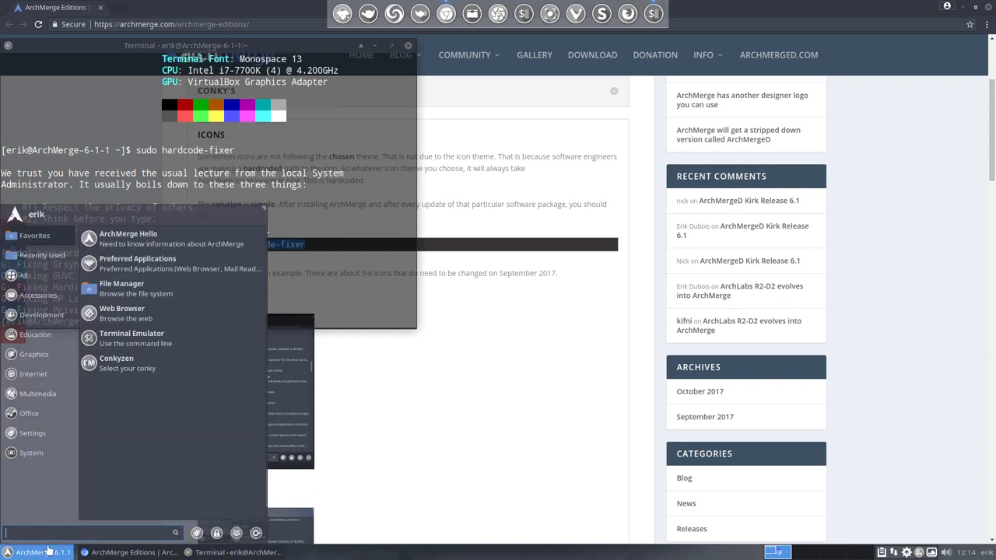
left_click(33, 374)
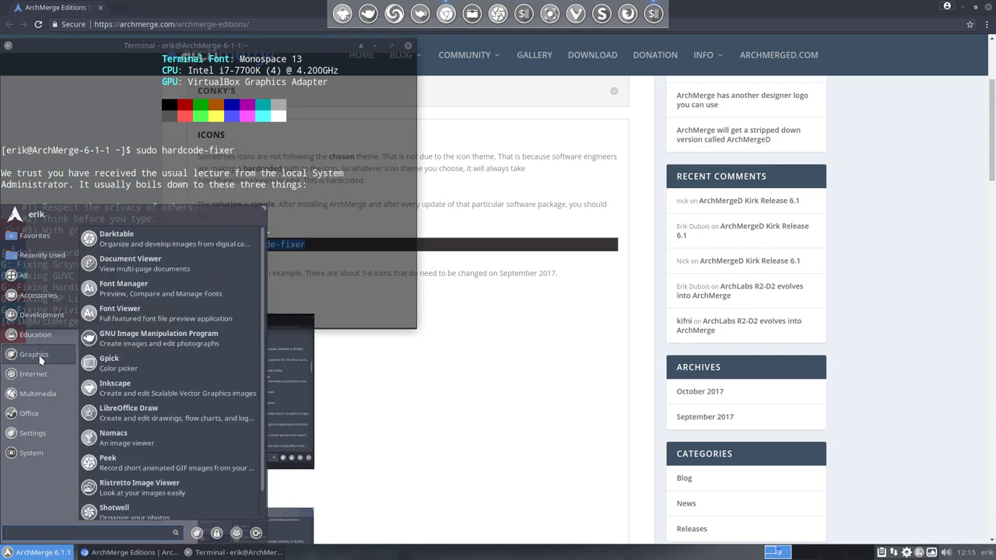
left_click(37, 393)
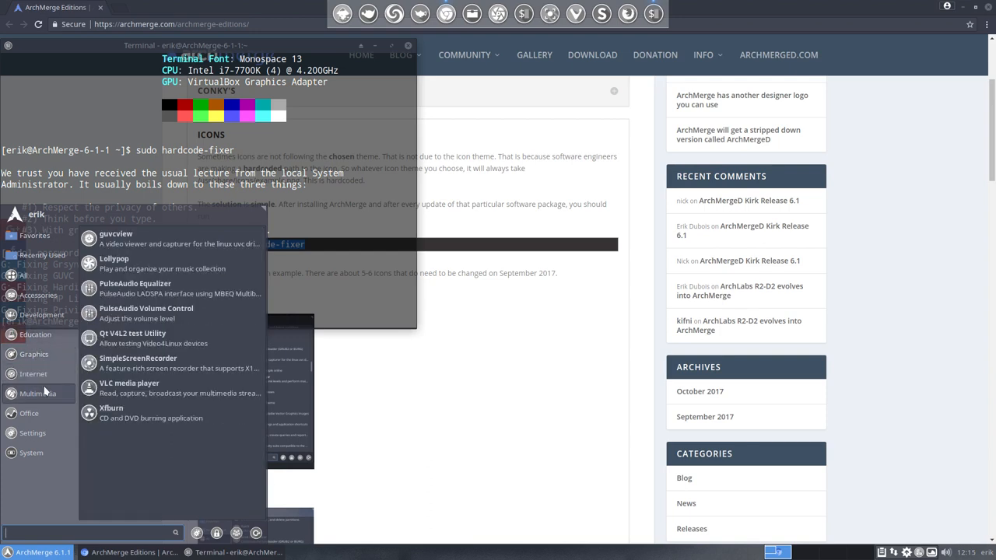
mouse_move(152, 252)
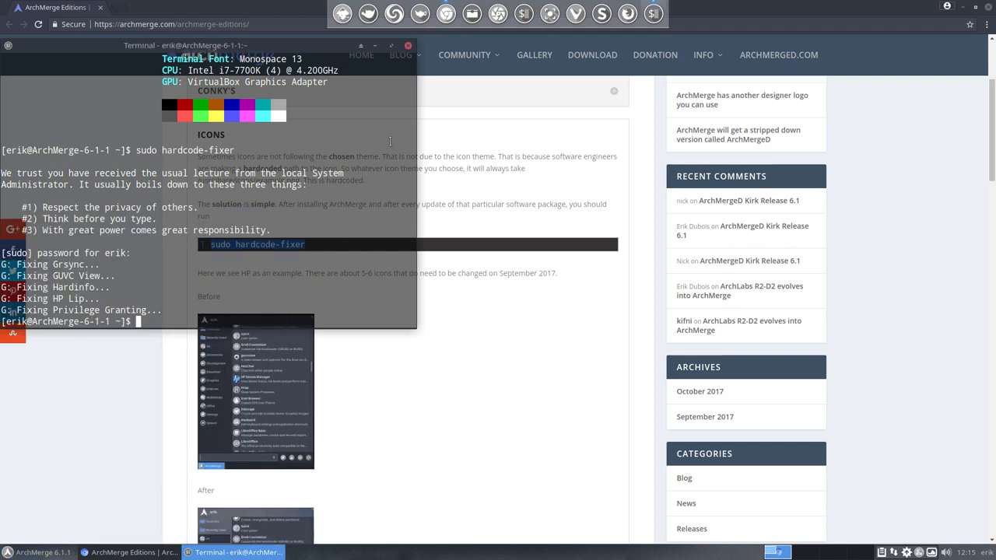
left_click(127, 552)
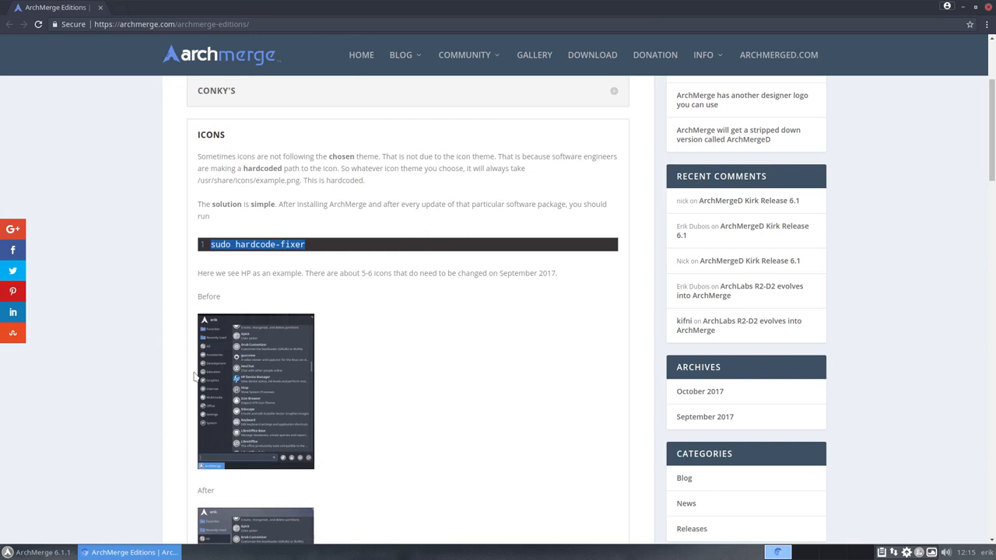
- Read the Termite and Xfce4 notes on the Editions page, then minimise Chrome to show the desktop
scroll("down", 3)
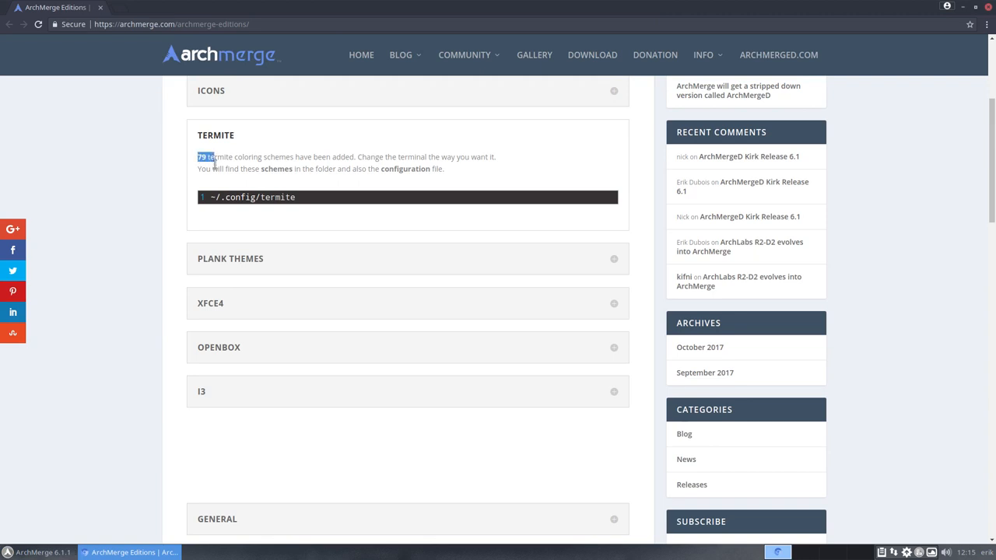
left_click(233, 551)
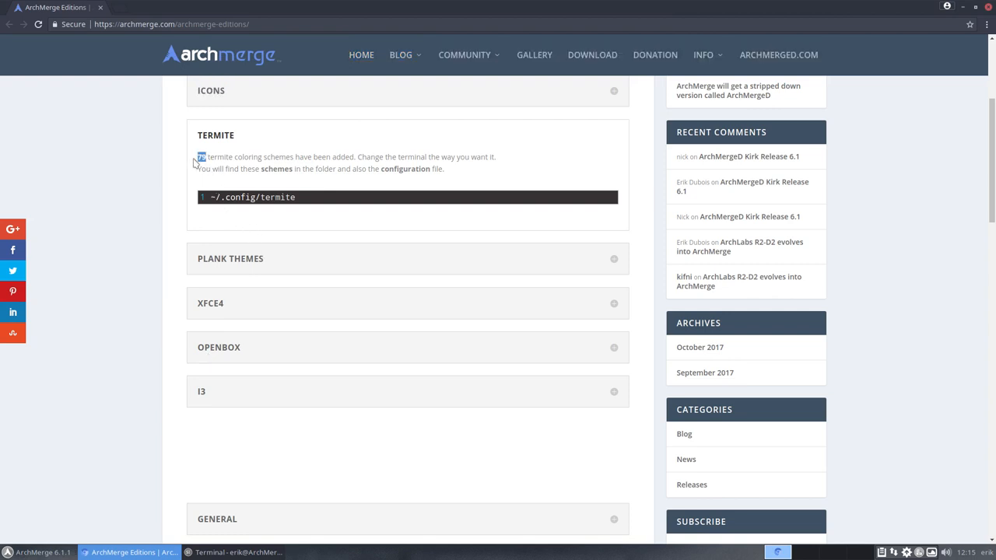
mouse_move(250, 261)
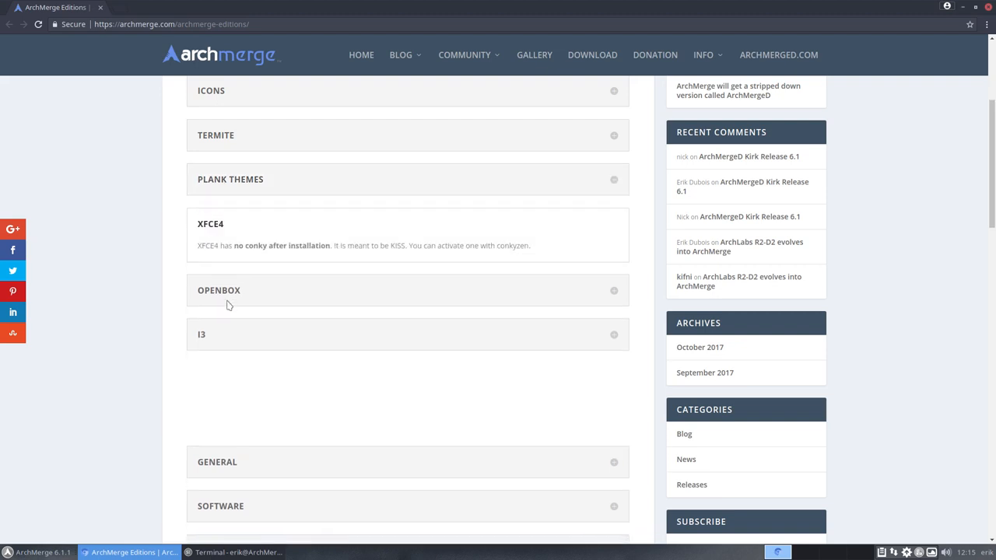
mouse_move(644, 199)
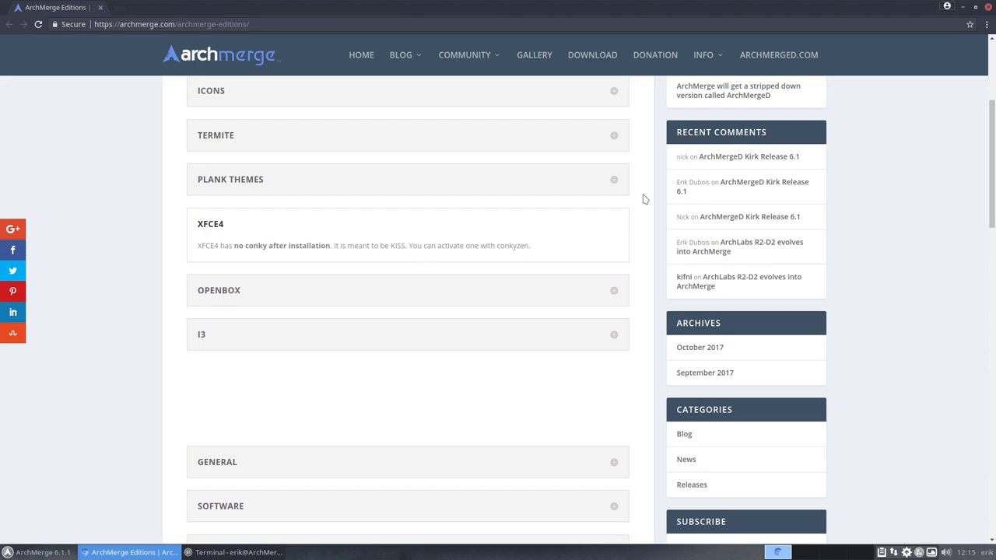
left_click(233, 553)
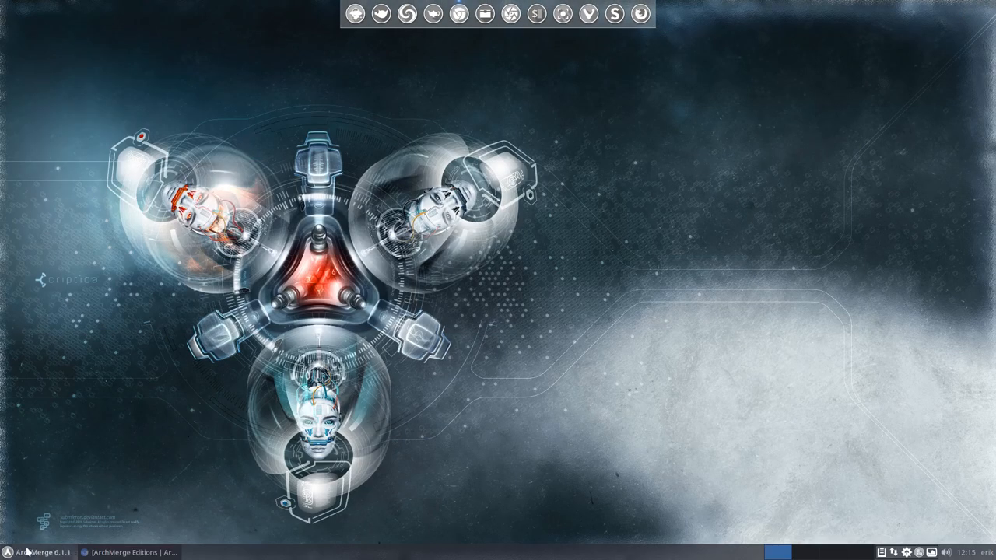
- Enable conky/AM-Clock-LUA.conkyrc in Conkyzen so the desktop clock appears, then bring the browser back
left_click(7, 552)
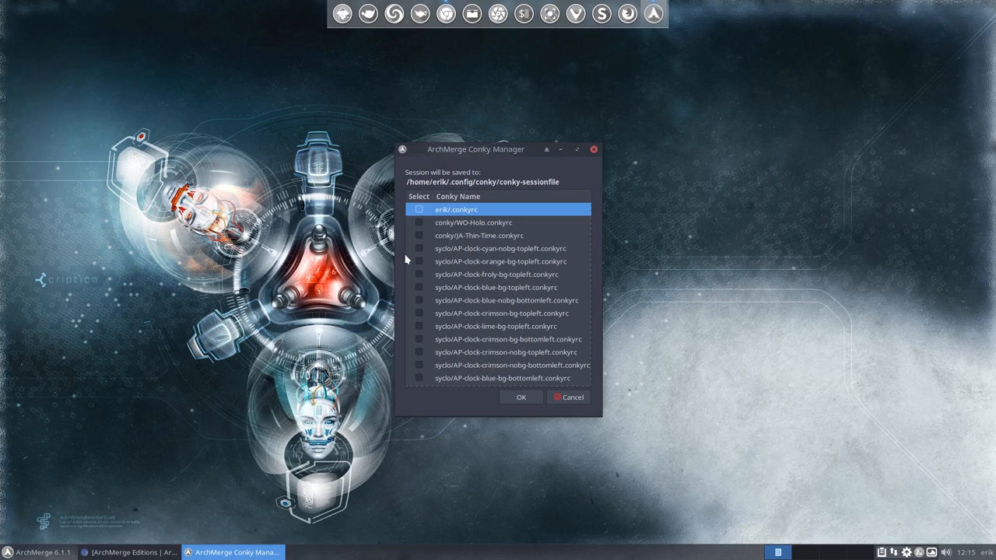
left_click(458, 196)
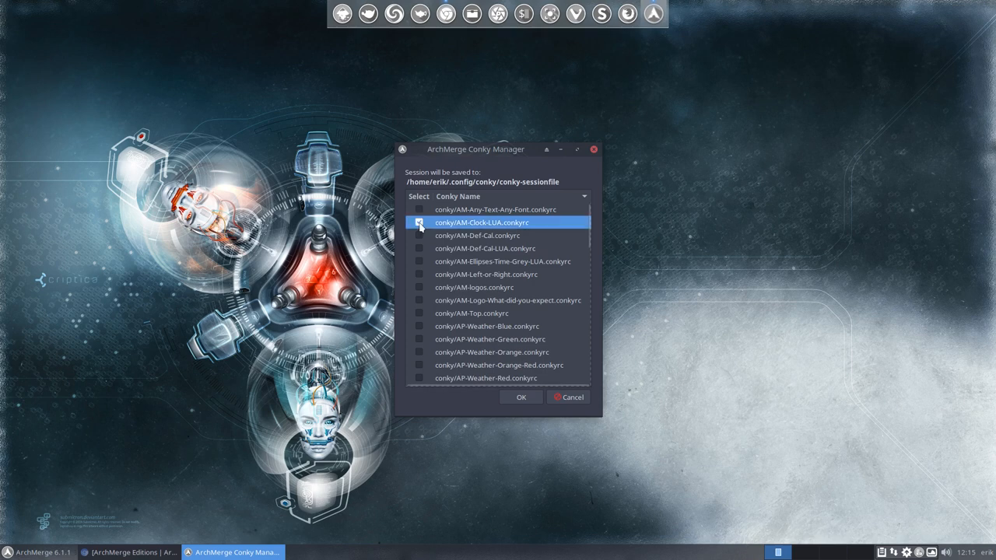
left_click(520, 397)
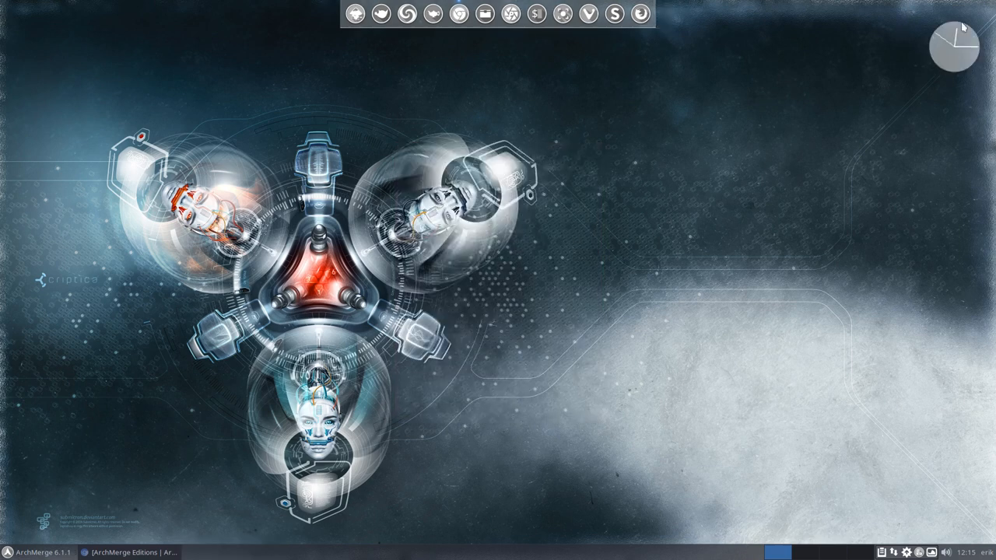
mouse_move(381, 286)
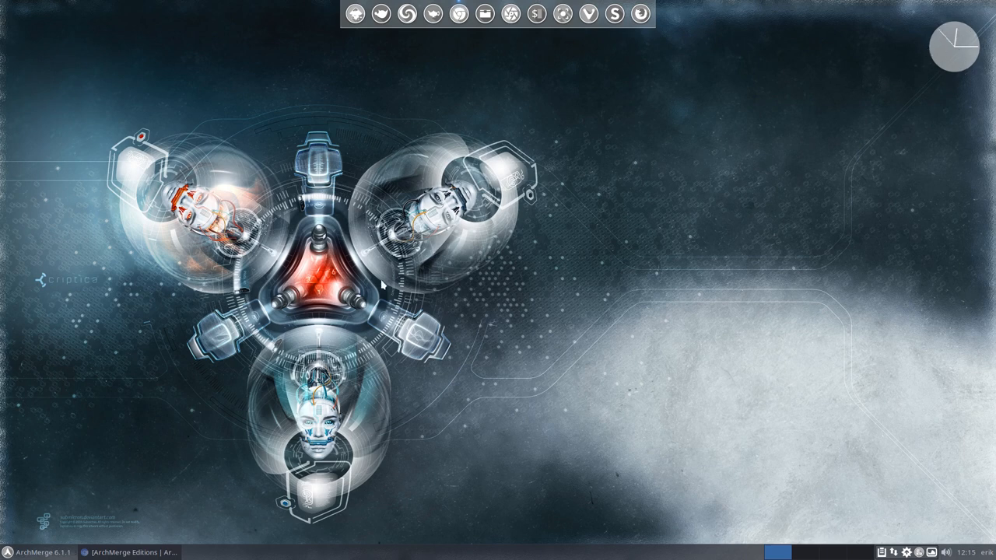
mouse_move(331, 329)
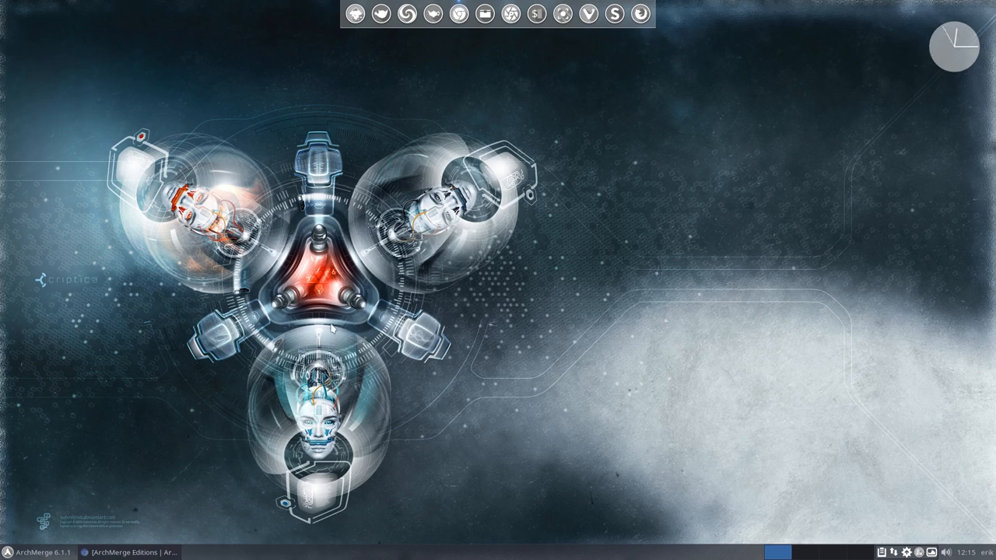
left_click(132, 553)
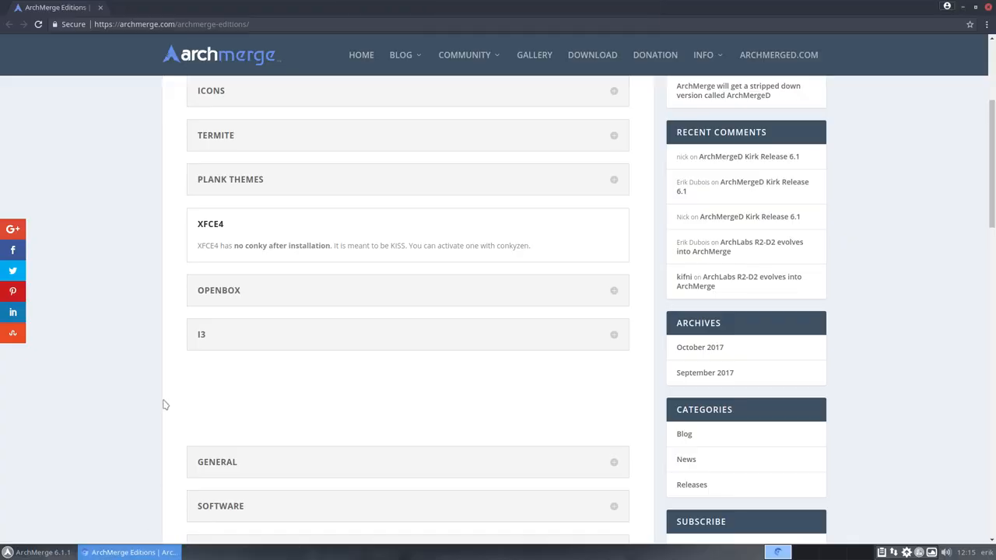
- Return to the Fonts notes on the Editions page and mark the word 'copyright'
scroll("down", 3)
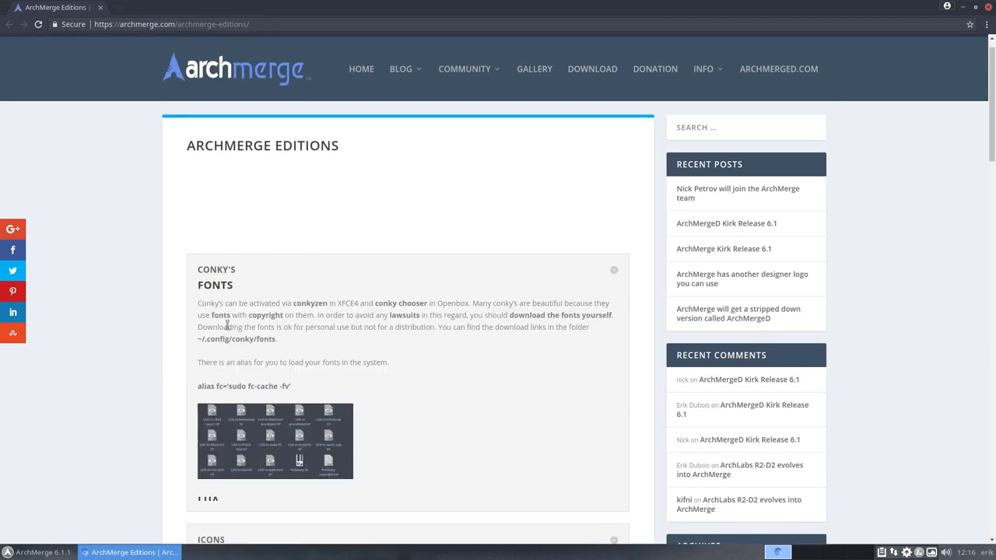
scroll("down", 3)
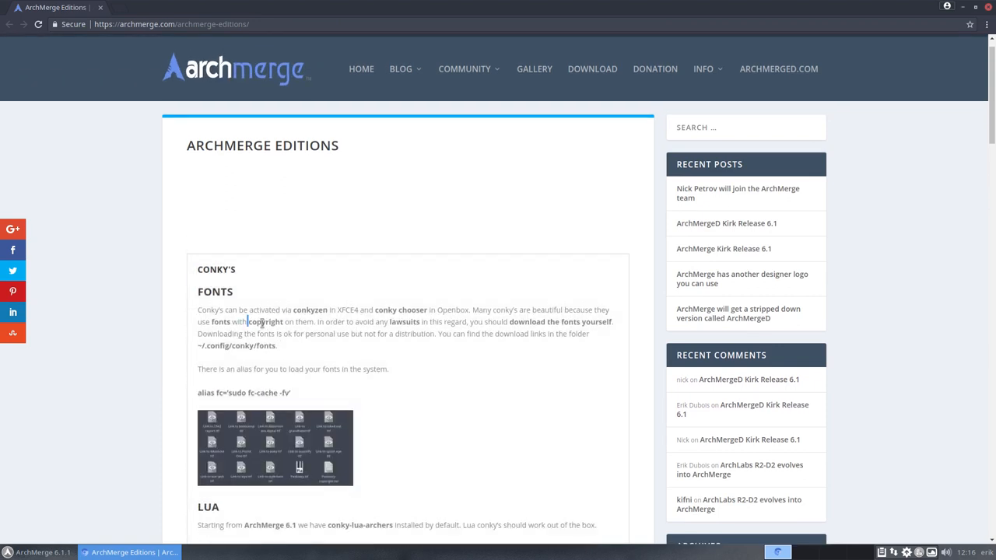
double_click(265, 321)
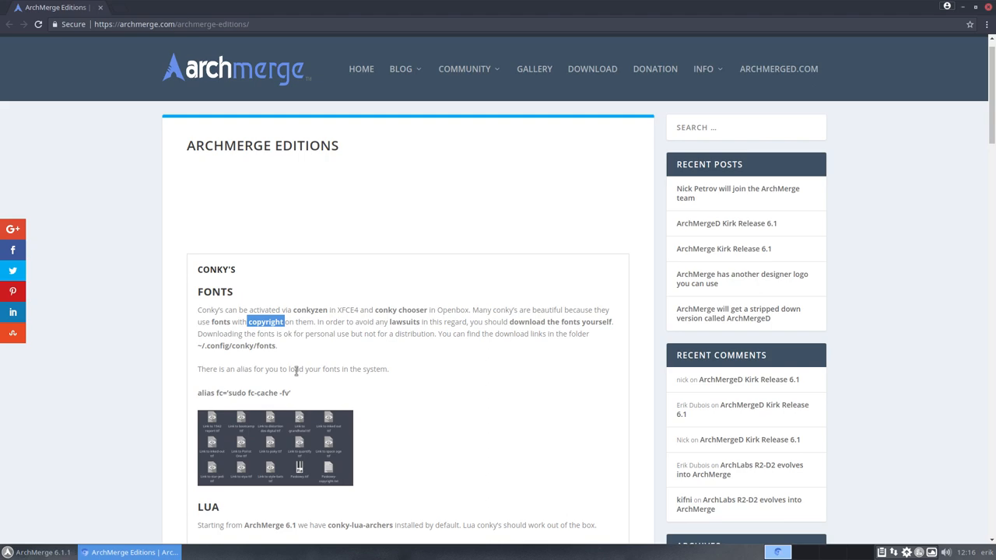
mouse_move(967, 8)
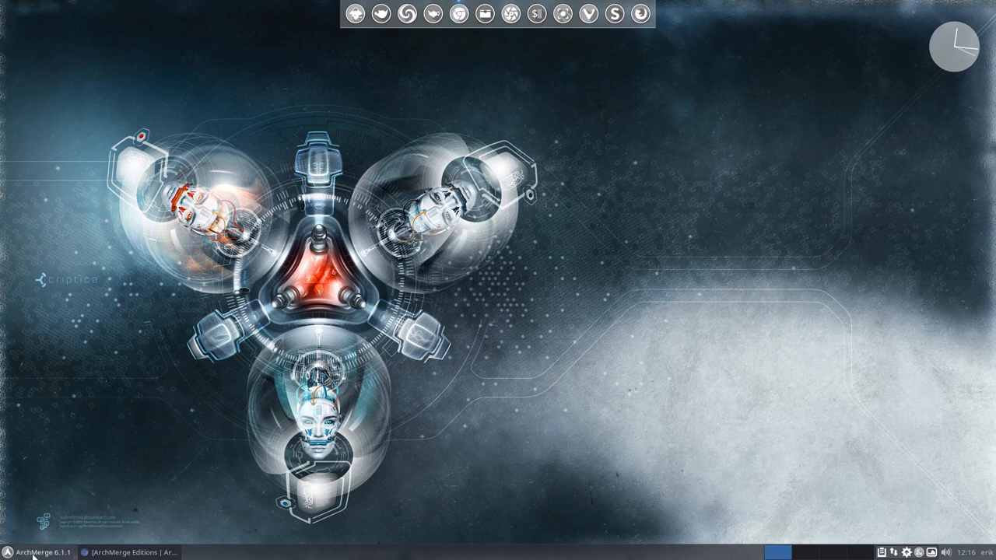
- In Preferred Applications, choose Vivaldi as the default web browser
left_click(8, 552)
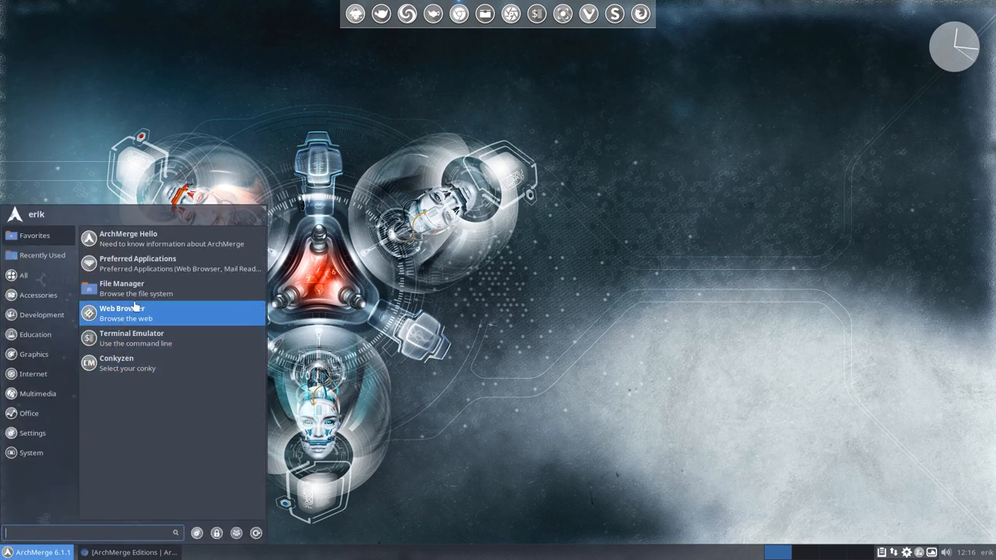
mouse_move(163, 263)
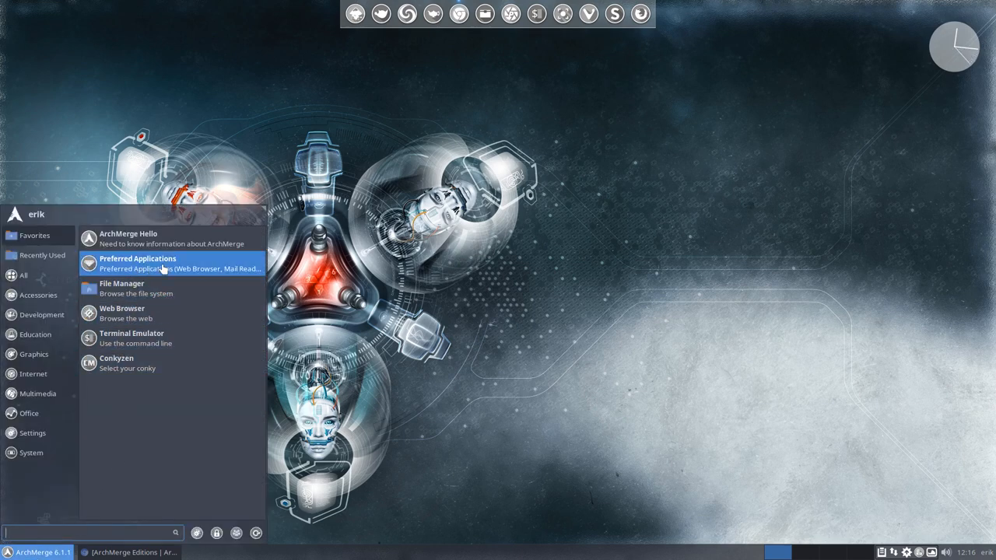
left_click(137, 263)
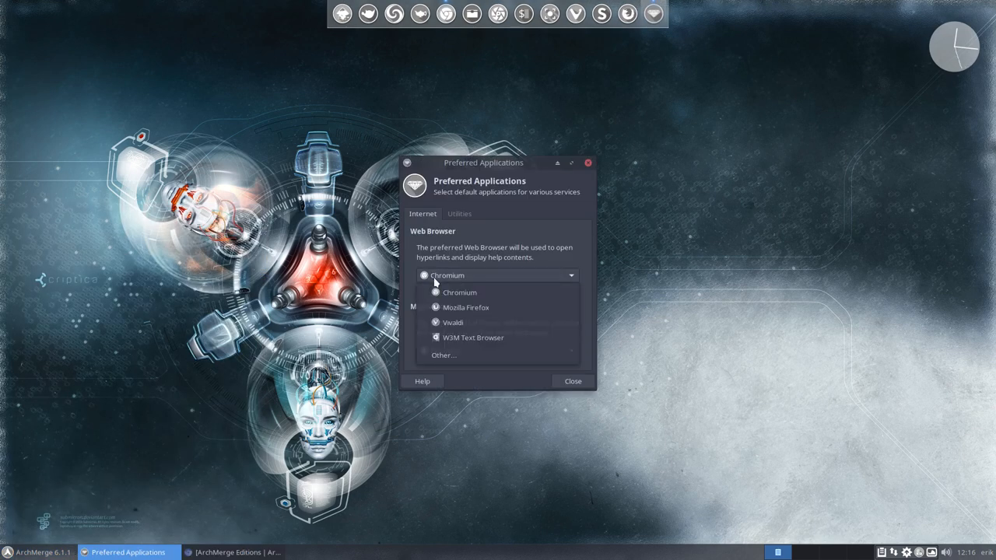
left_click(453, 322)
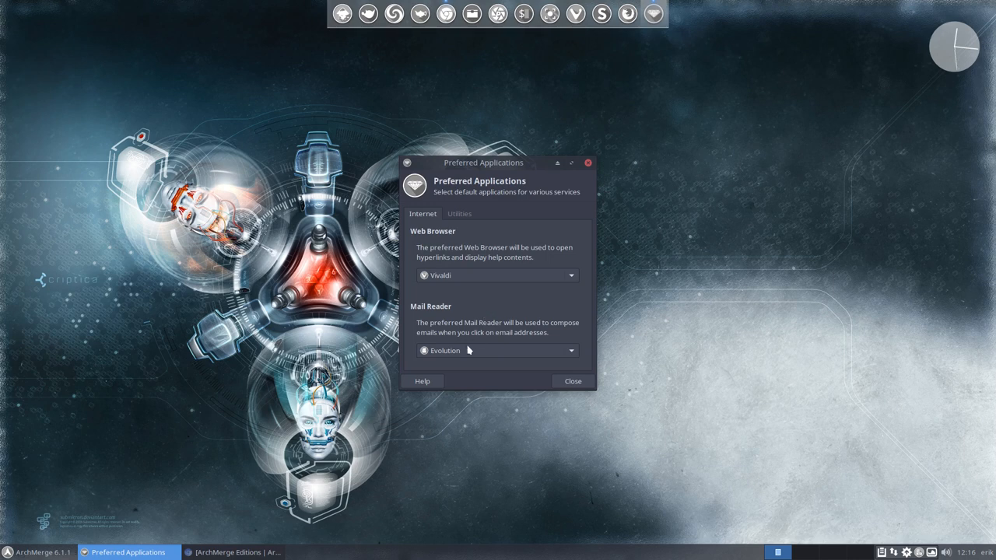
mouse_move(519, 320)
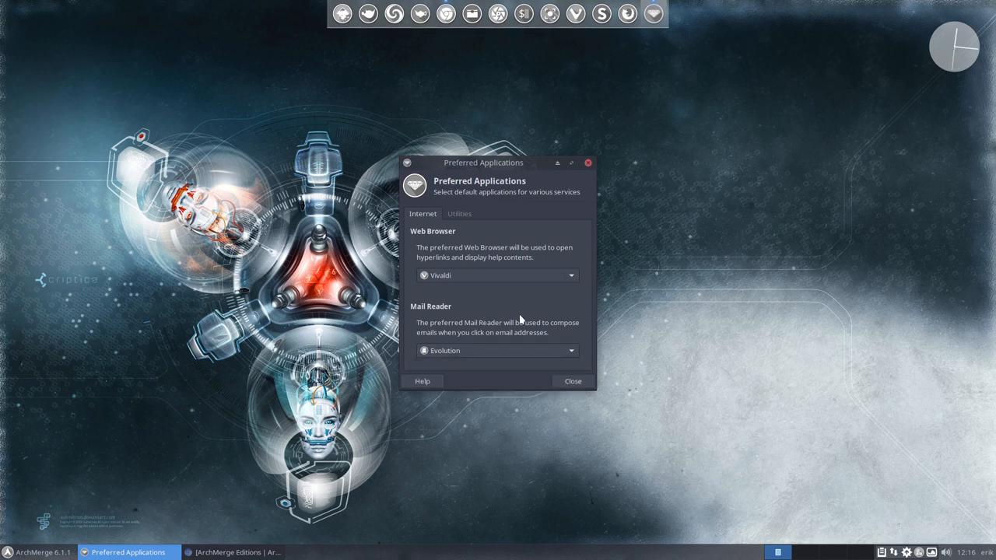
- Keep termite as the terminal emulator under Utilities and close the dialog
left_click(459, 213)
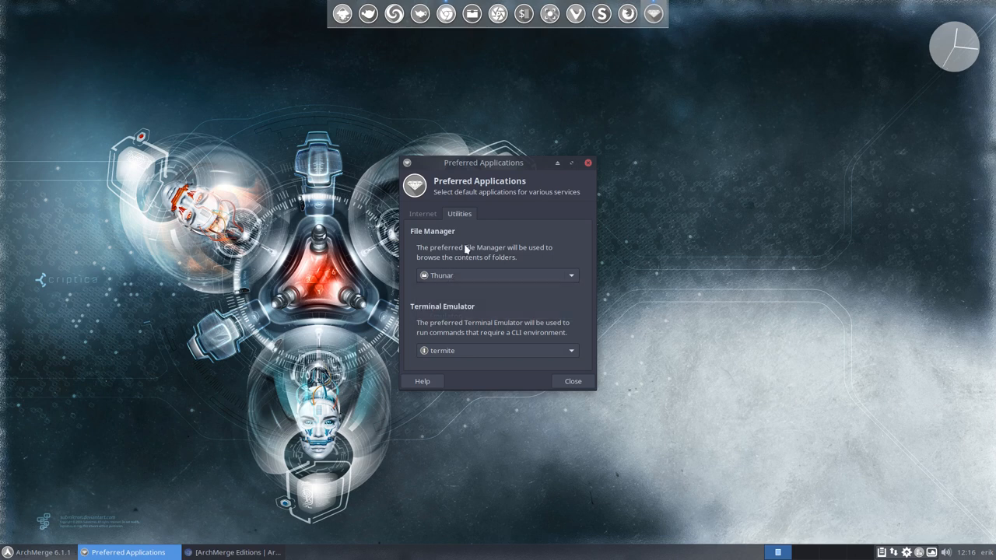
left_click(570, 350)
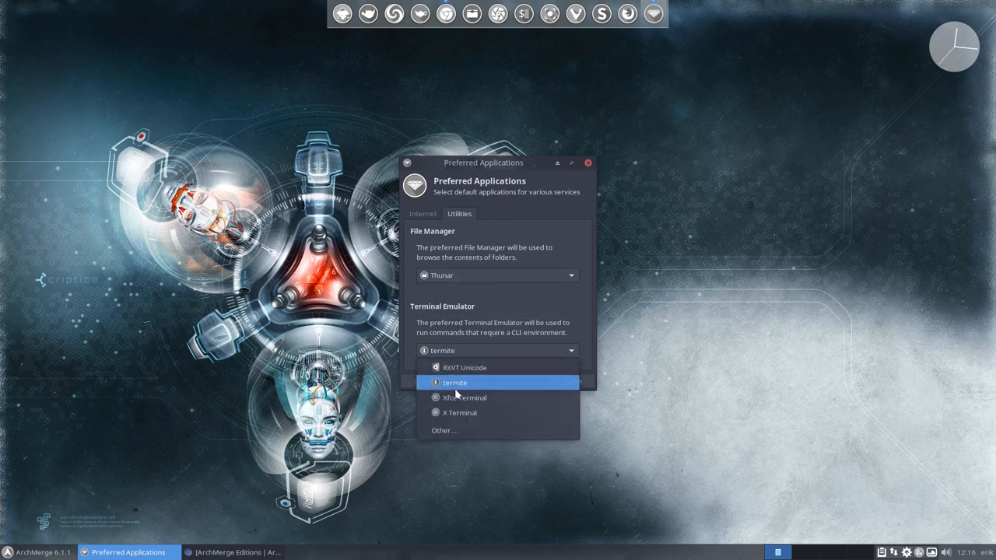
left_click(454, 383)
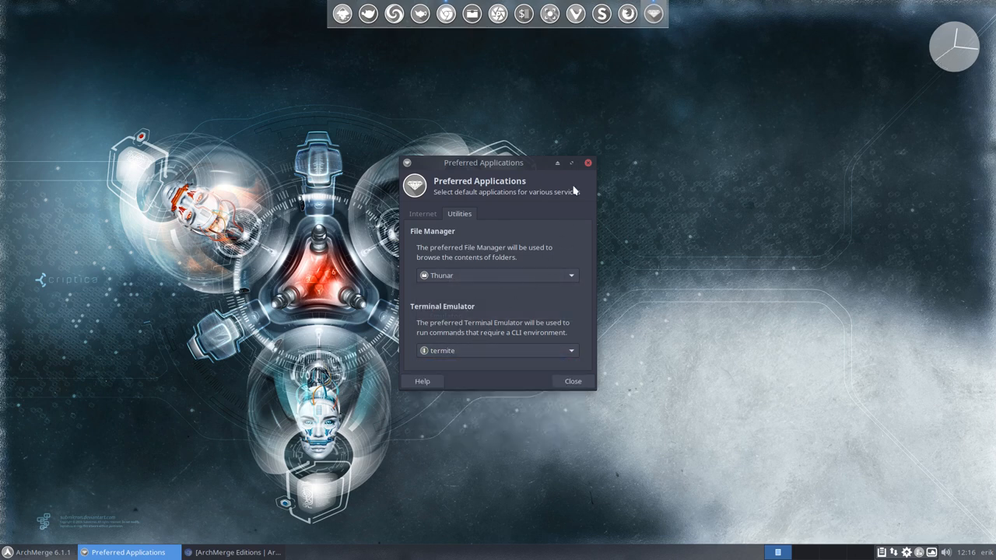
left_click(423, 213)
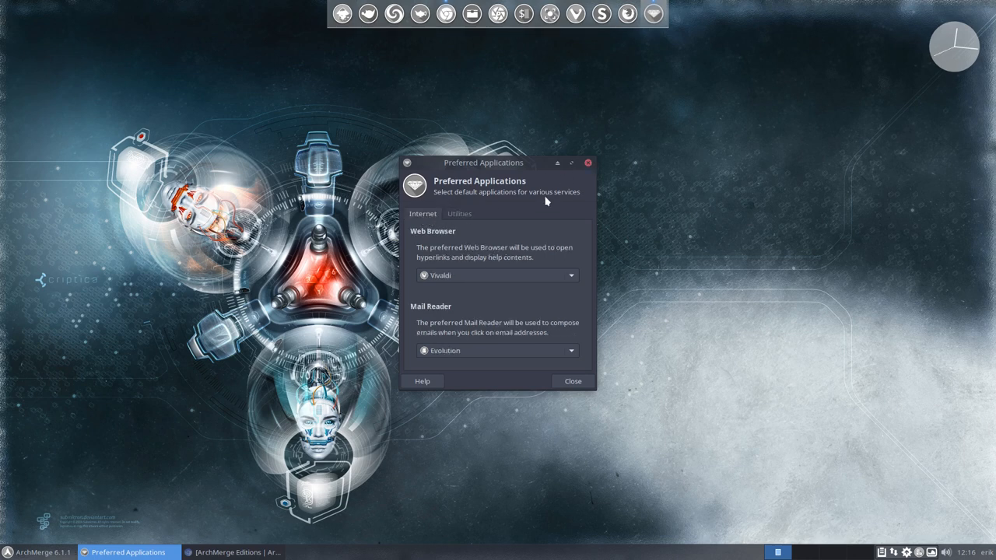
left_click(572, 381)
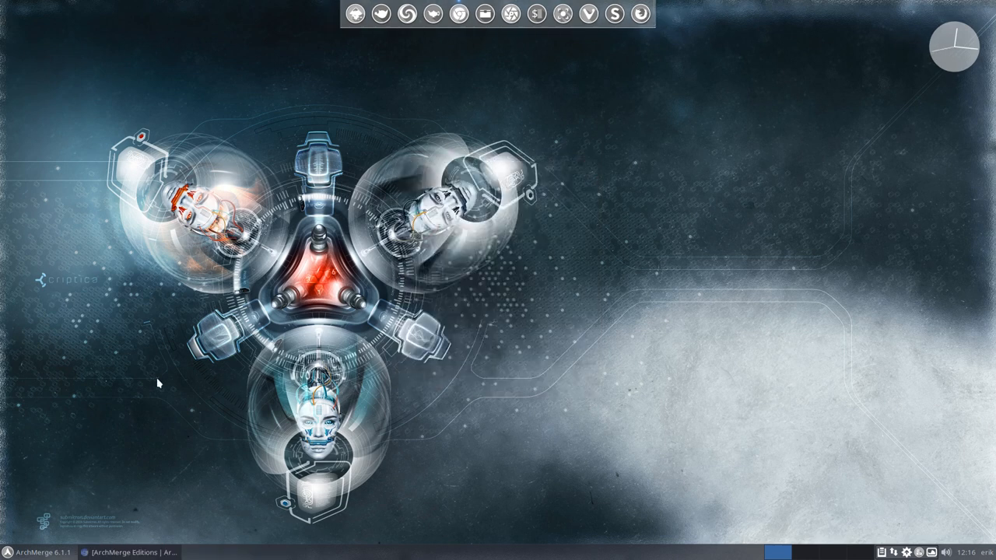
- Browse the Whisker Menu's Graphics, Office and Multimedia categories, leaving Multimedia showing
left_click(6, 553)
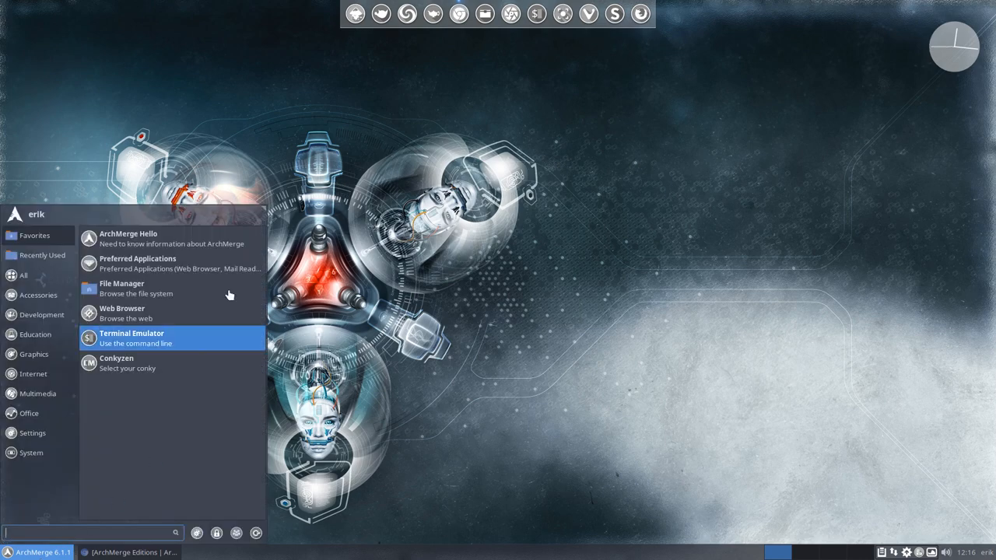
mouse_move(159, 271)
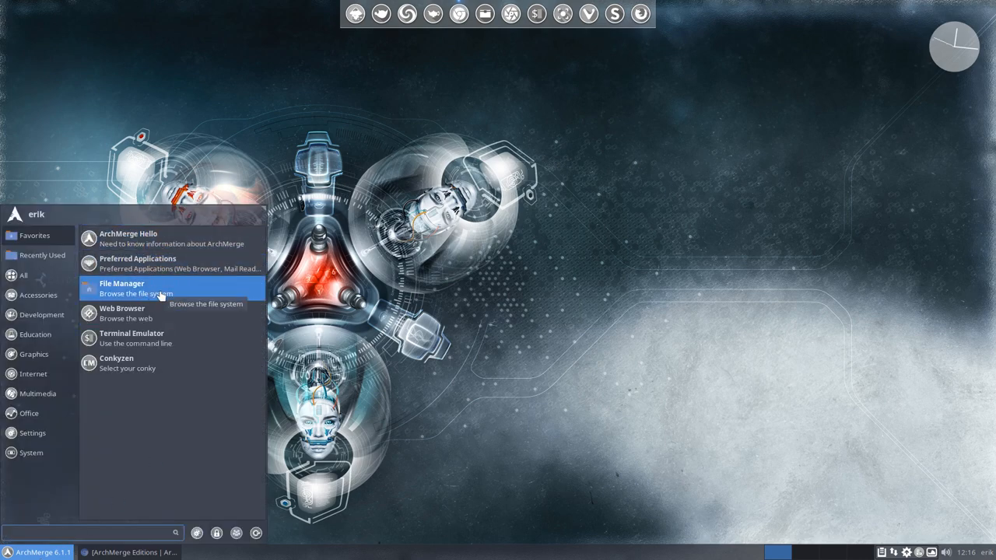
left_click(35, 355)
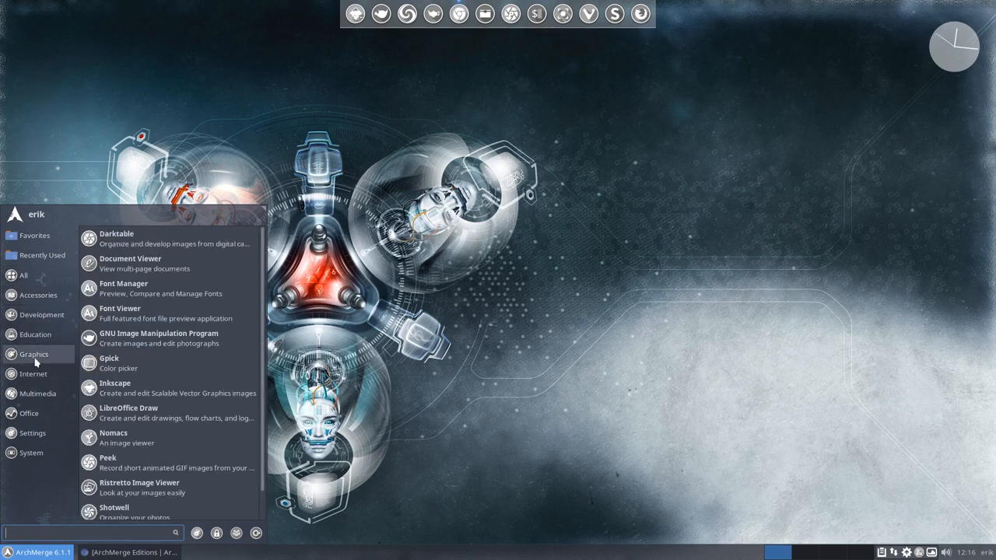
left_click(28, 414)
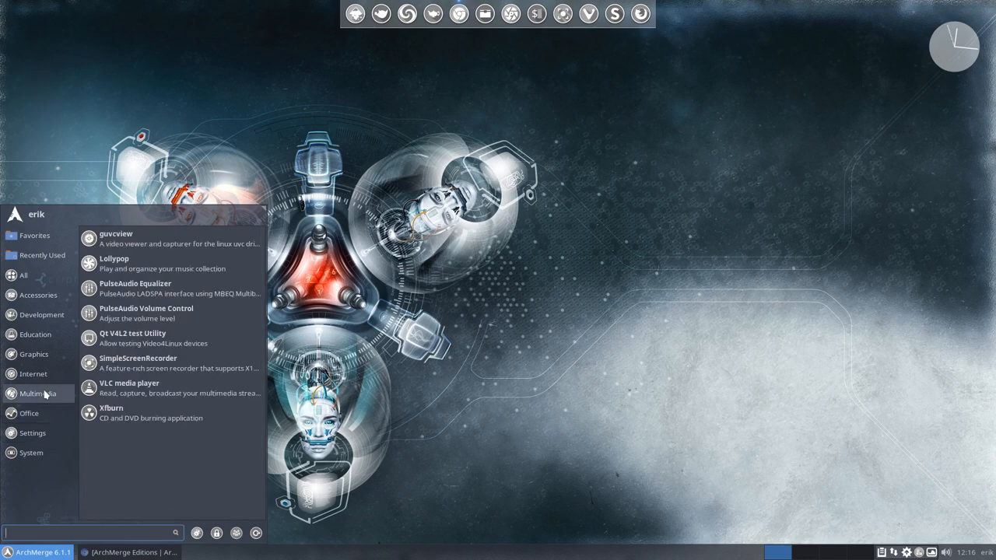
left_click(29, 414)
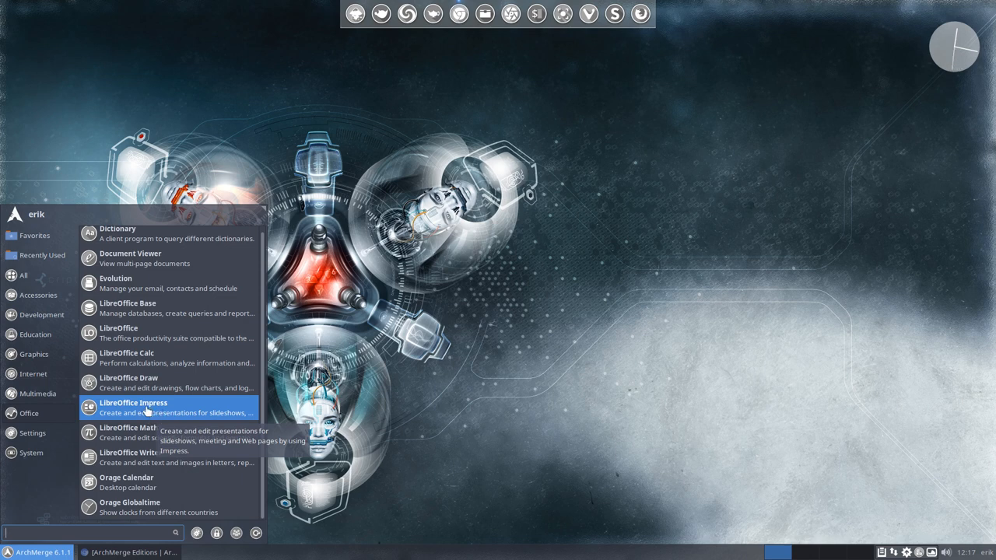
left_click(38, 392)
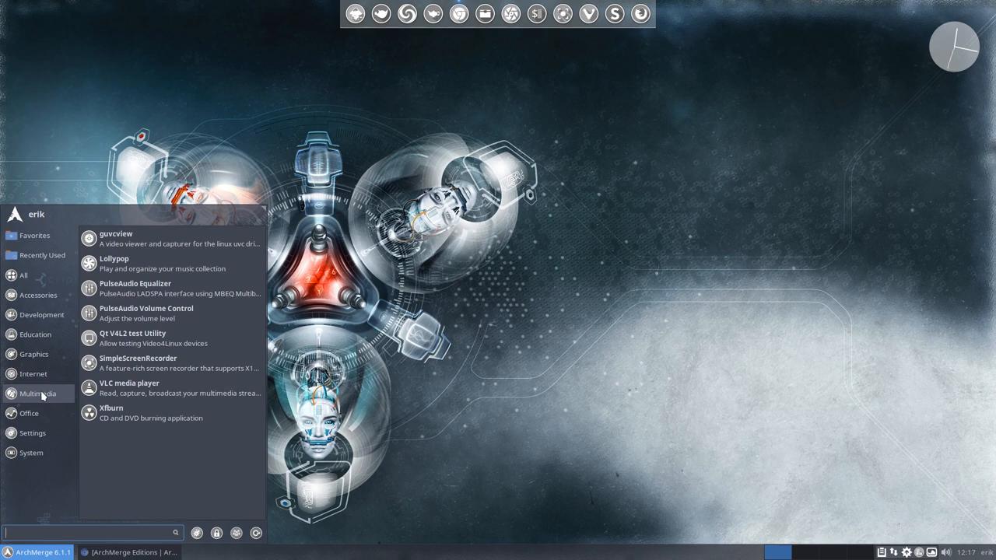
mouse_move(153, 293)
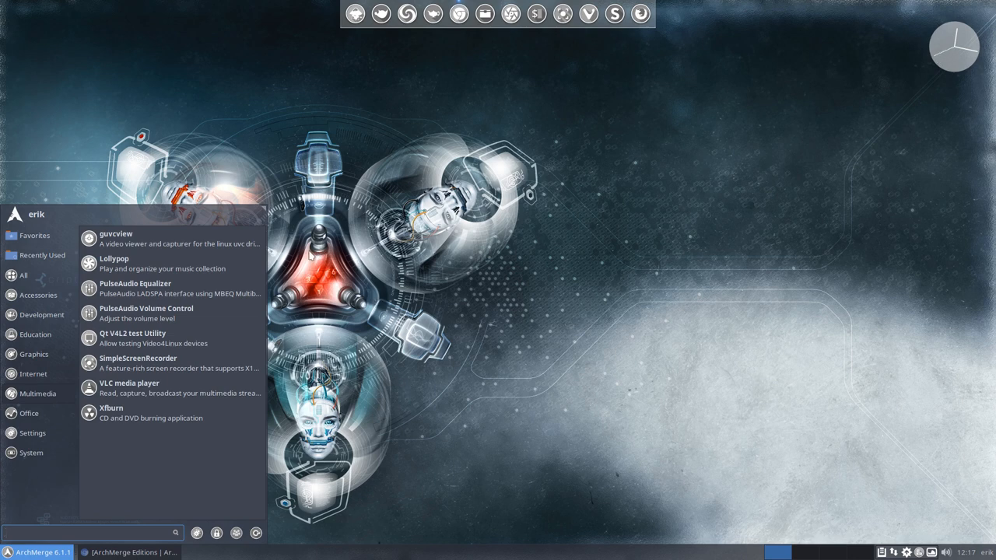
mouse_move(197, 532)
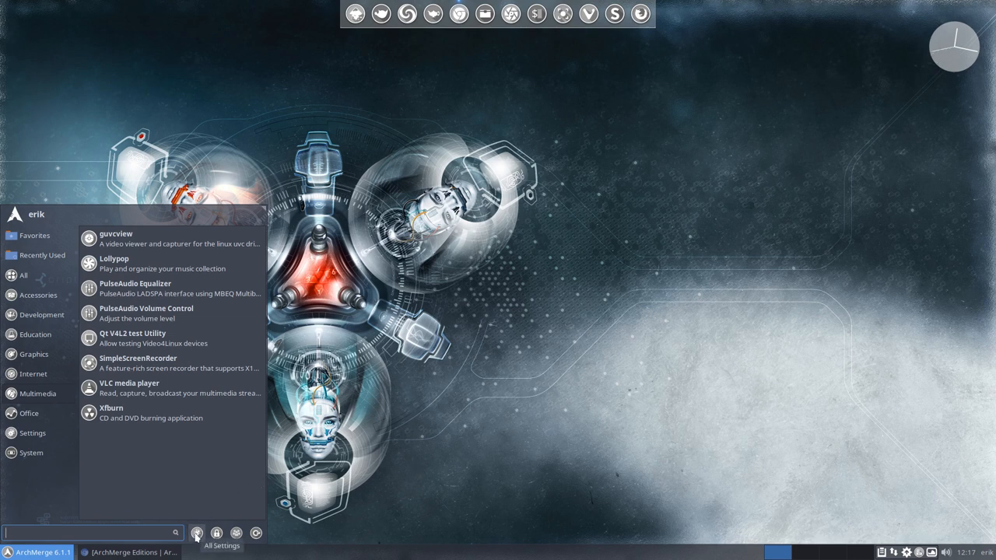
- Show All Settings in the Settings Manager and briefly check Firewall Configuration
left_click(197, 532)
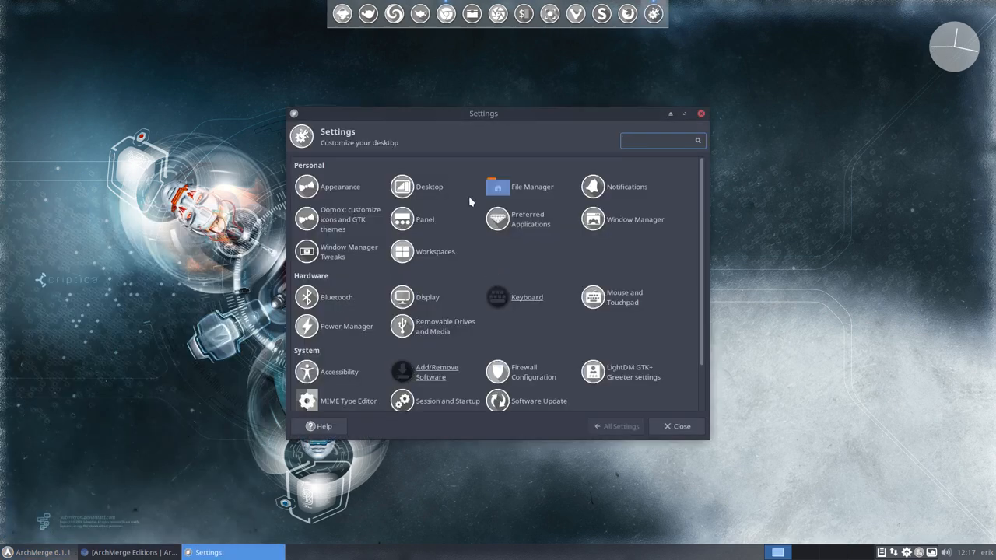
left_click_drag(483, 112, 533, 84)
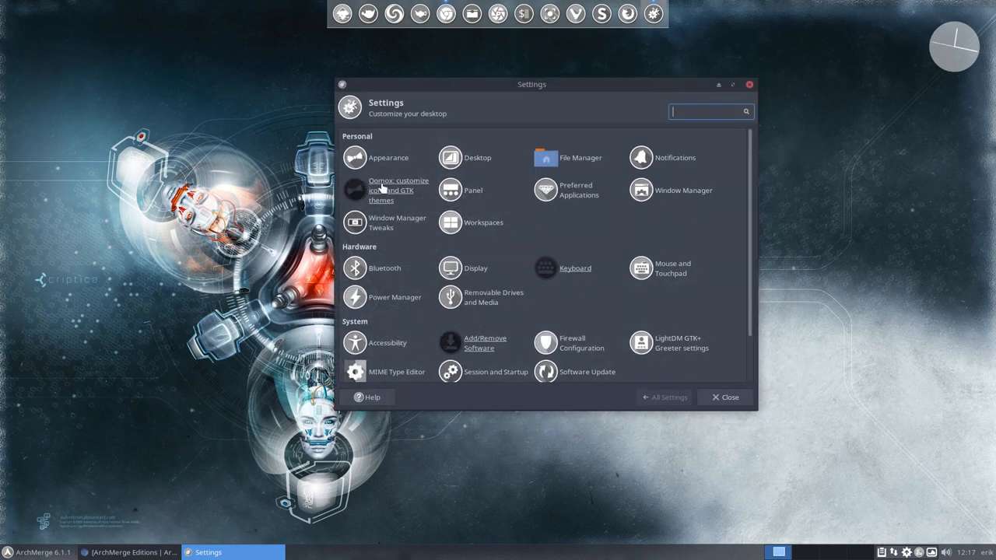
mouse_move(673, 397)
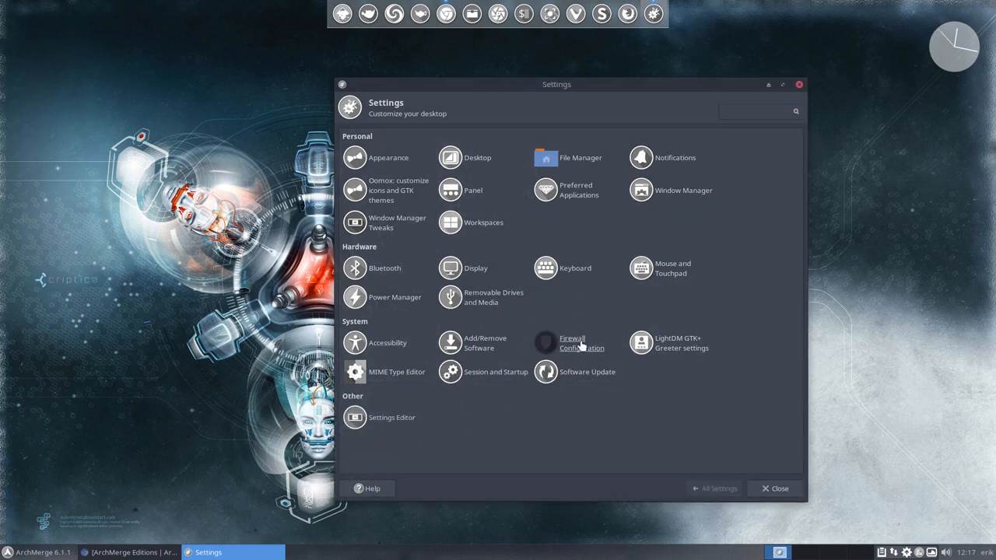
left_click(545, 342)
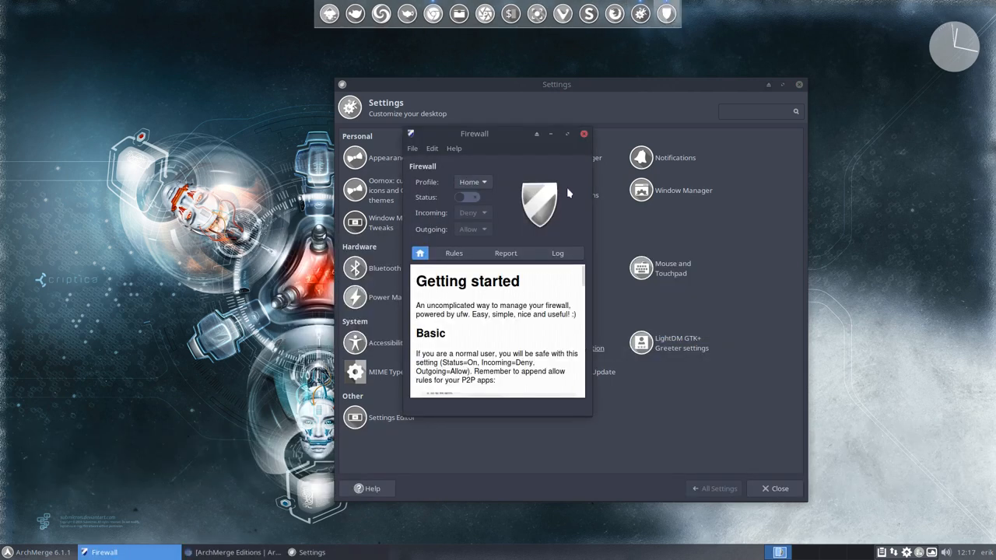
left_click(583, 134)
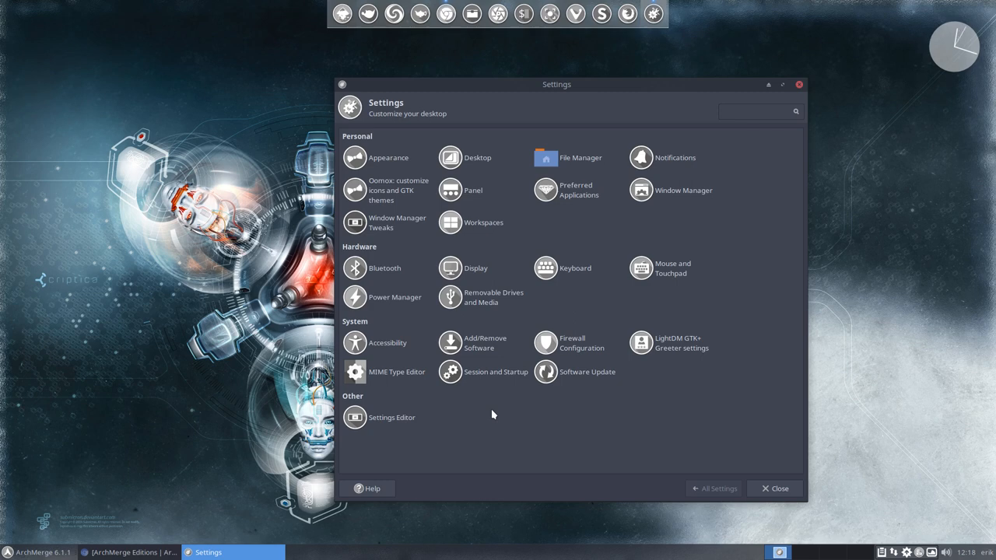
mouse_move(684, 329)
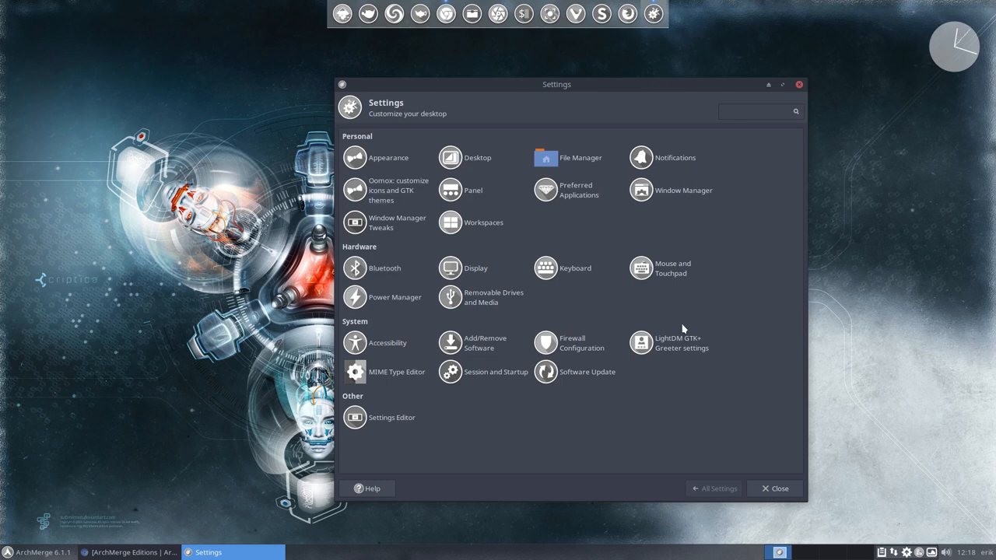
mouse_move(422, 311)
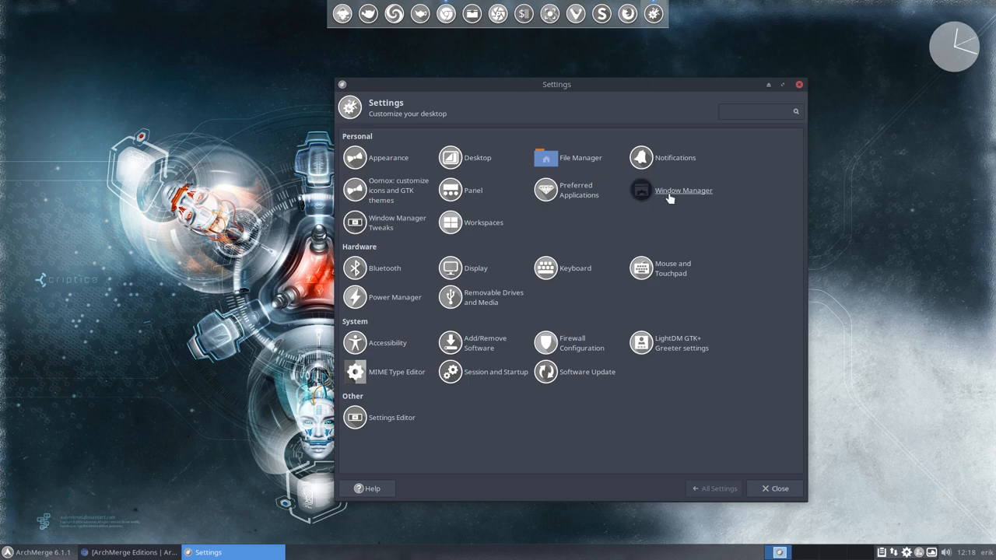
- Move the Settings window toward the centre of the screen
left_click_drag(557, 84, 311, 91)
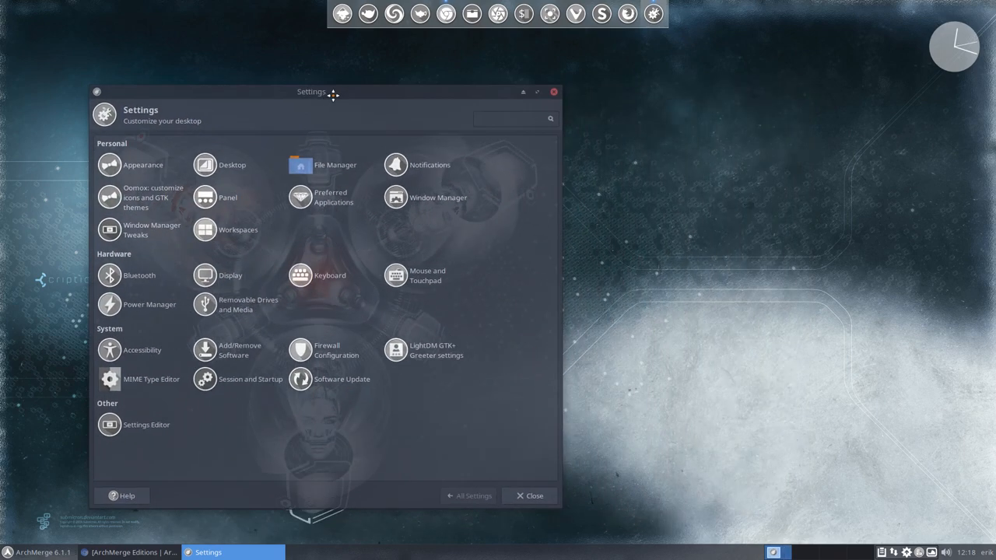
left_click_drag(333, 92, 317, 94)
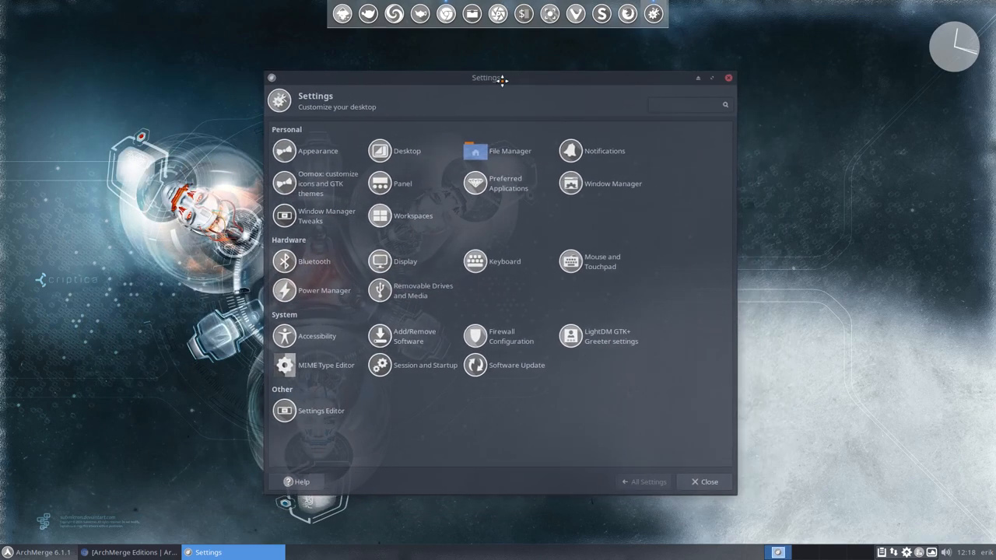
left_click(320, 411)
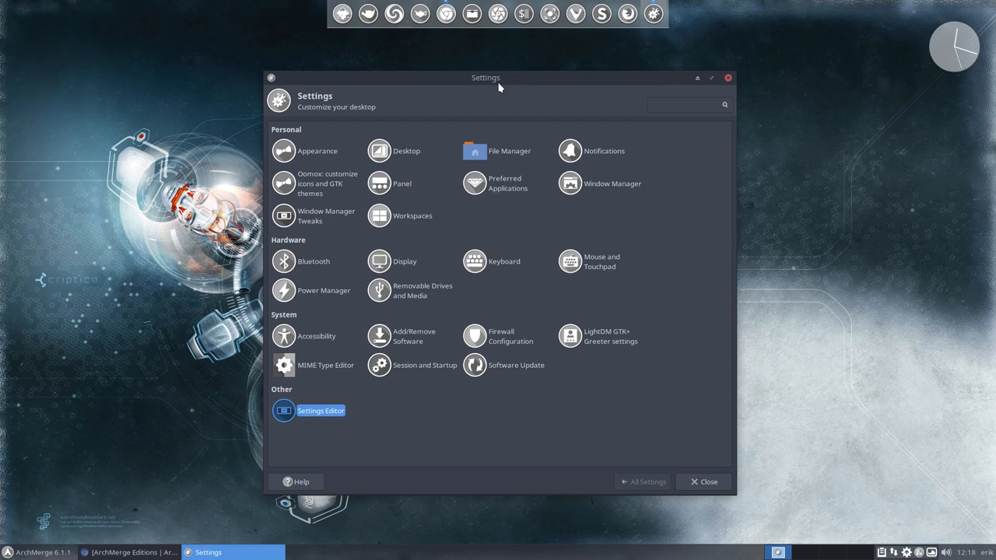
mouse_move(614, 186)
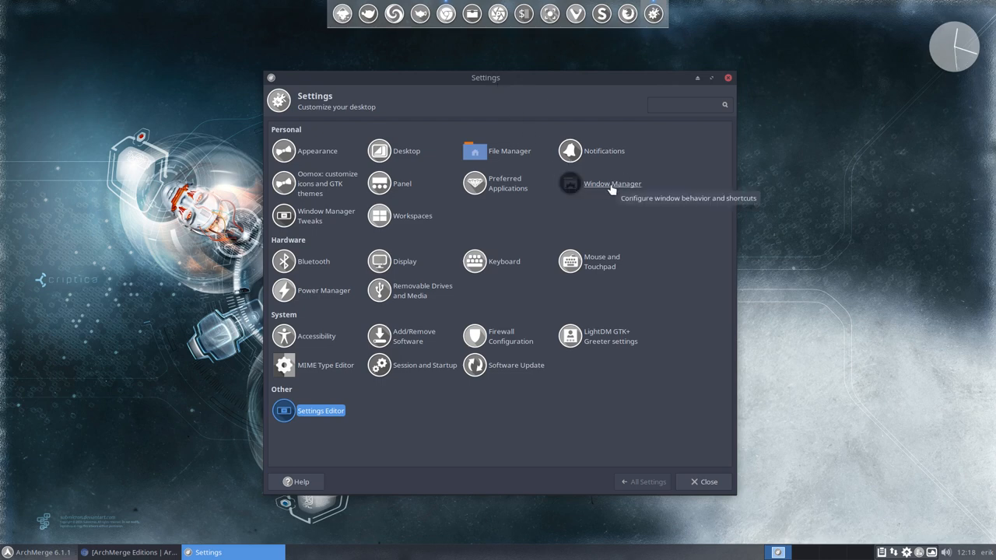
- Review the Compositor options in Window Manager Tweaks, then return to the full settings overview
left_click(283, 216)
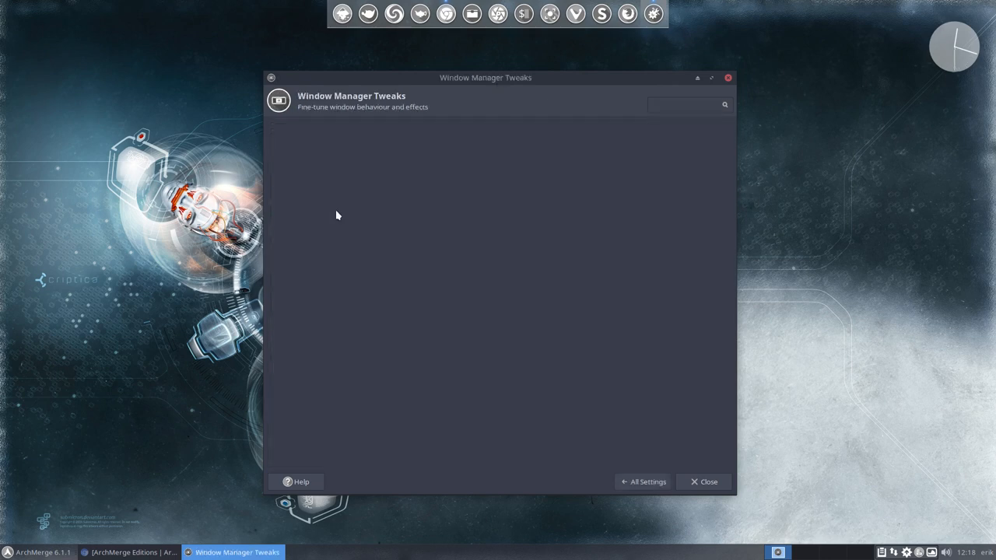
left_click(484, 129)
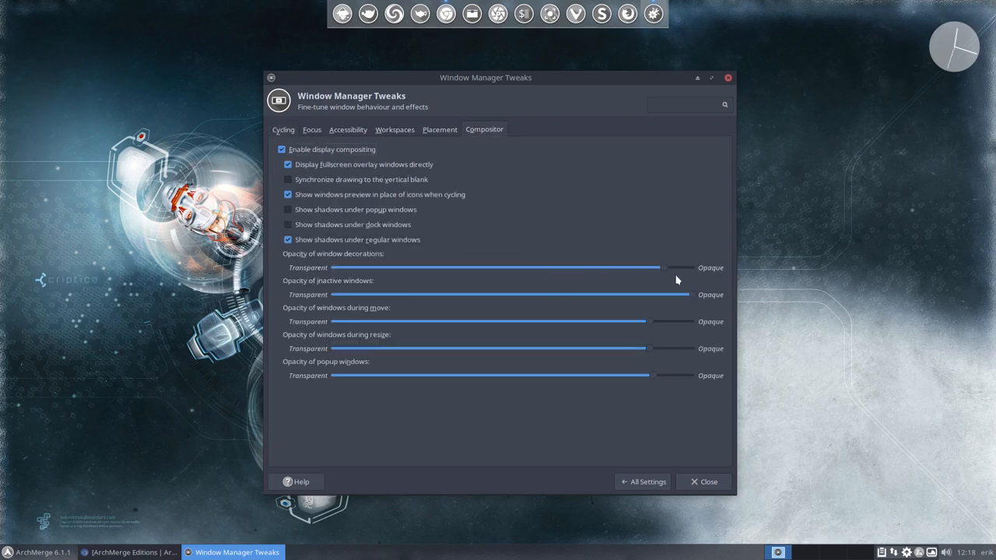
mouse_move(723, 367)
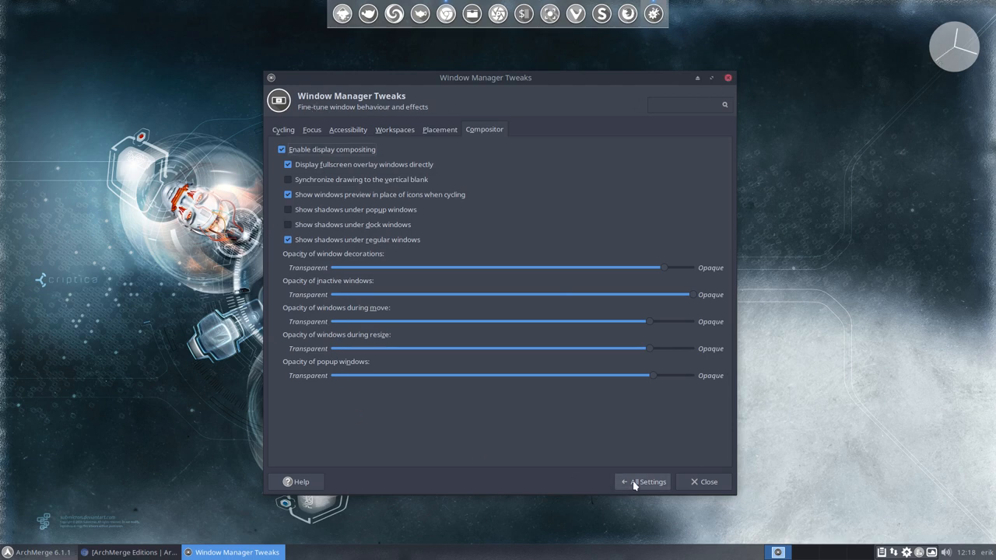
left_click(643, 482)
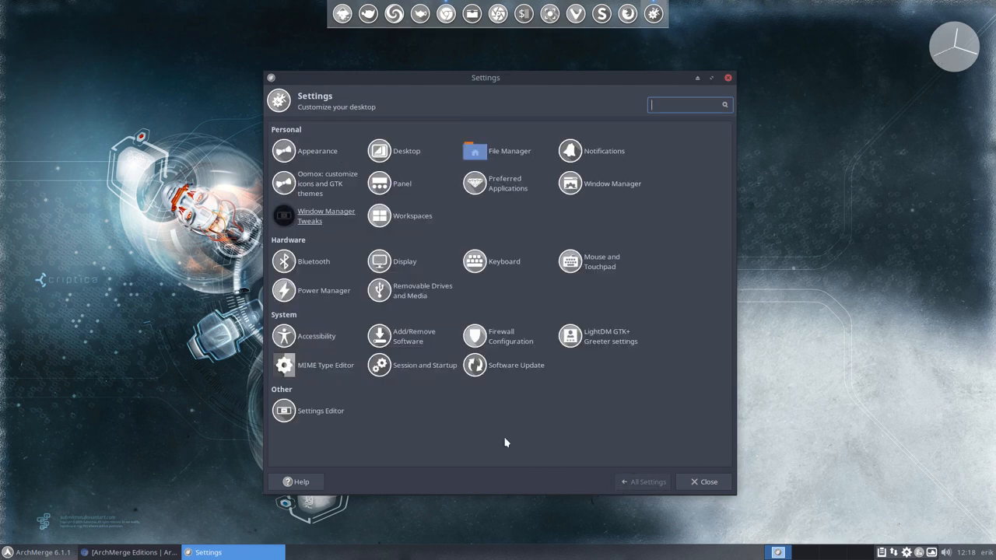
mouse_move(490, 438)
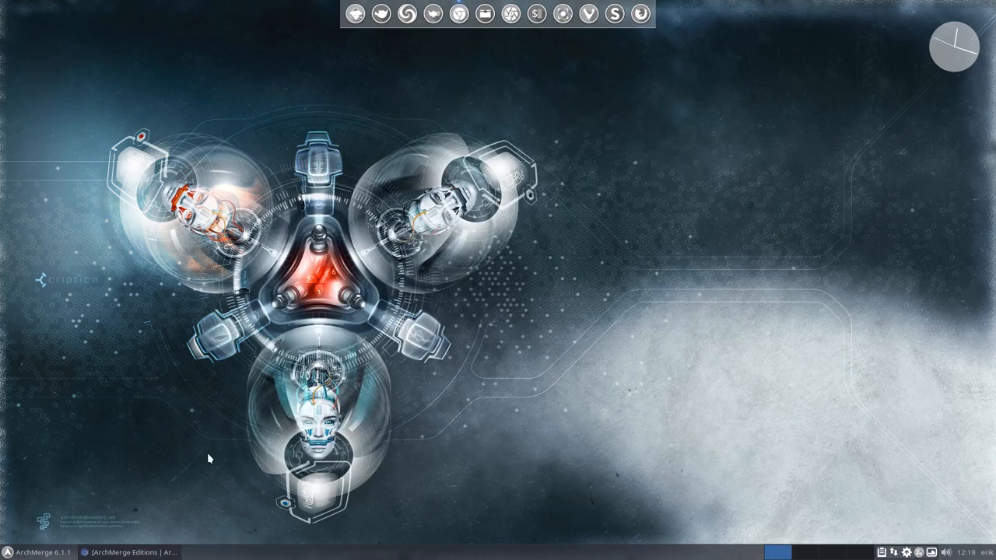
- Bring Chromium back and scroll through the Editions page sections, including the Xfce4 note
left_click(131, 552)
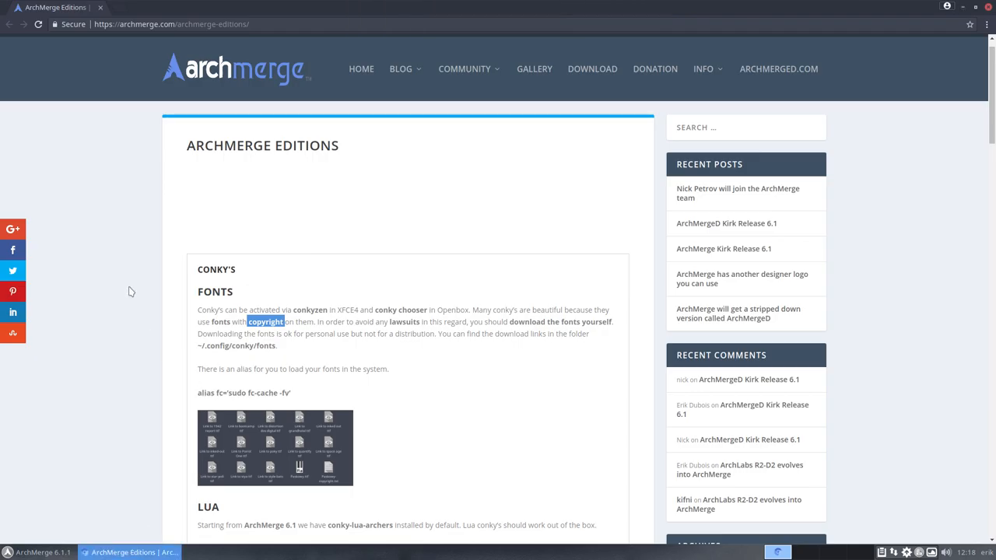
scroll("down", 3)
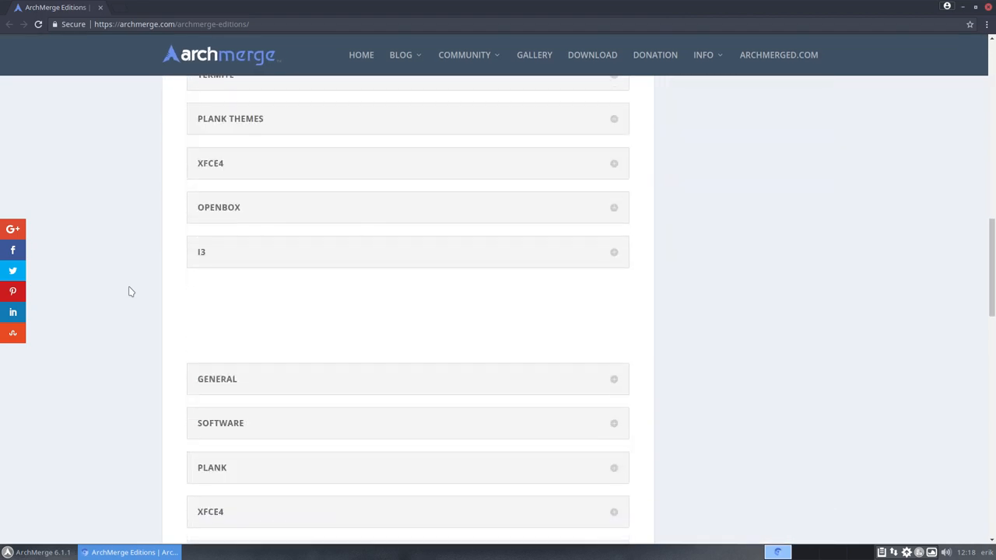
scroll("up", 3)
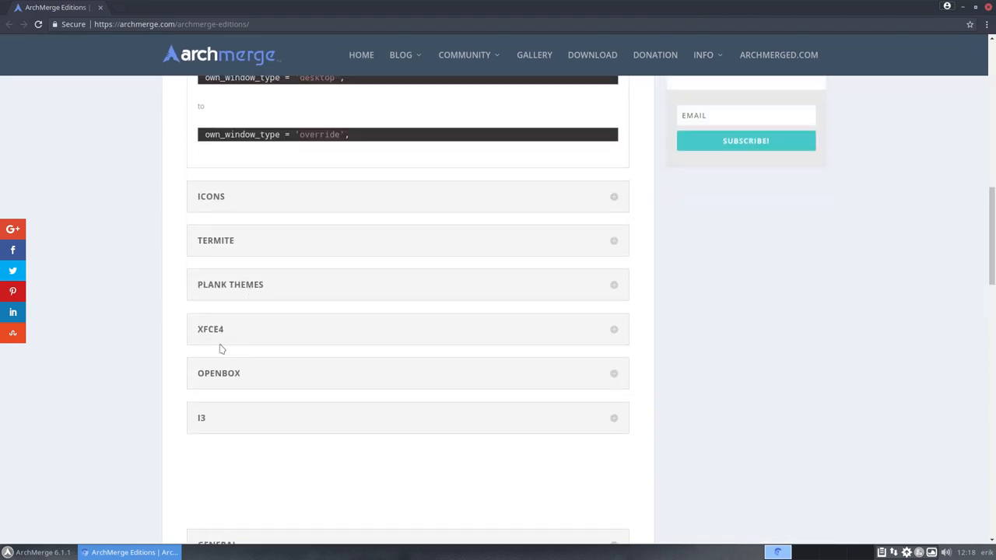
scroll("down", 3)
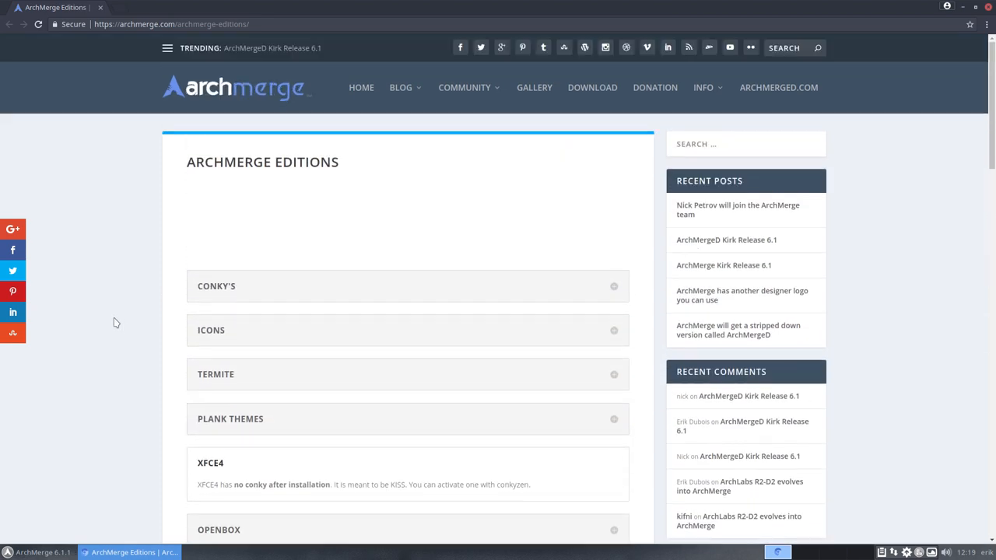
scroll("down", 3)
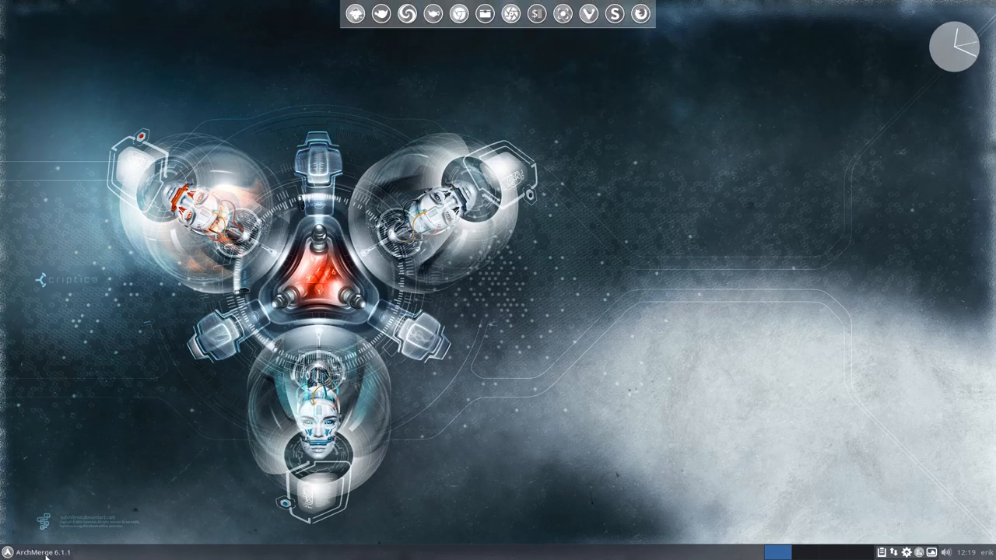
mouse_move(513, 206)
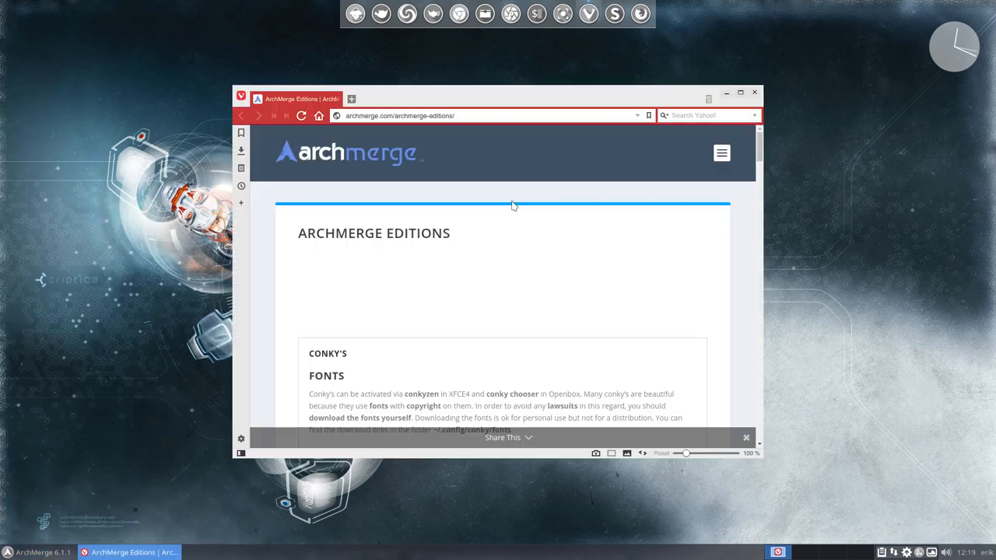
- Maximize Vivaldi, scroll the Editions page down to the kernel-modules note, then close the browser
left_click(741, 94)
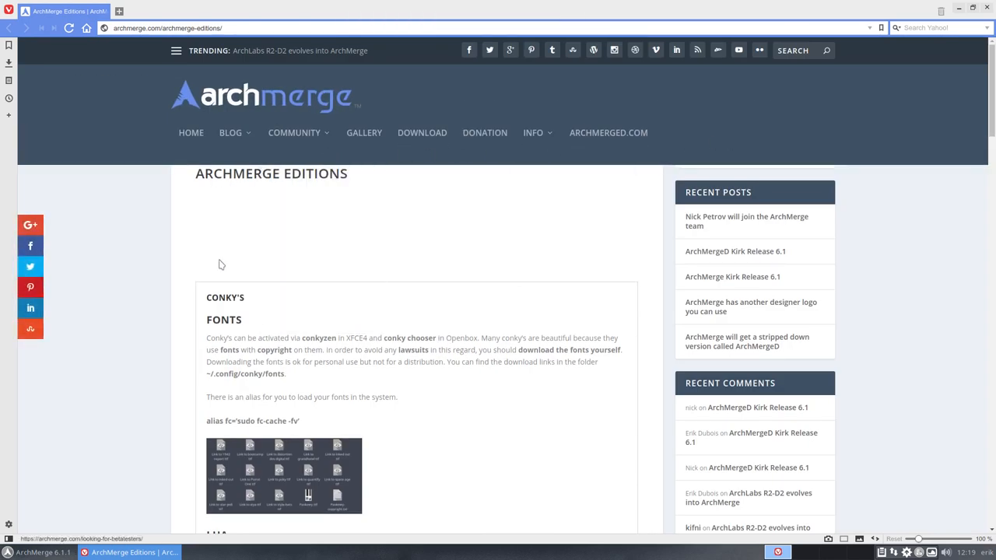
scroll("down", 3)
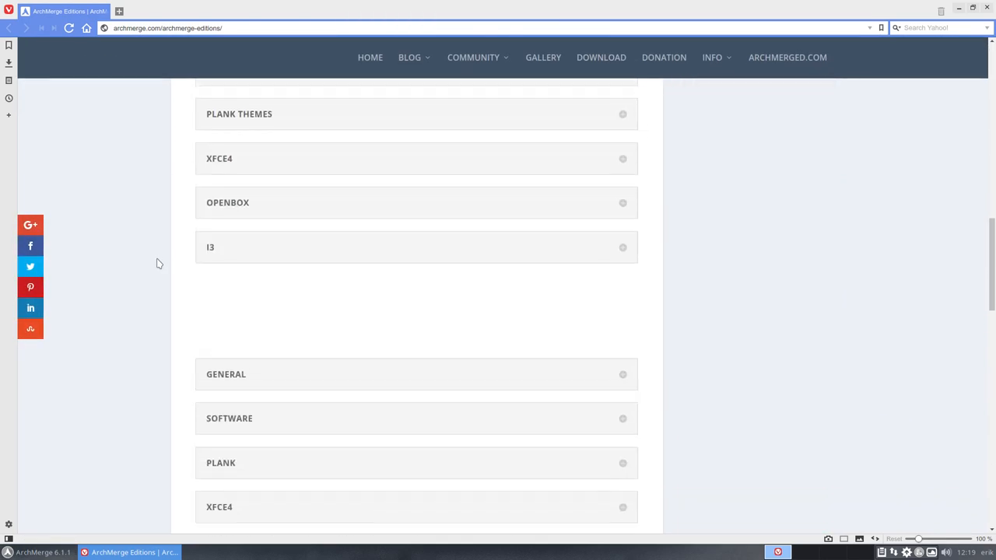
scroll("down", 3)
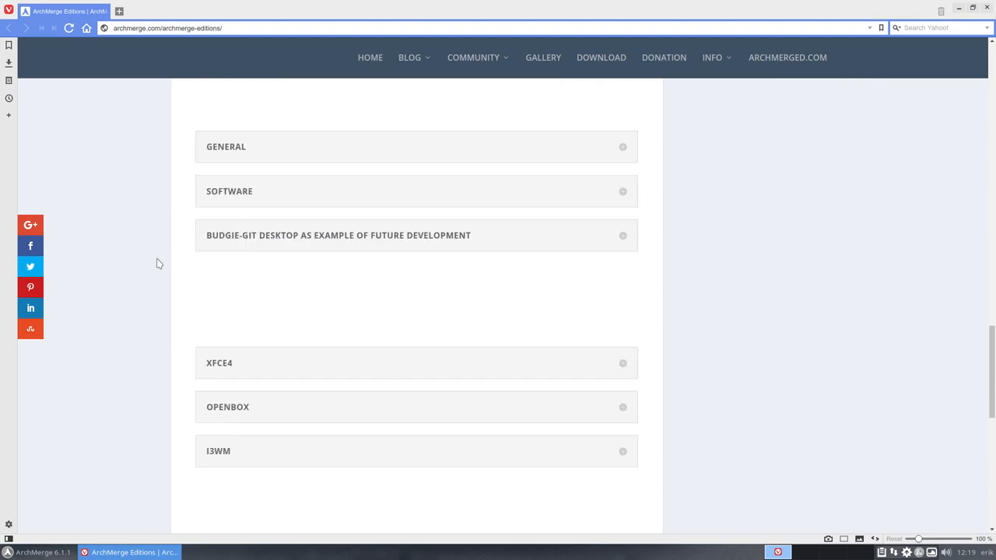
scroll("down", 3)
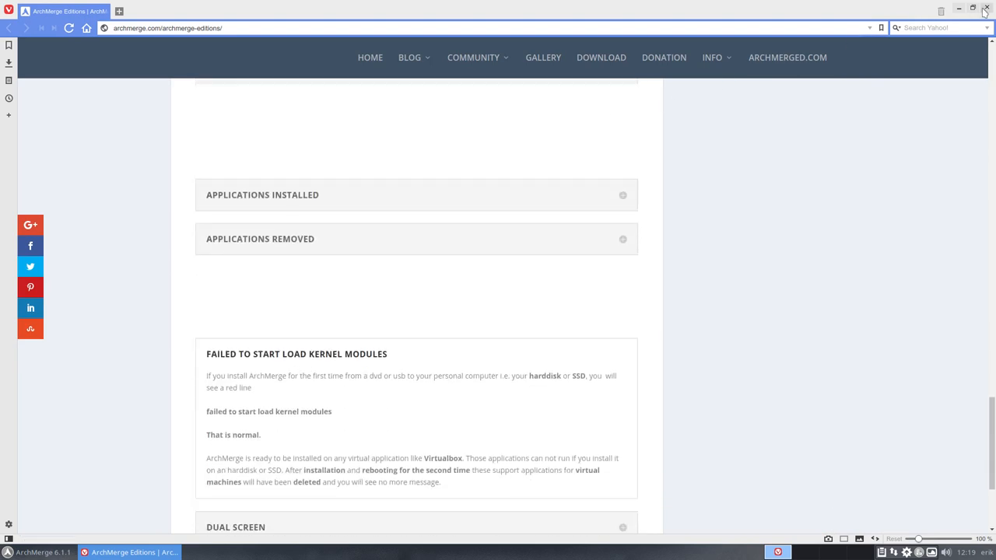
left_click(984, 9)
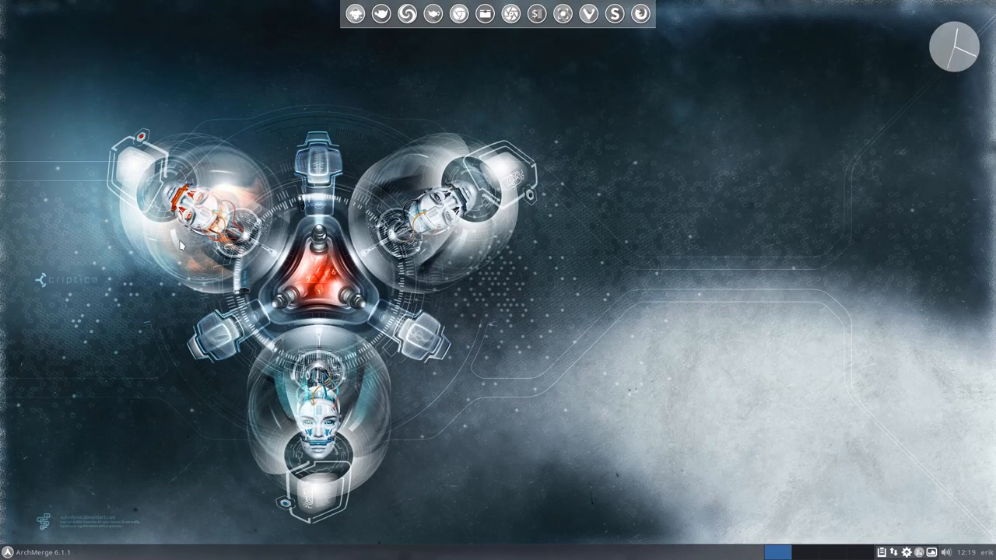
mouse_move(112, 411)
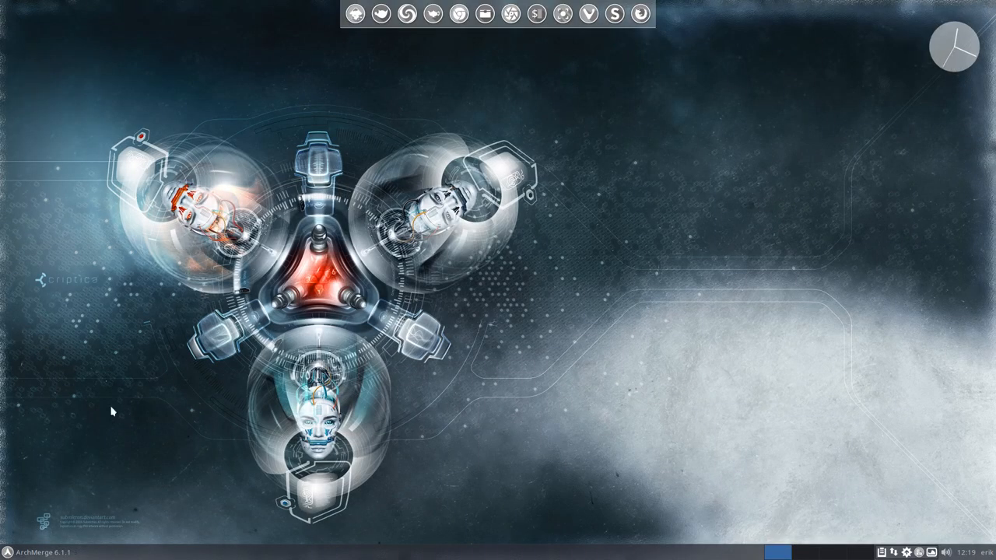
- Log out of erik's Xfce session from the Whisker Menu to reach the login screen
left_click(34, 551)
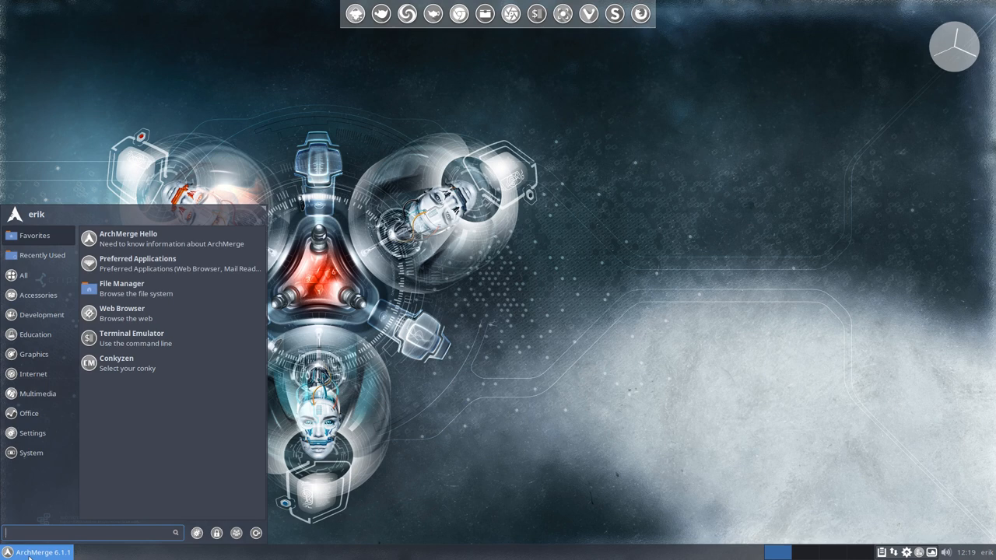
mouse_move(941, 50)
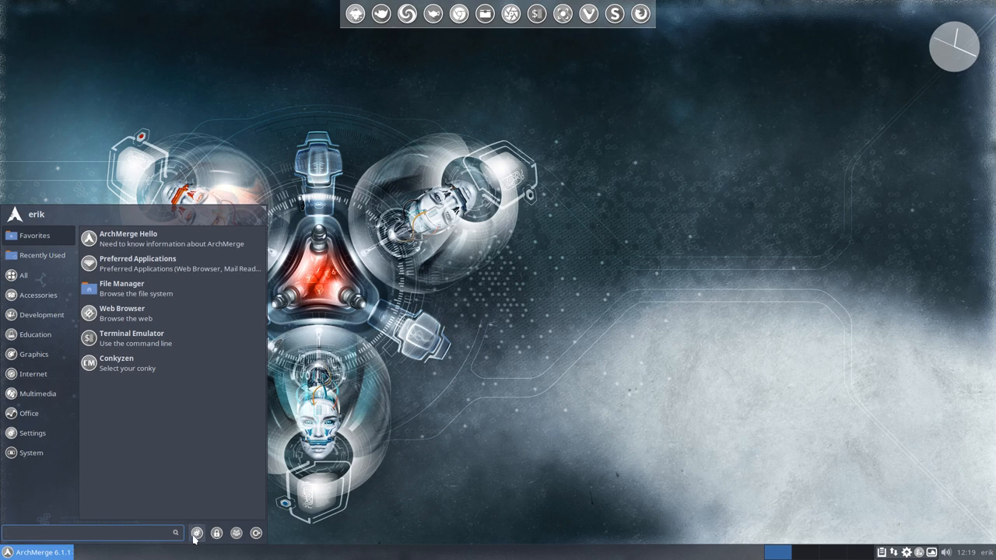
mouse_move(221, 239)
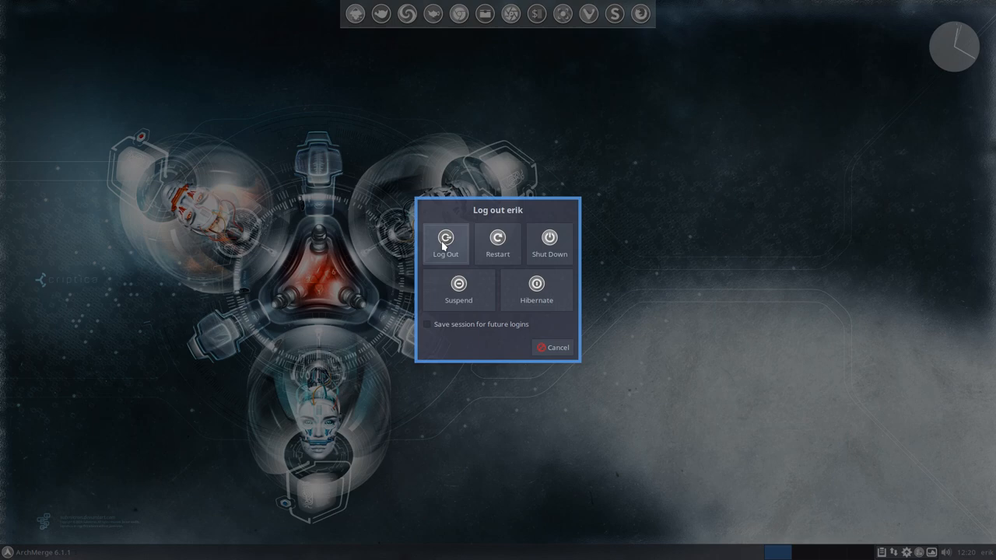
left_click(445, 243)
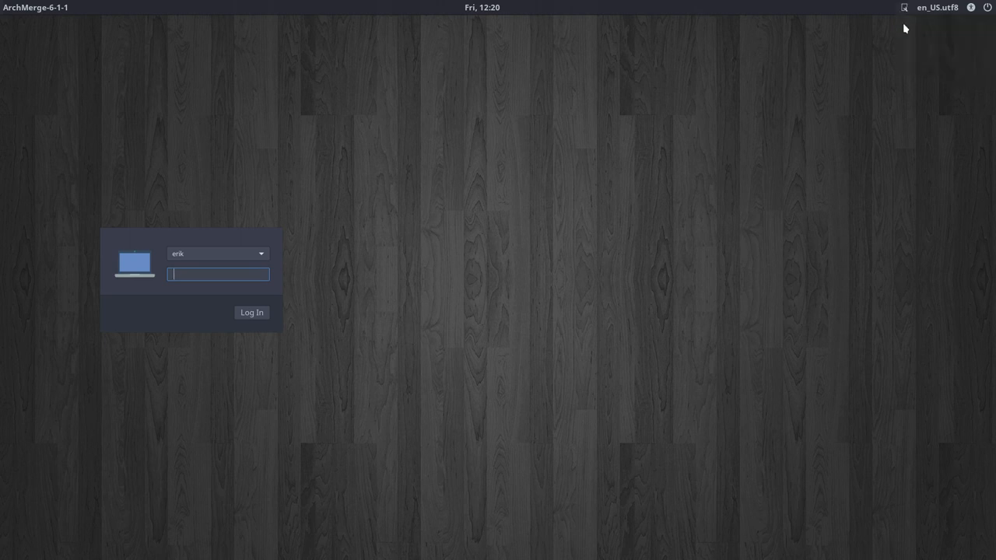
- Choose the Openbox session in the greeter and log back in
left_click(218, 274)
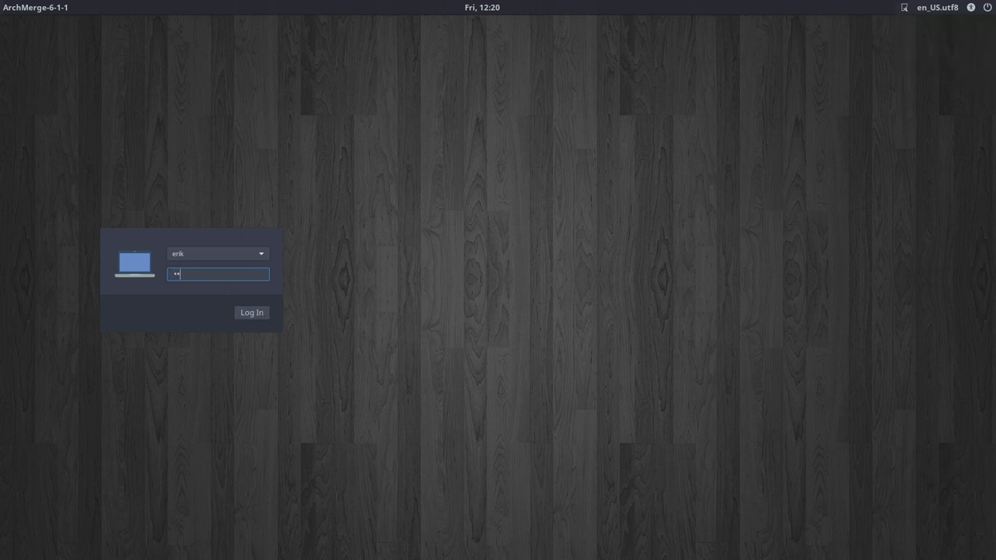
left_click(252, 312)
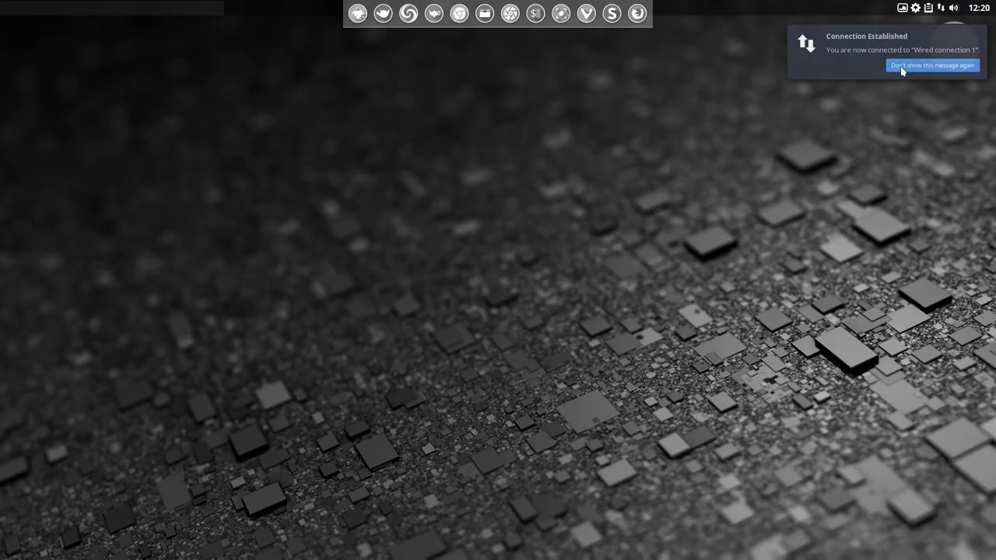
- Dismiss the network notice and set the Plank dock's Position to Bottom
left_click(930, 66)
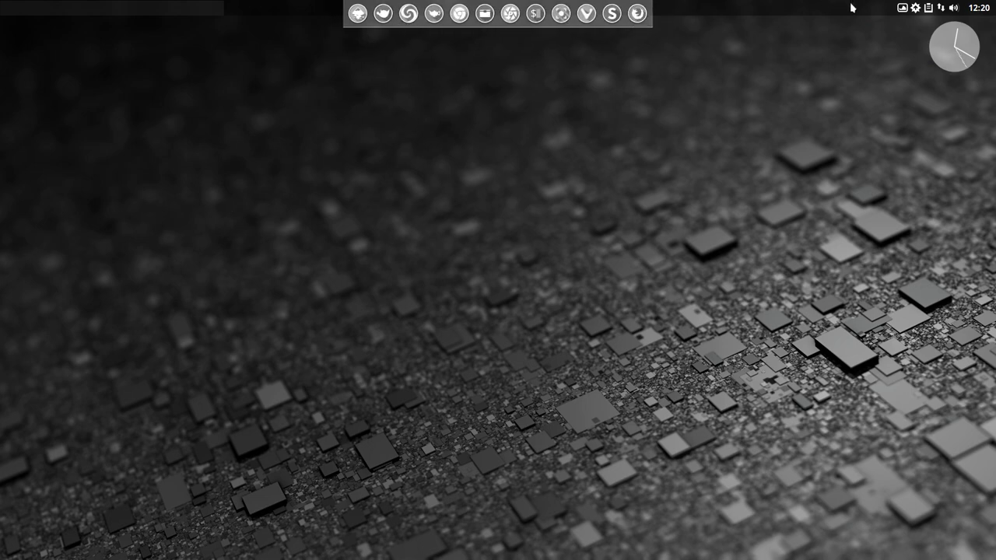
mouse_move(386, 17)
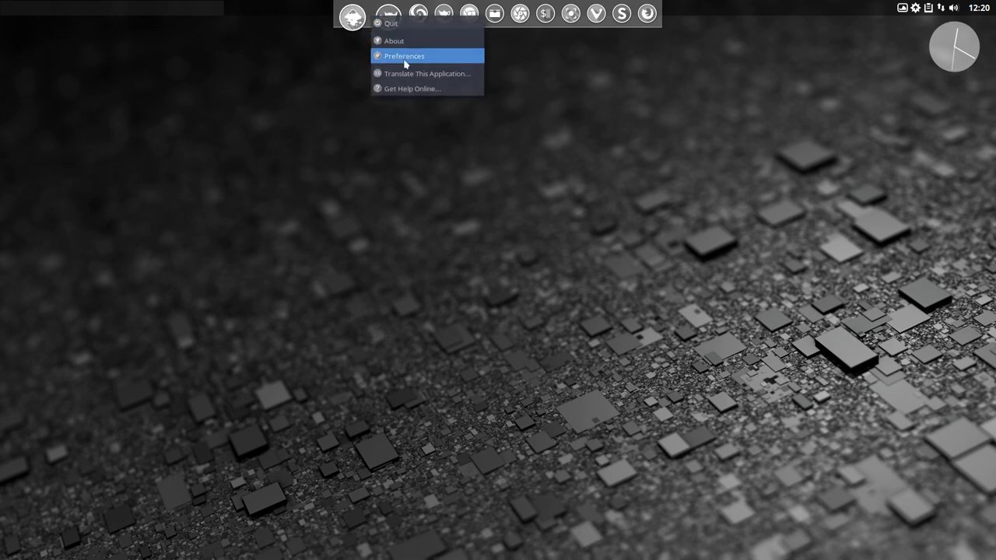
left_click(405, 56)
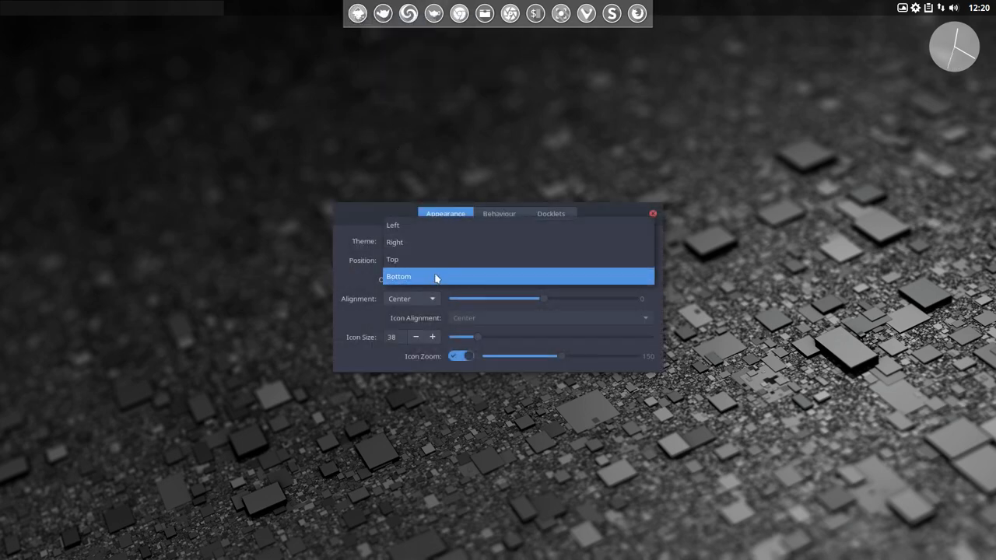
left_click(399, 277)
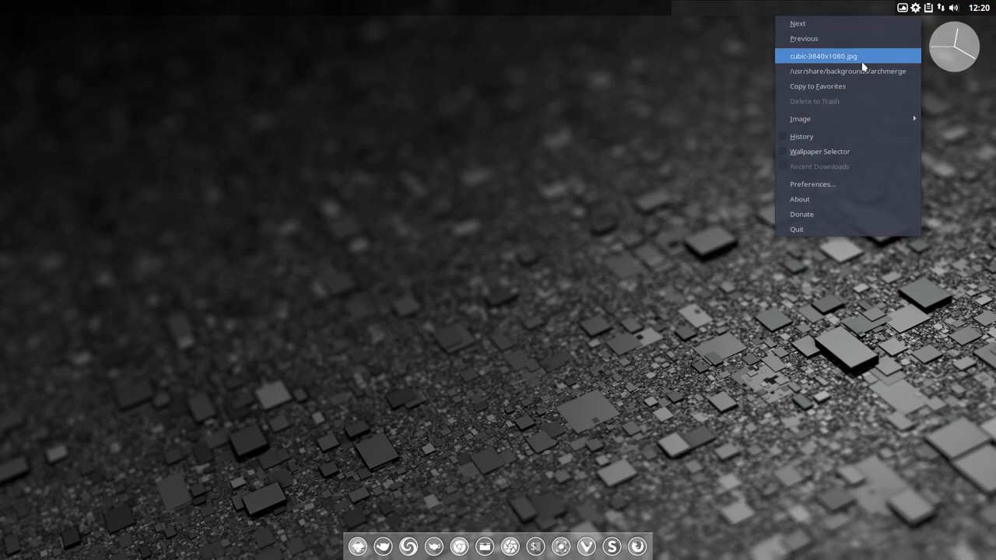
- Use Variety's Wallpaper Selector to set the grey sci-fi image as wallpaper
left_click(819, 151)
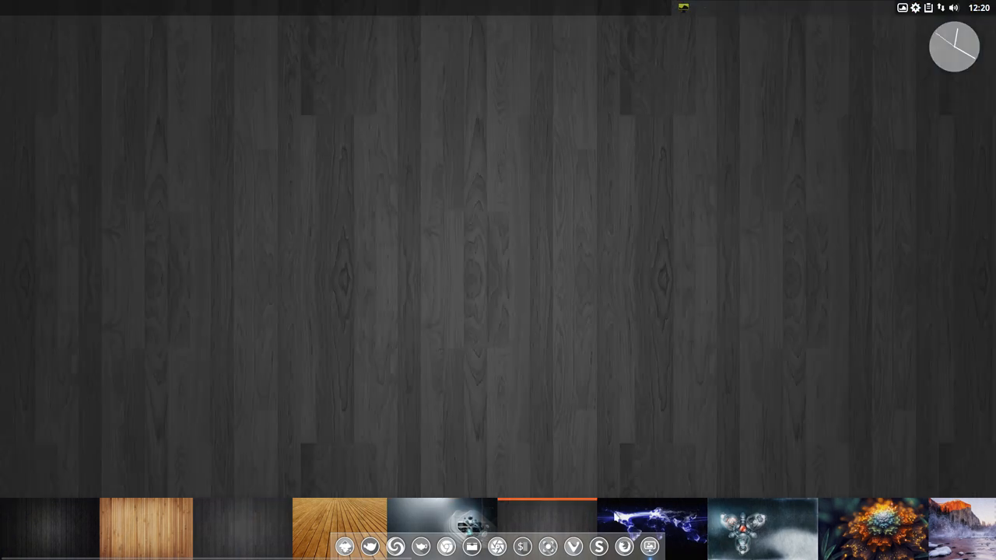
left_click(652, 529)
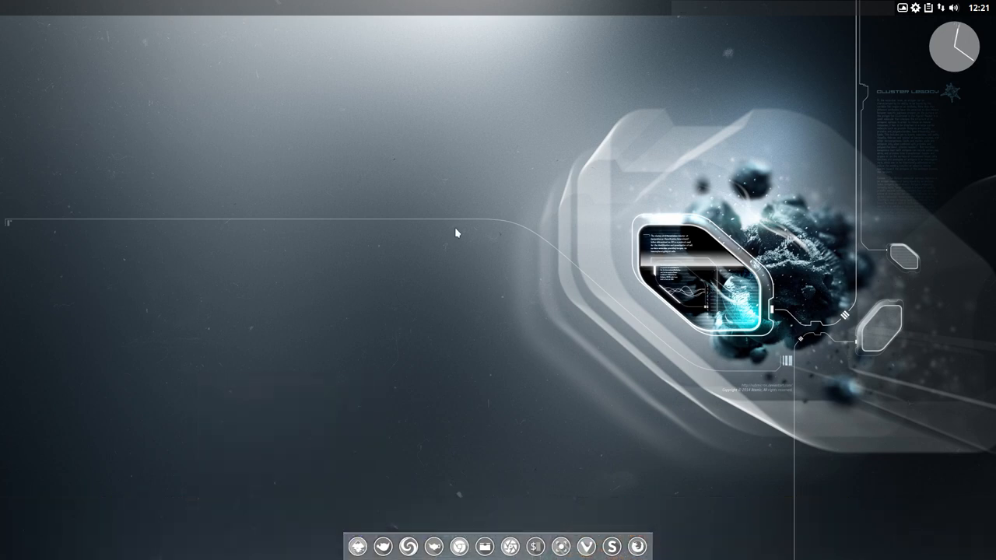
mouse_move(906, 143)
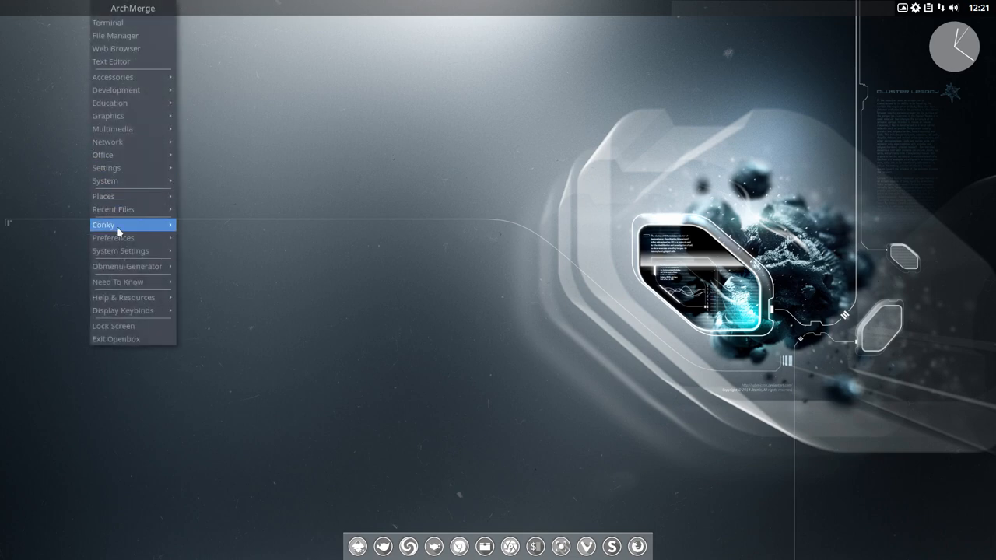
mouse_move(116, 224)
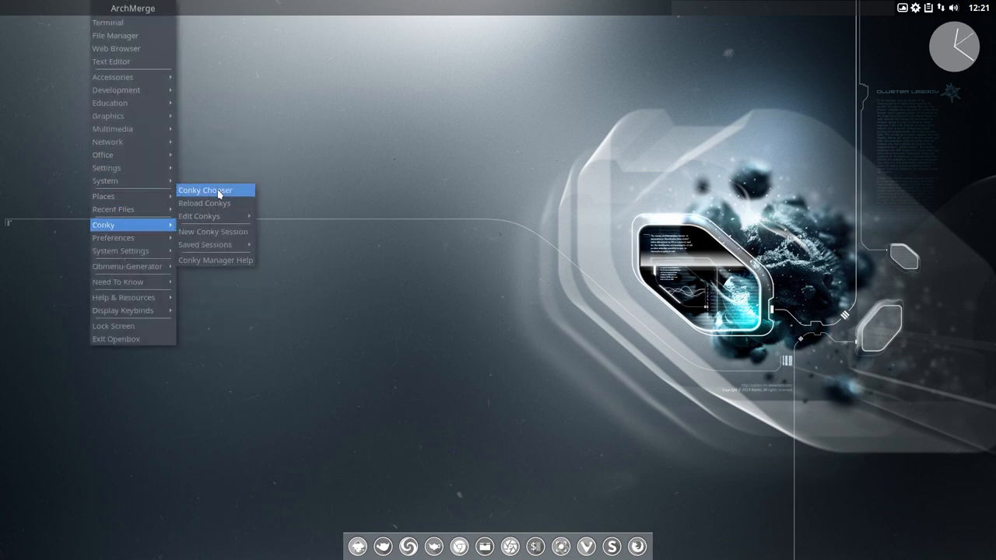
- In Conky Chooser, untick AM-Clock-LUA, tick AUR-ArchMerge and apply the selection
left_click(205, 190)
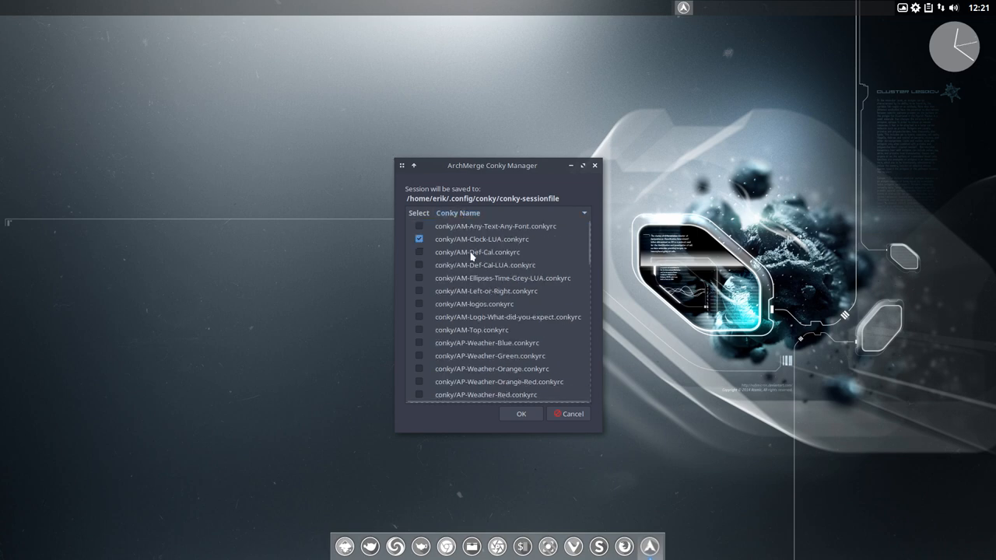
left_click(419, 240)
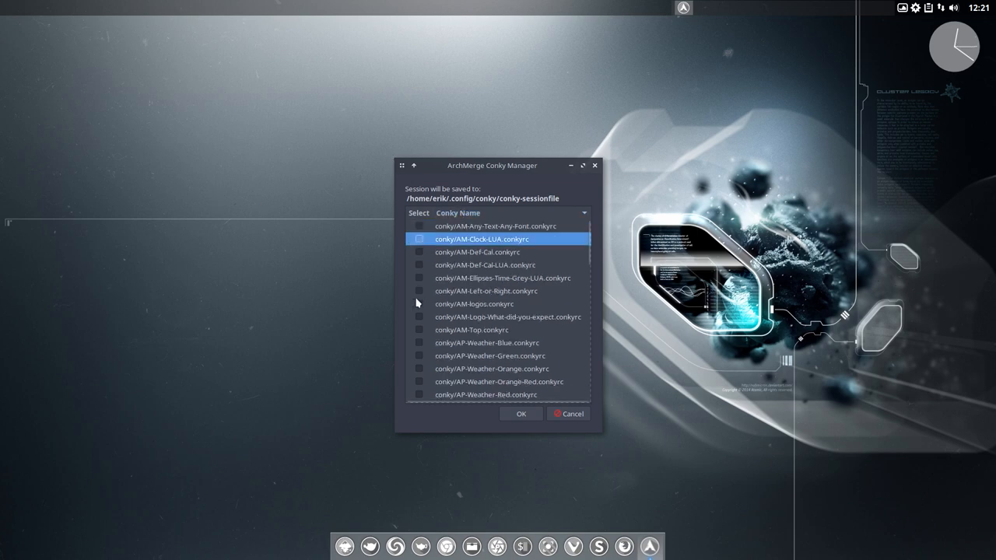
scroll("down", 3)
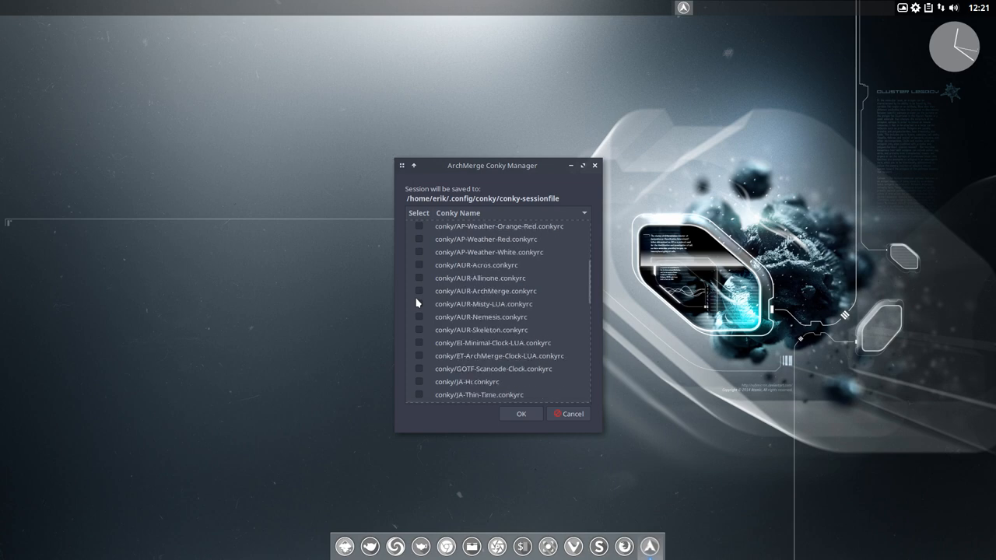
left_click(418, 291)
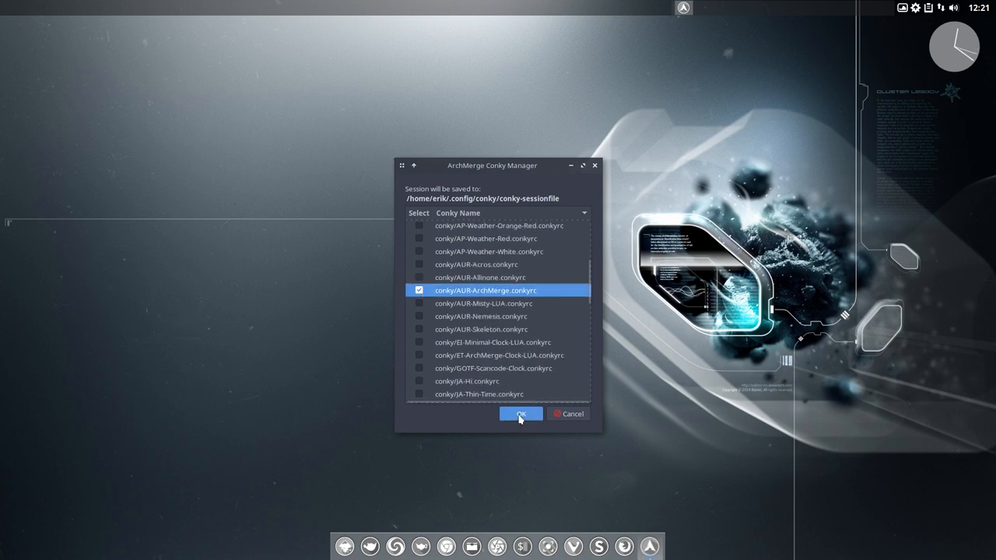
left_click(520, 414)
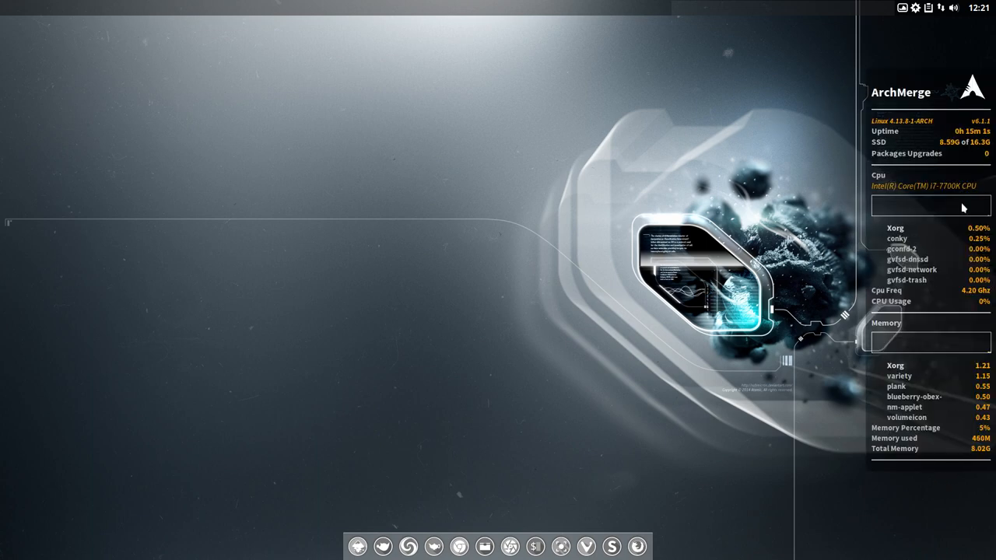
mouse_move(165, 302)
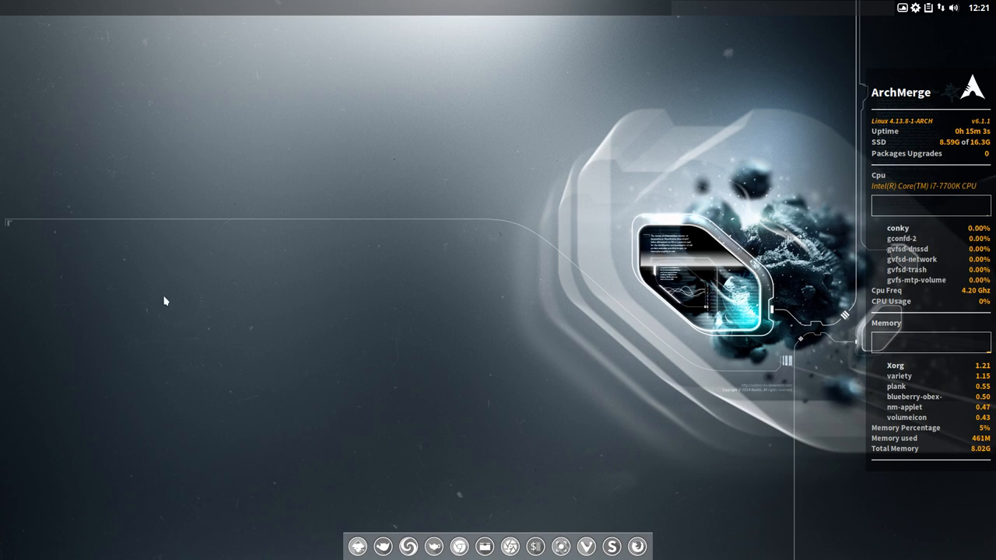
mouse_move(11, 6)
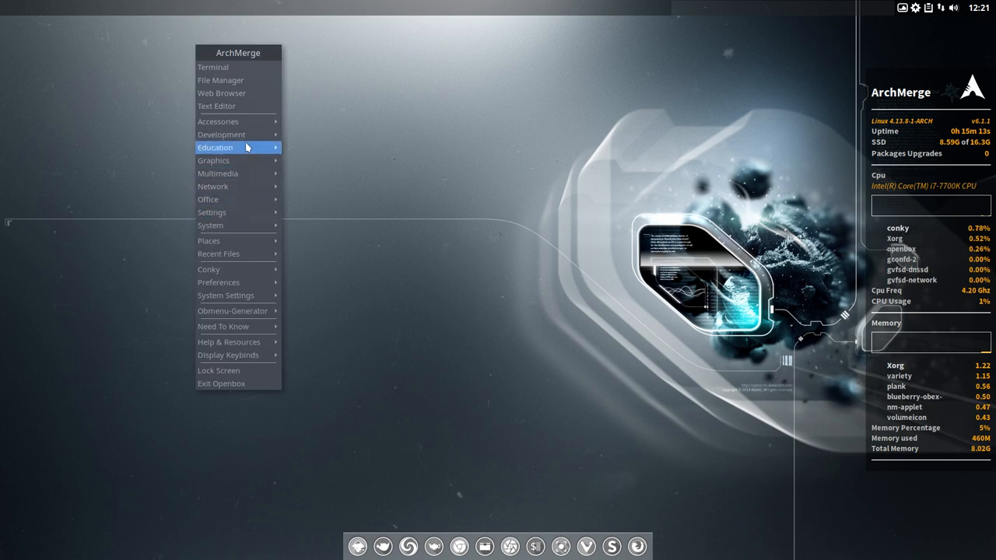
- Try the dmenu launcher, then bring up the Openbox desktop menu
left_click(211, 67)
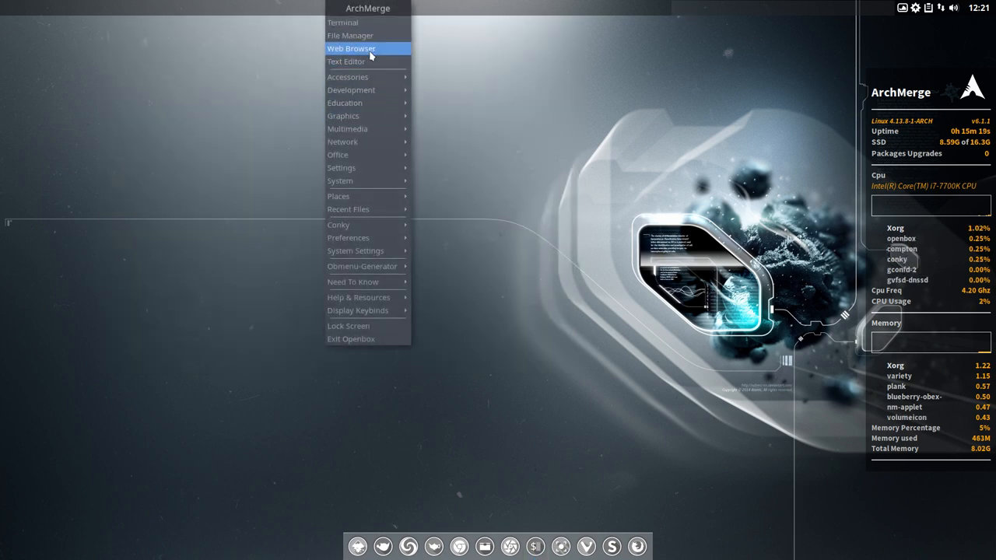
mouse_move(348, 77)
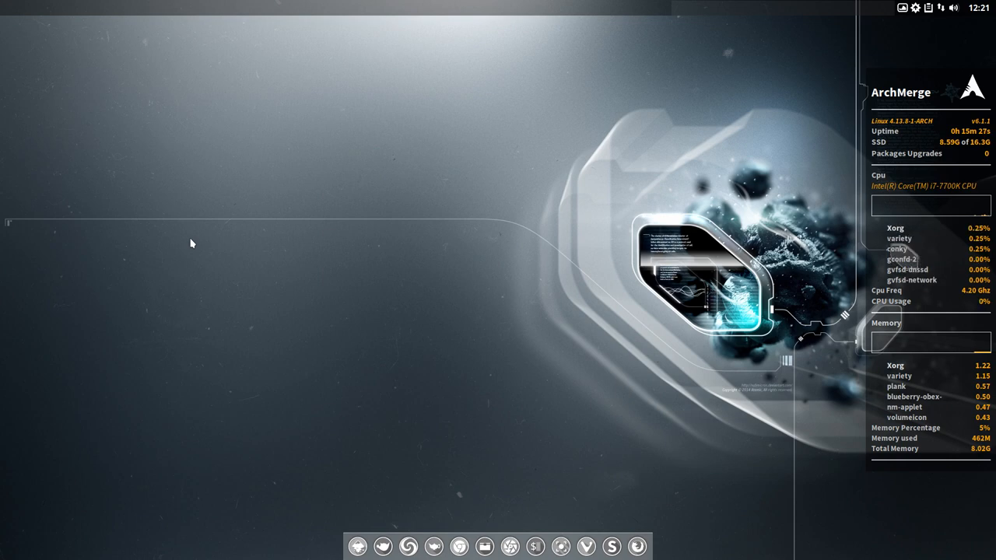
right_click(193, 243)
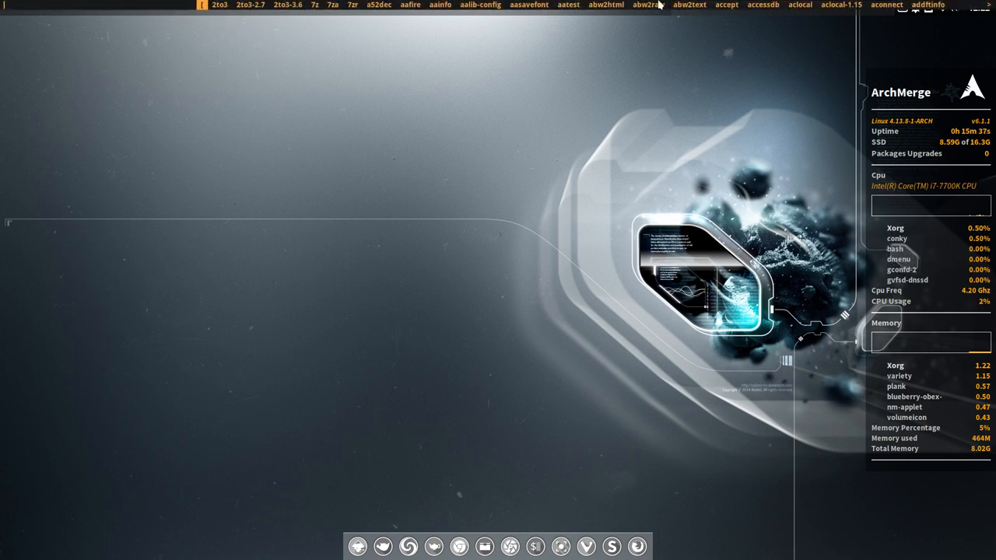
mouse_move(442, 206)
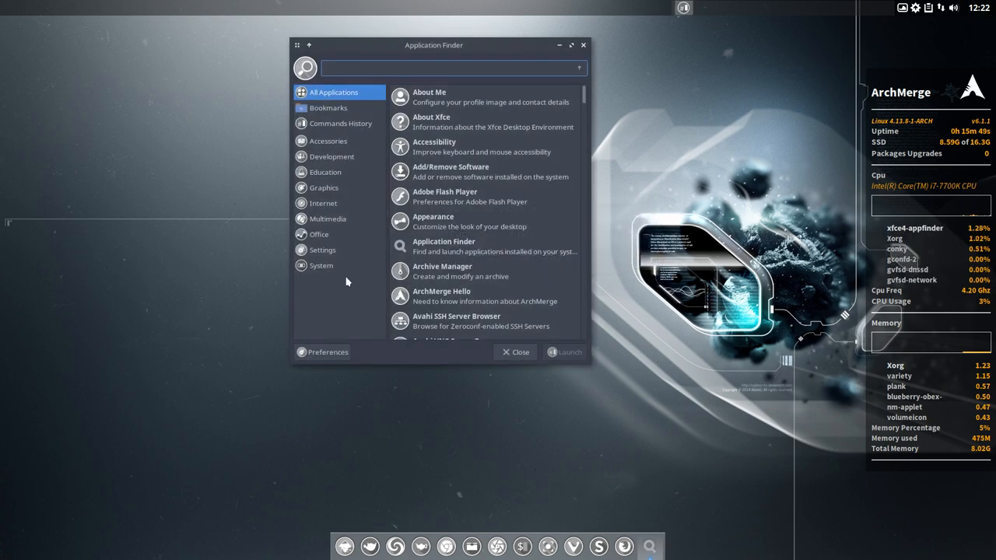
- Browse the Internet and Bookmarks categories in Application Finder, then close it
left_click(322, 202)
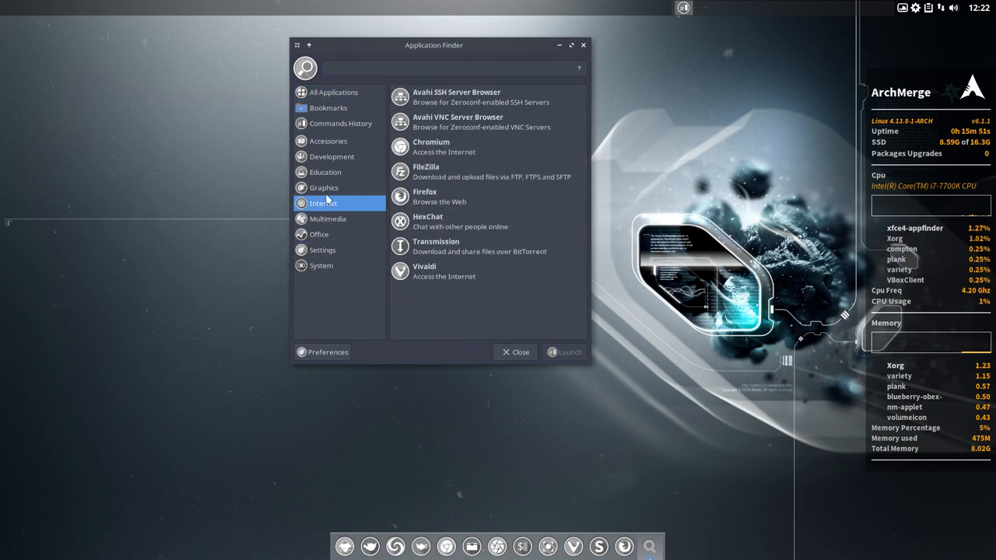
left_click(327, 108)
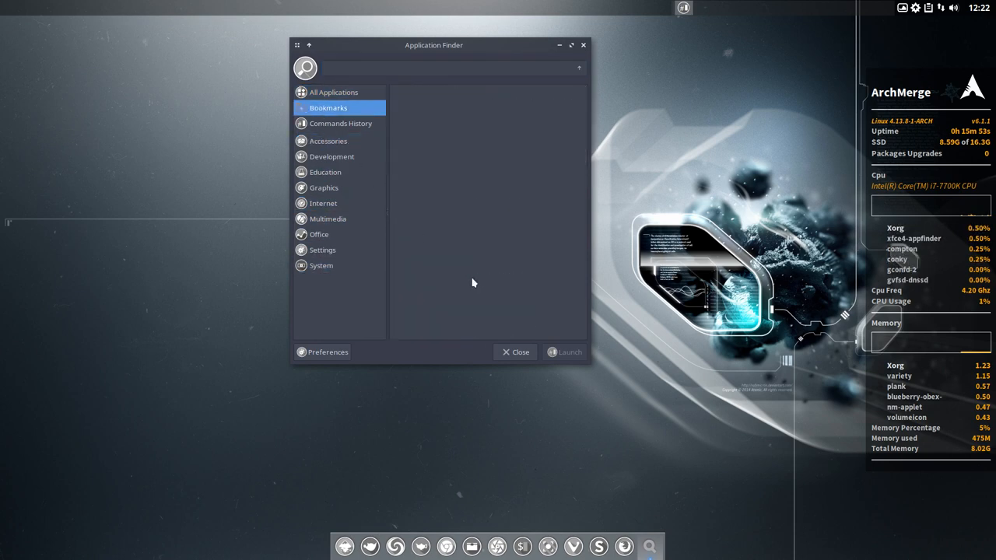
left_click(514, 351)
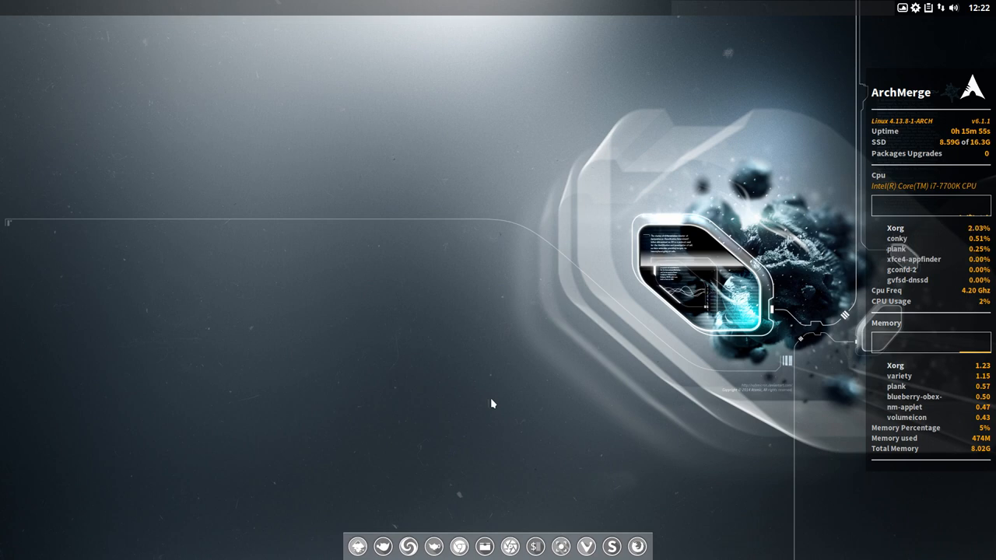
mouse_move(613, 526)
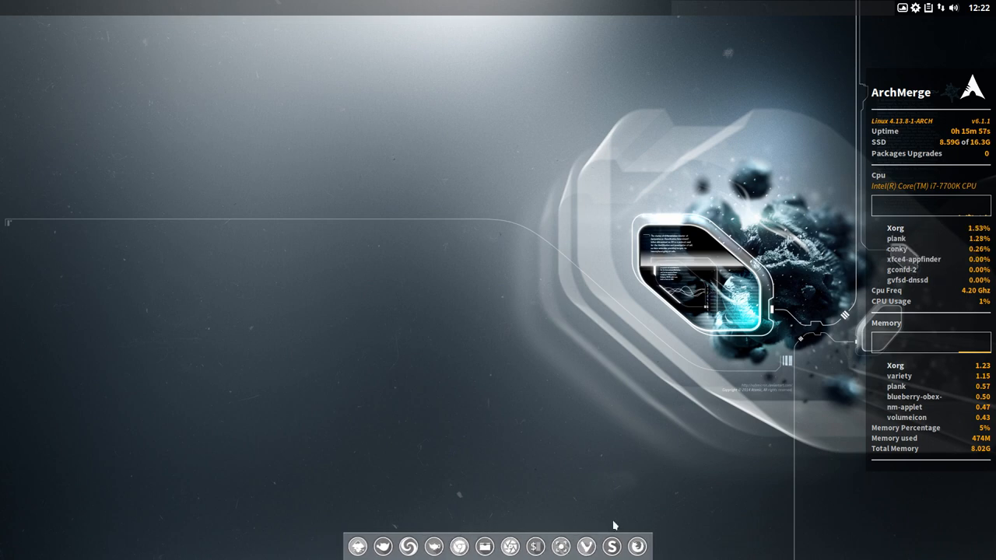
mouse_move(414, 271)
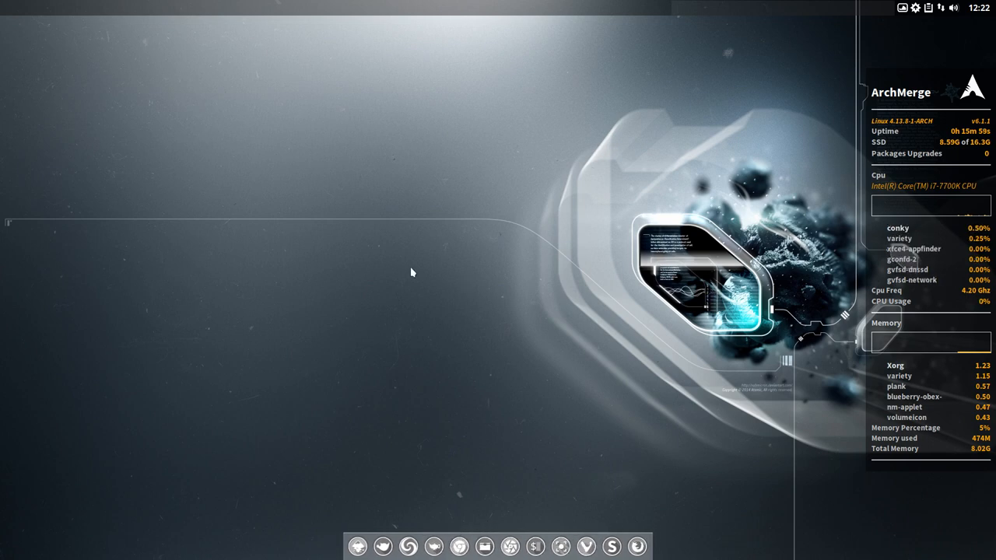
- Bring up the Openbox root menu and its Office submenu on the desktop
right_click(412, 273)
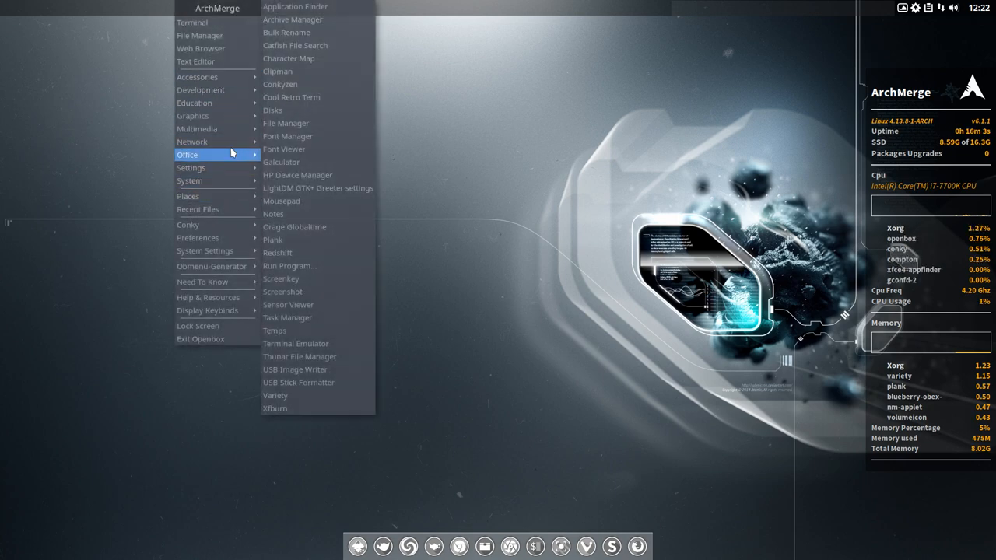
mouse_move(201, 88)
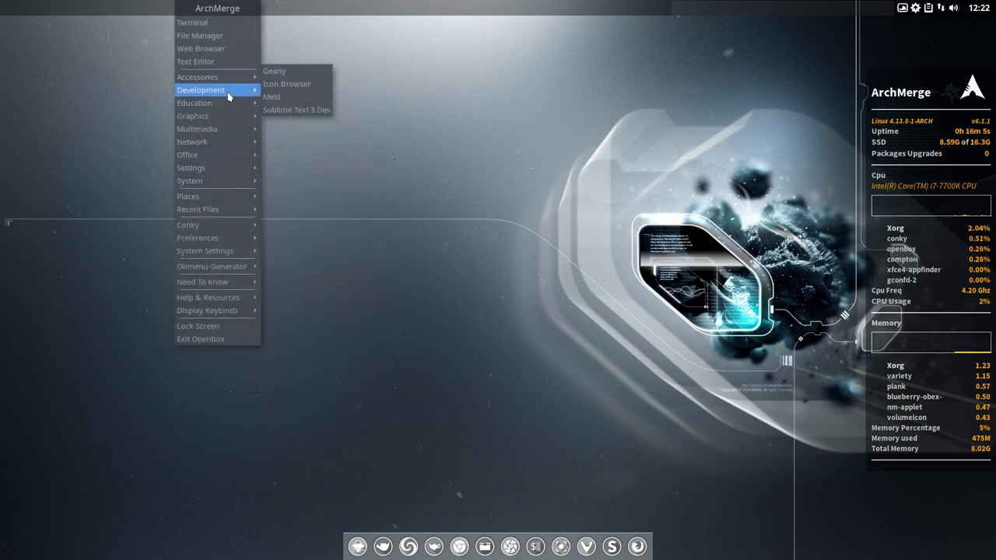
mouse_move(189, 168)
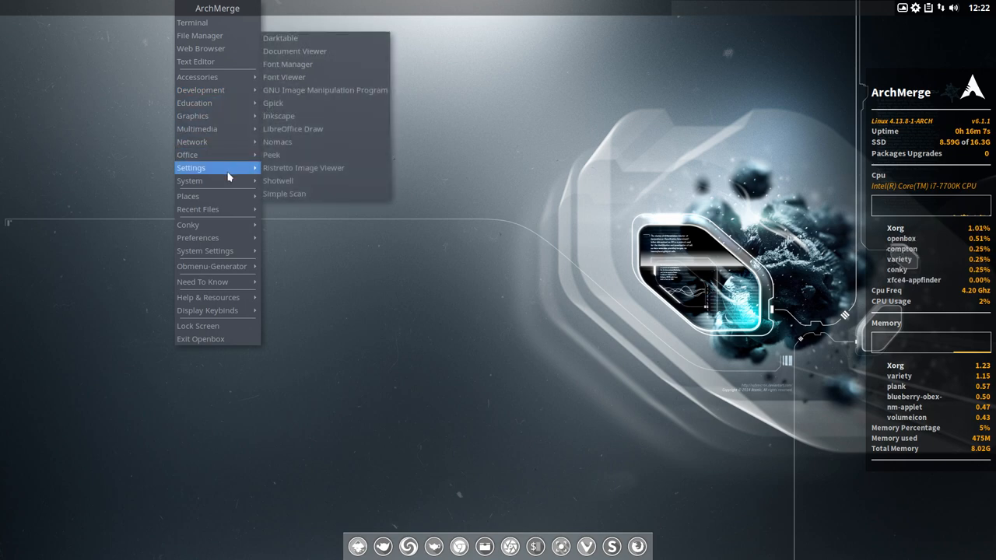
mouse_move(187, 224)
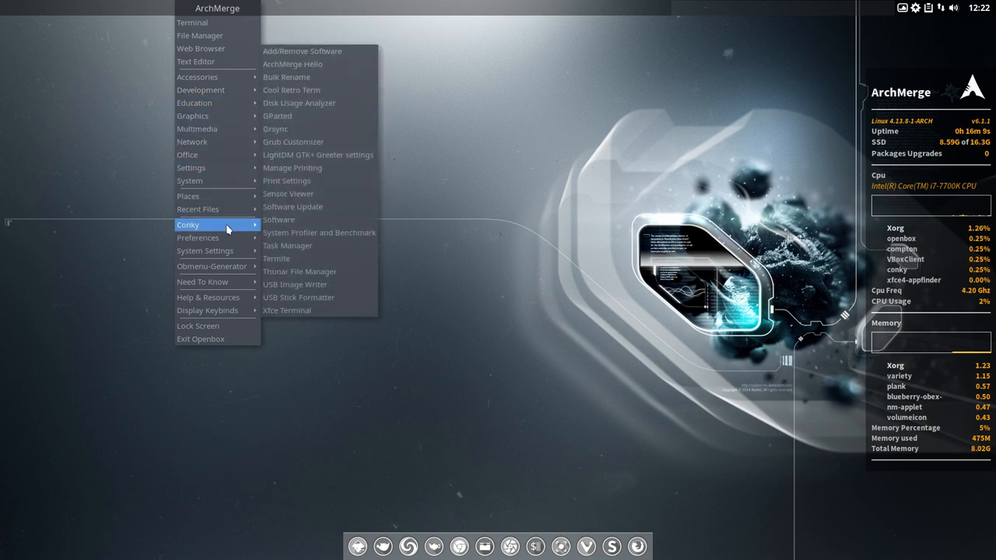
mouse_move(197, 236)
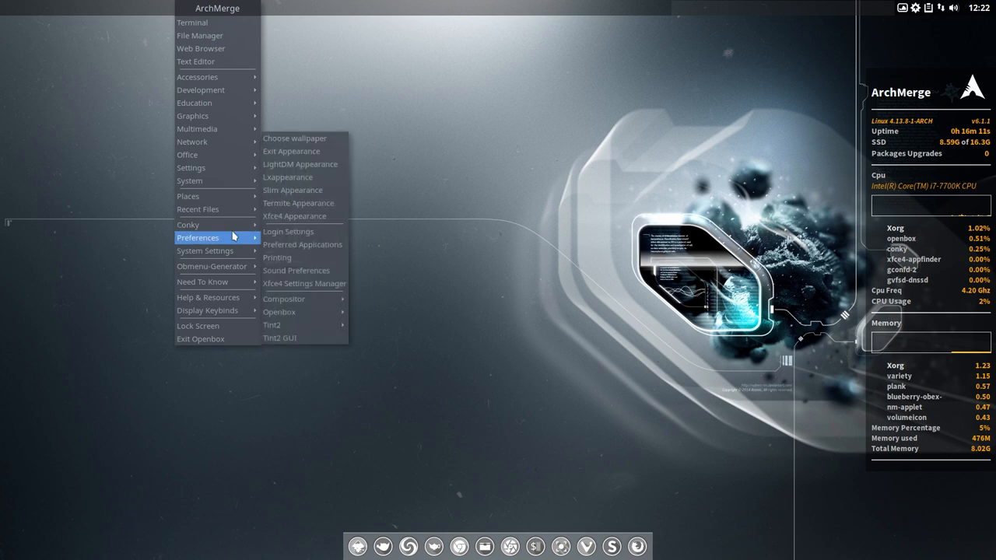
mouse_move(314, 215)
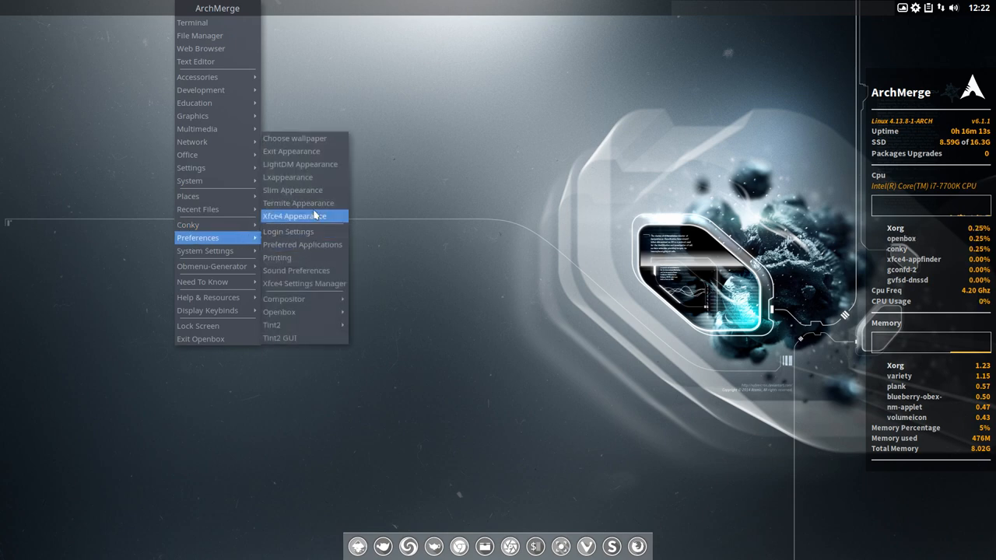
- In Xfce4 Appearance, select a different icon theme from the Icons list
left_click(294, 214)
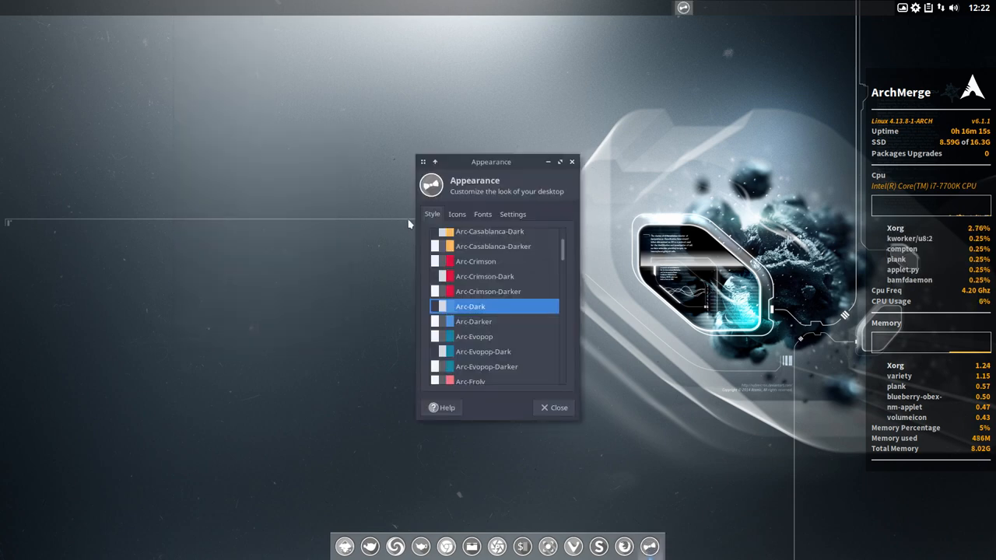
mouse_move(459, 250)
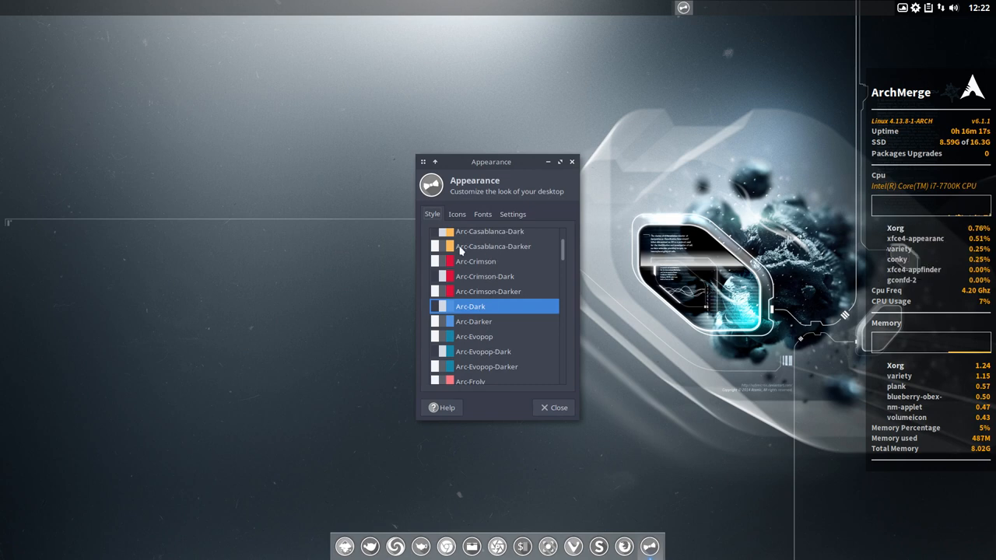
left_click(458, 215)
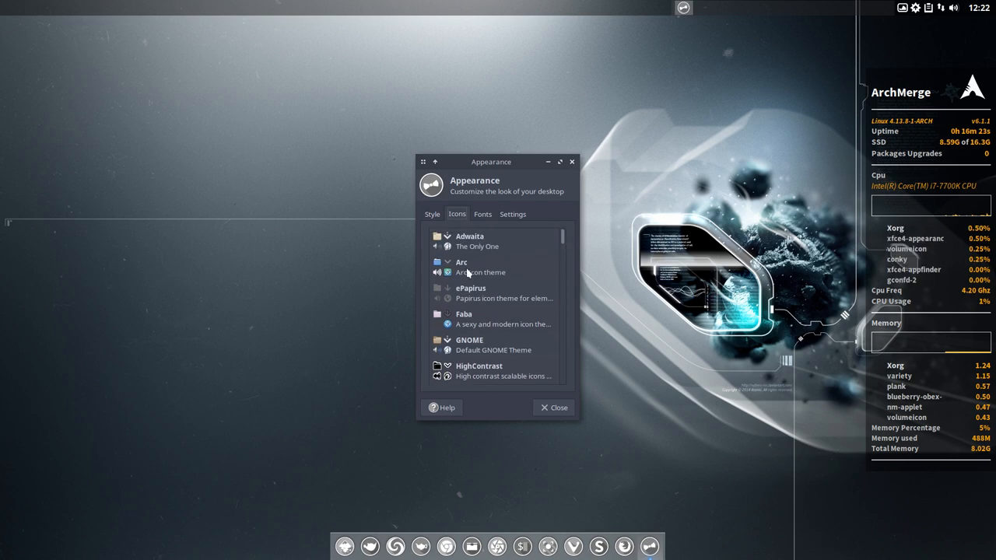
left_click(461, 267)
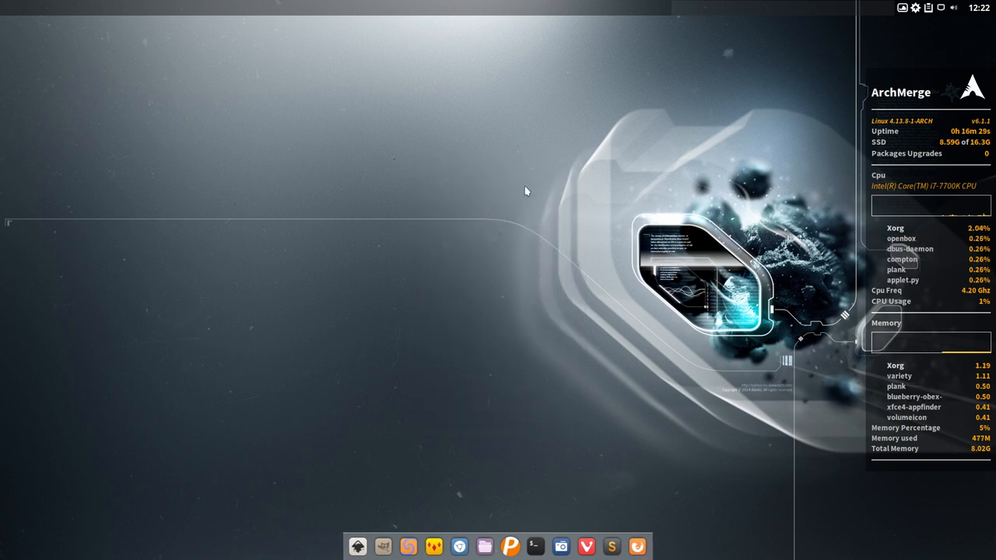
mouse_move(458, 545)
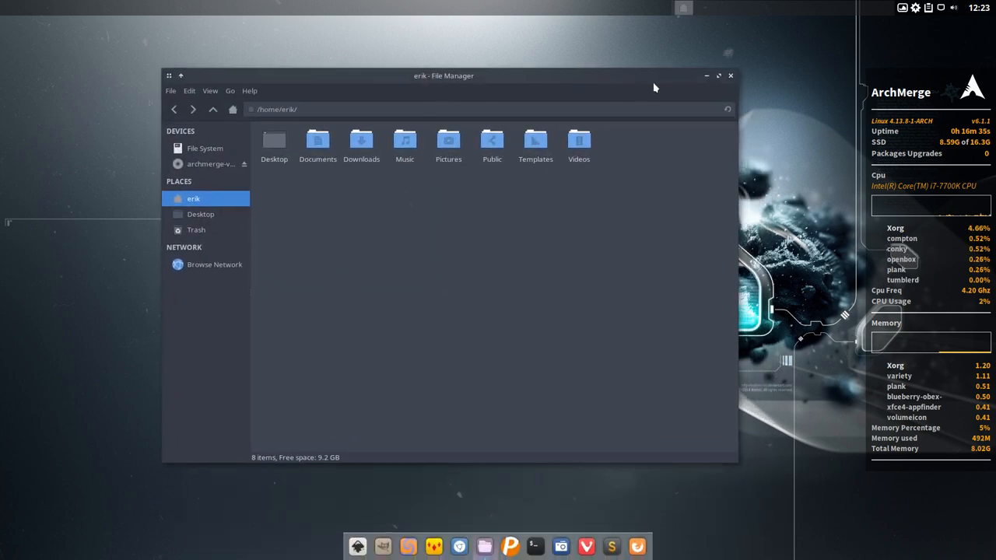
- Open the file manager showing erik's home folders
left_click(730, 75)
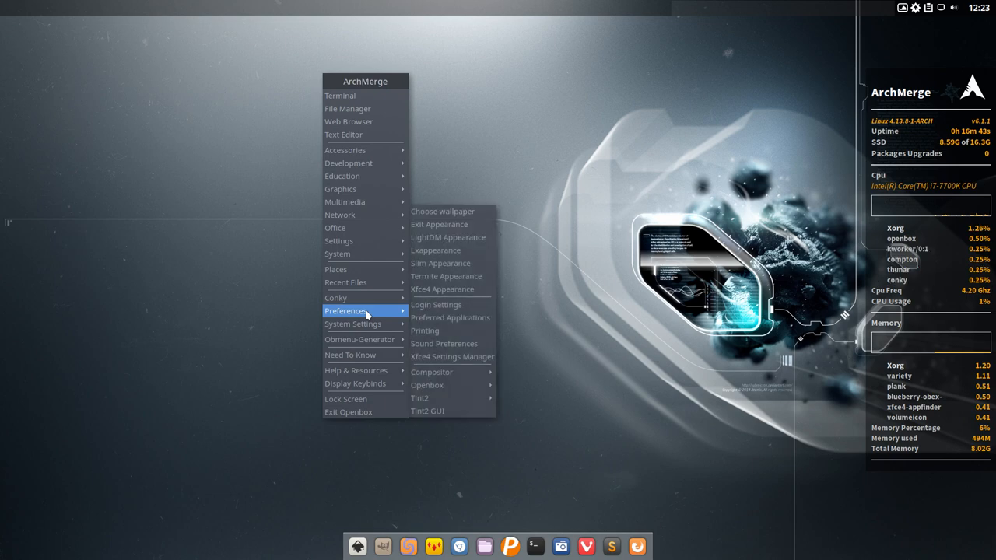
mouse_move(436, 303)
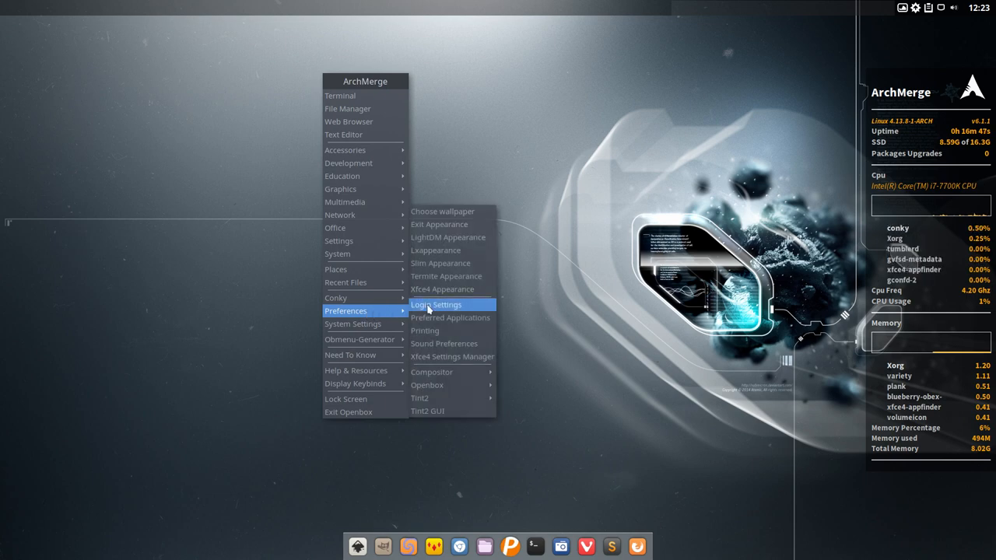
mouse_move(439, 224)
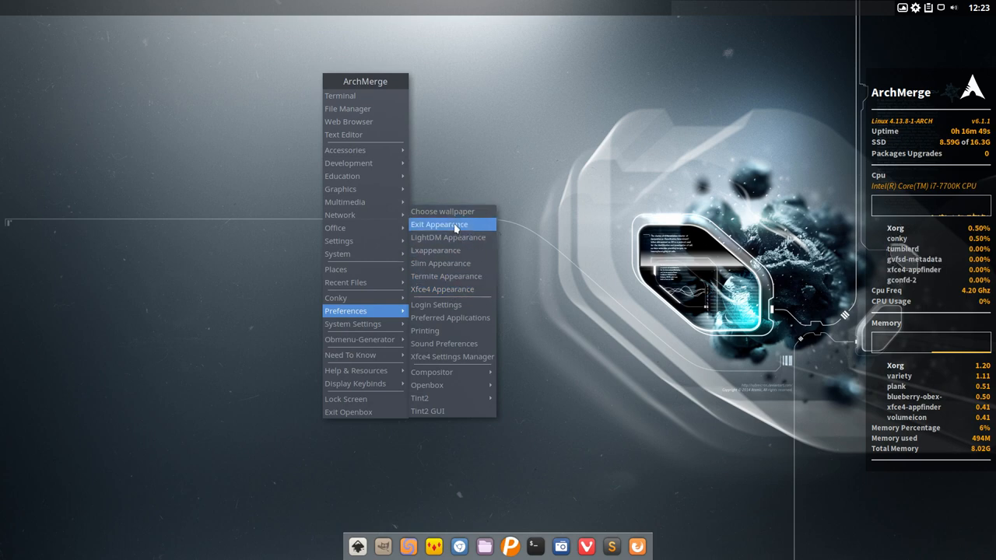
mouse_move(464, 249)
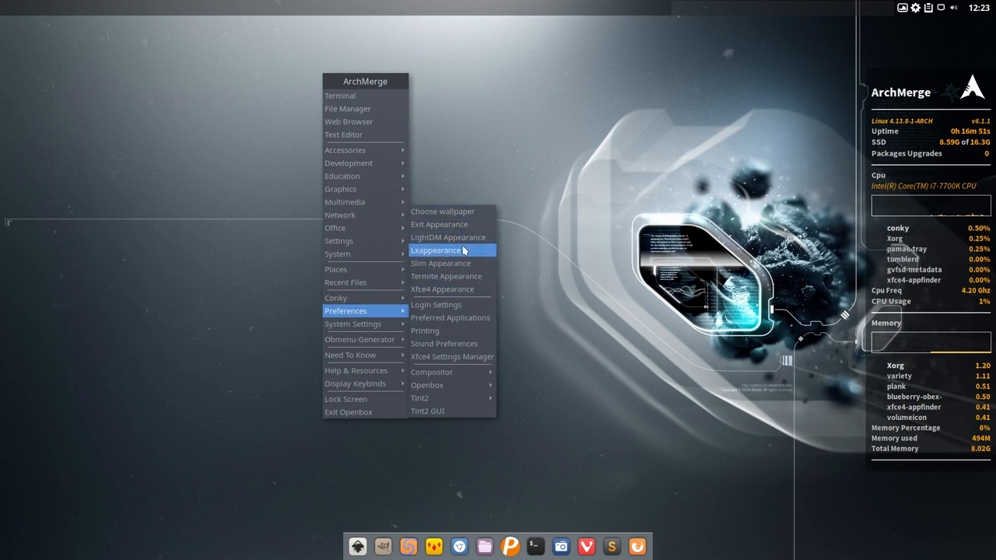
mouse_move(652, 7)
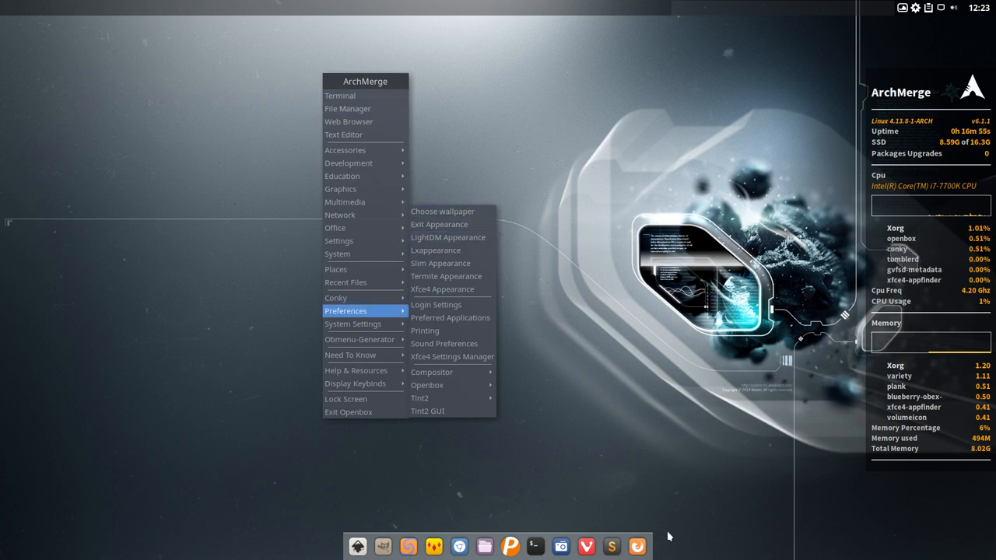
mouse_move(615, 211)
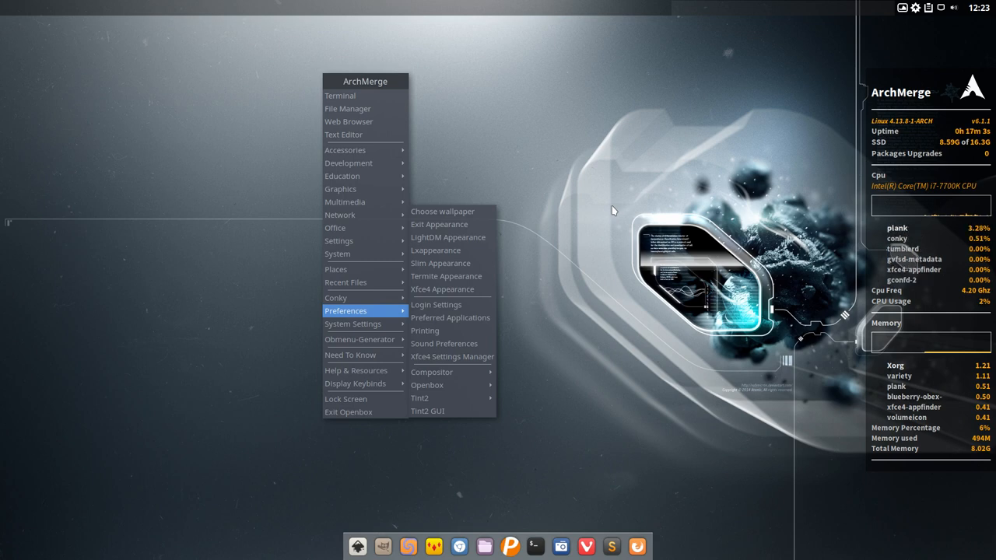
mouse_move(533, 212)
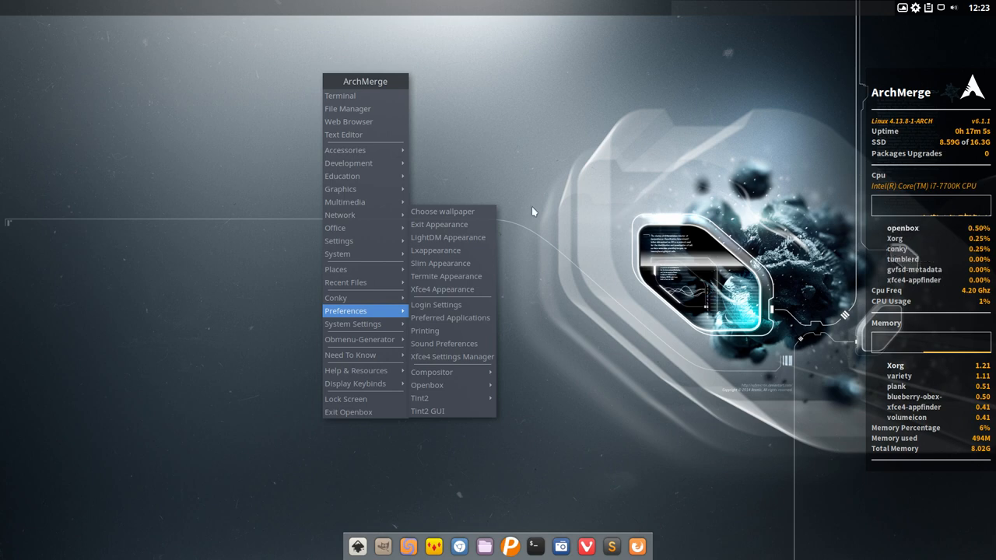
mouse_move(350, 398)
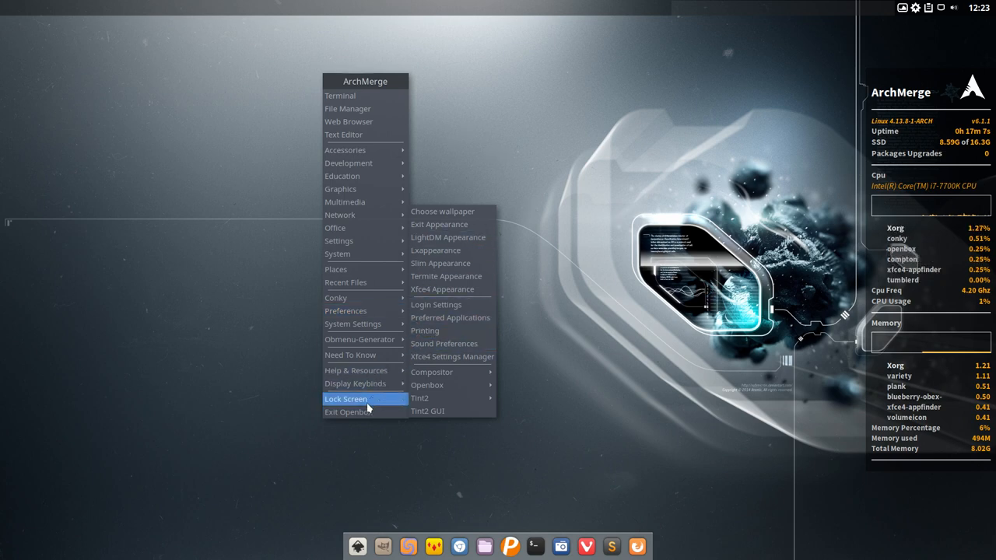
- Exit Openbox via logout and pick the i3 session on the LightDM screen
left_click(346, 399)
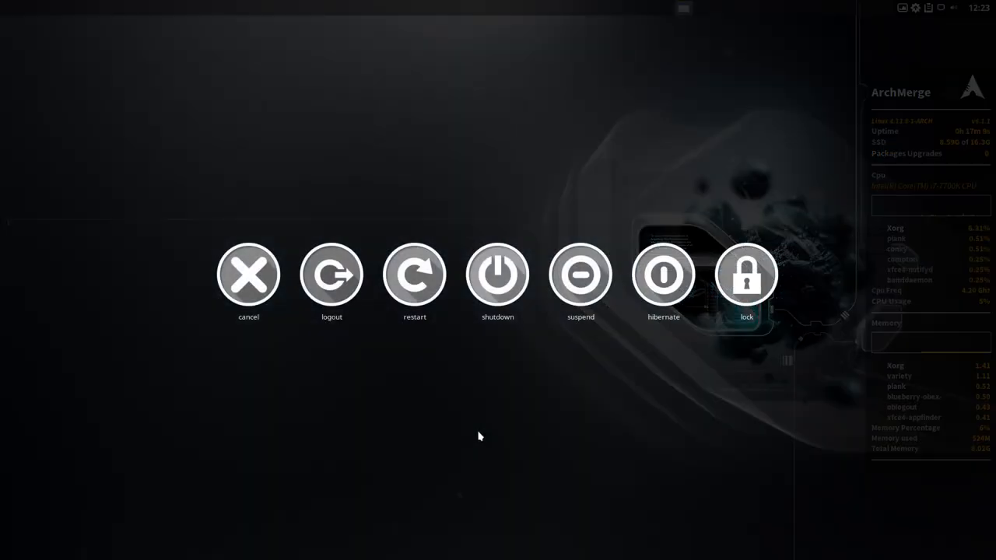
mouse_move(747, 274)
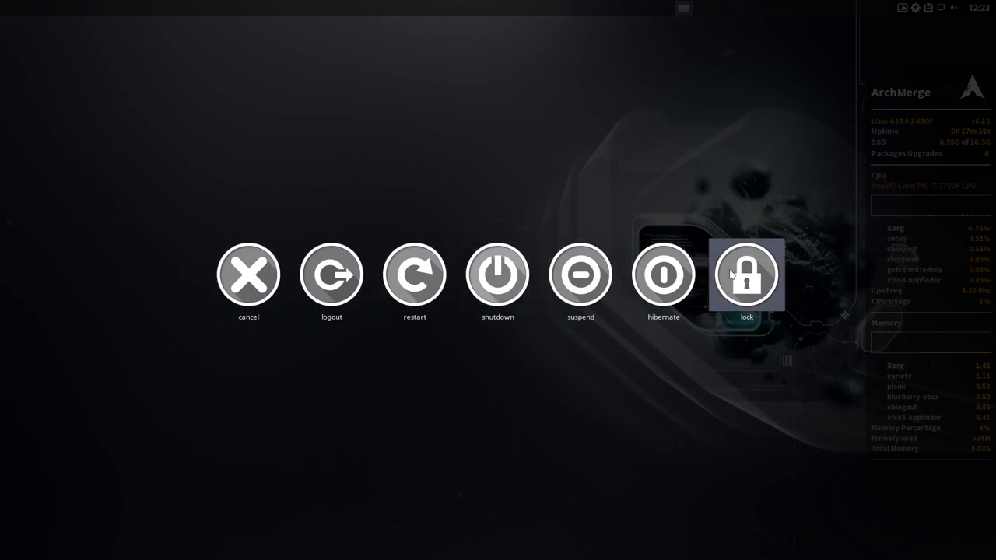
left_click(745, 274)
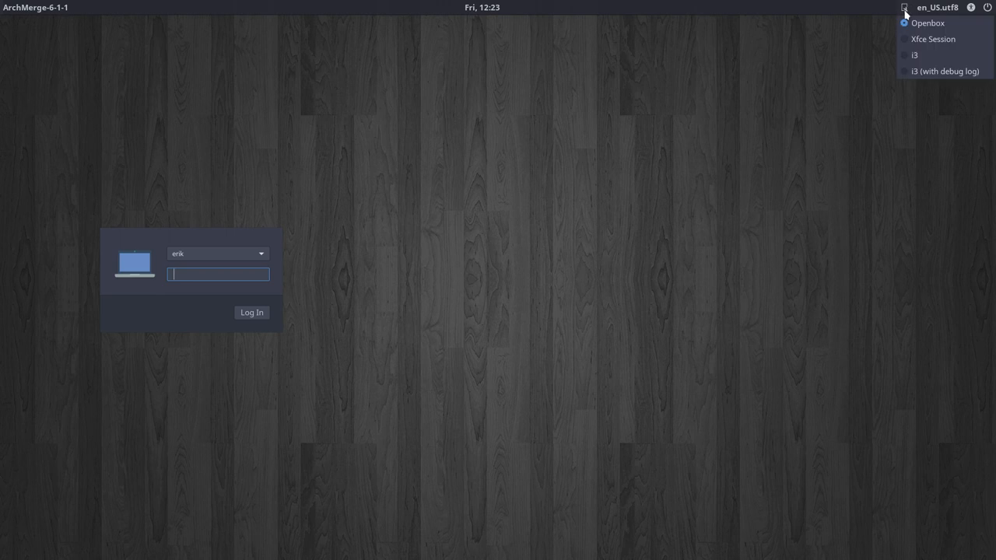
left_click(903, 6)
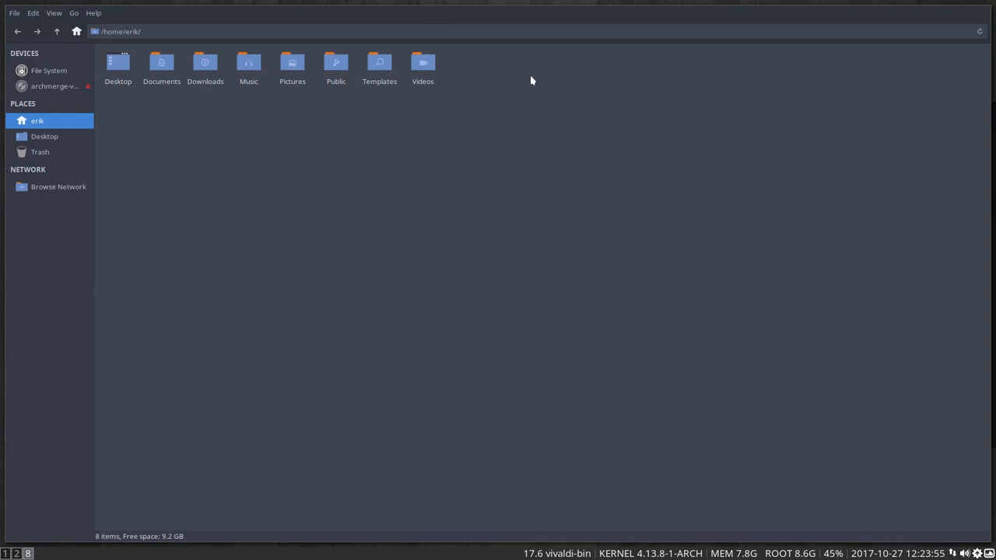
mouse_move(257, 435)
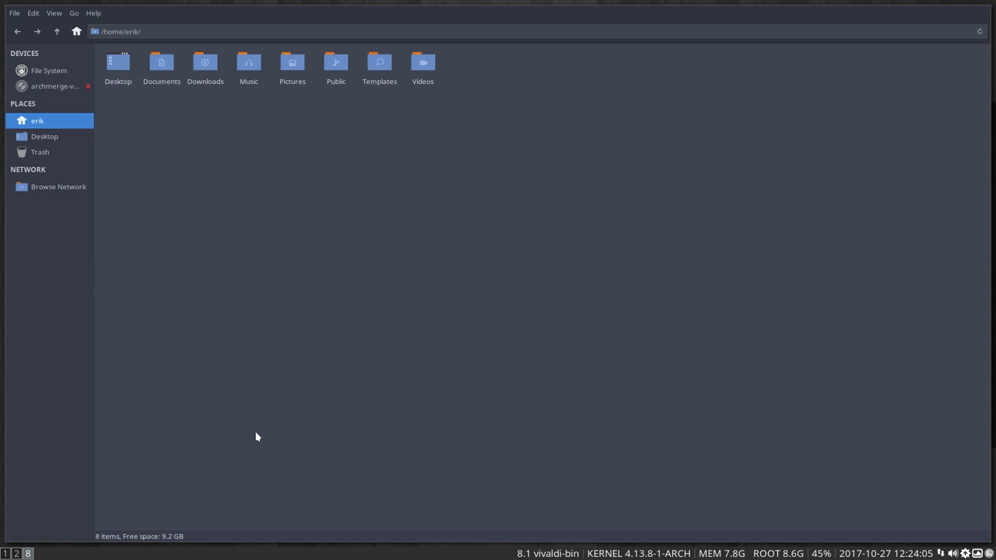
- Toggle the home-folder file manager out of fullscreen so it tiles beside the info panel
key("Ctrl+Alt+t")
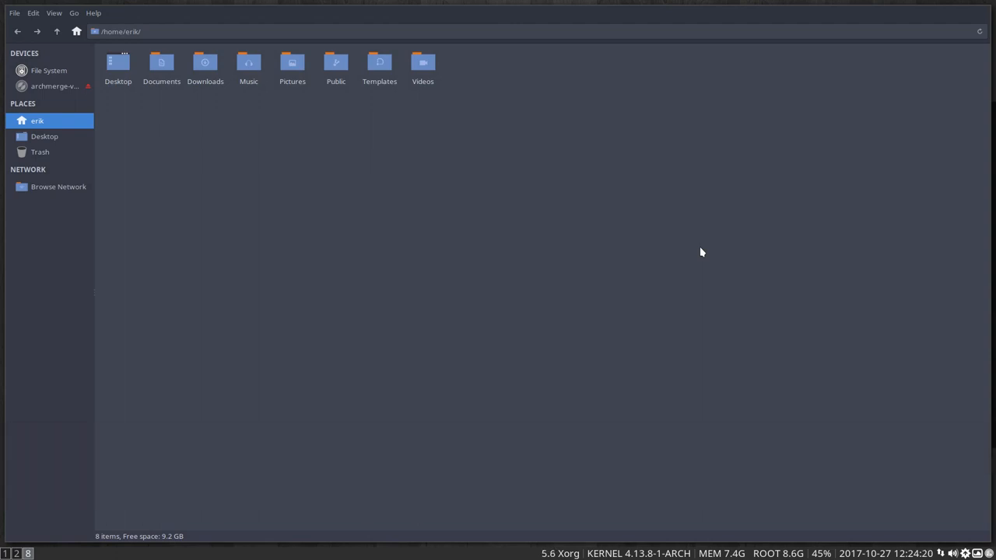
key("super+t")
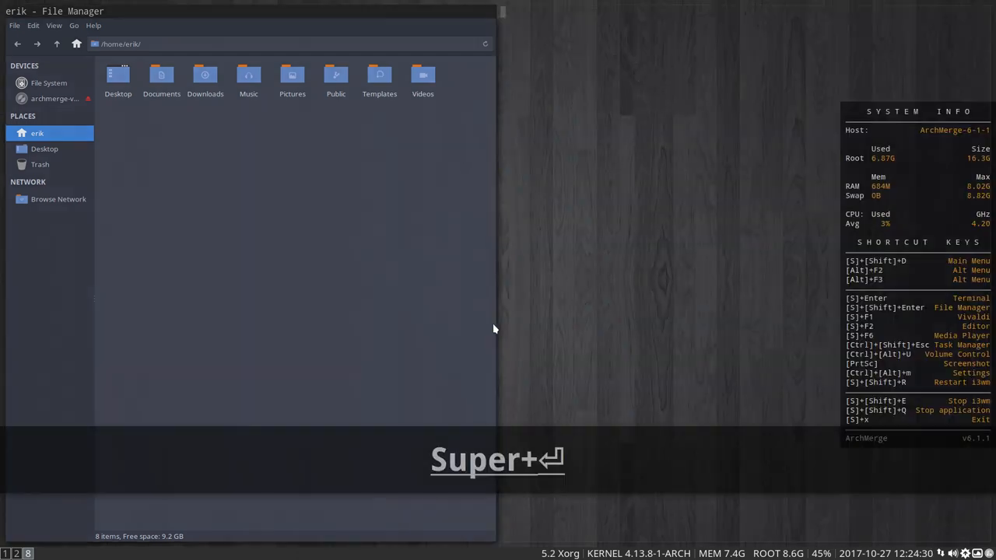
- Tile a new terminal and a second file manager next to the existing window
key("super+Return")
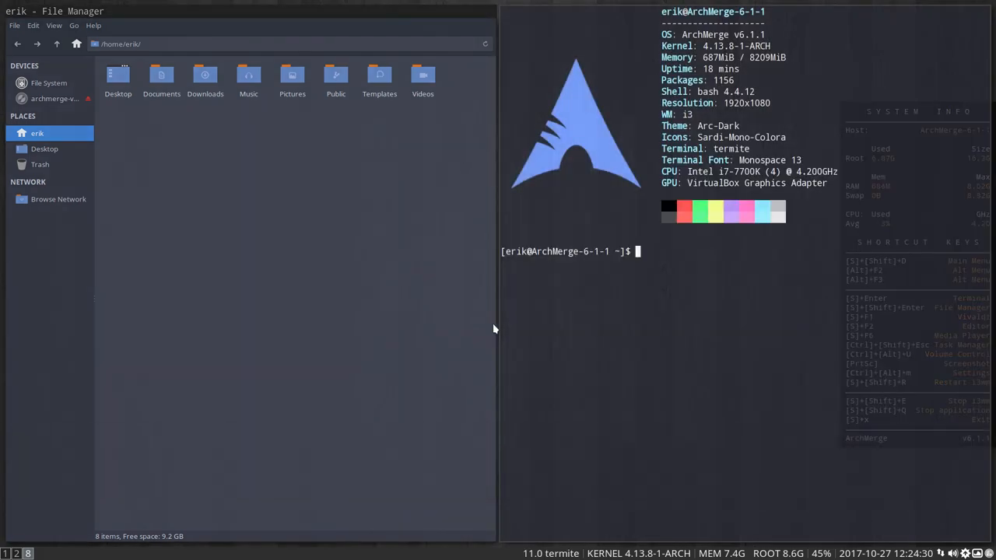
key("Super+Shift+Return")
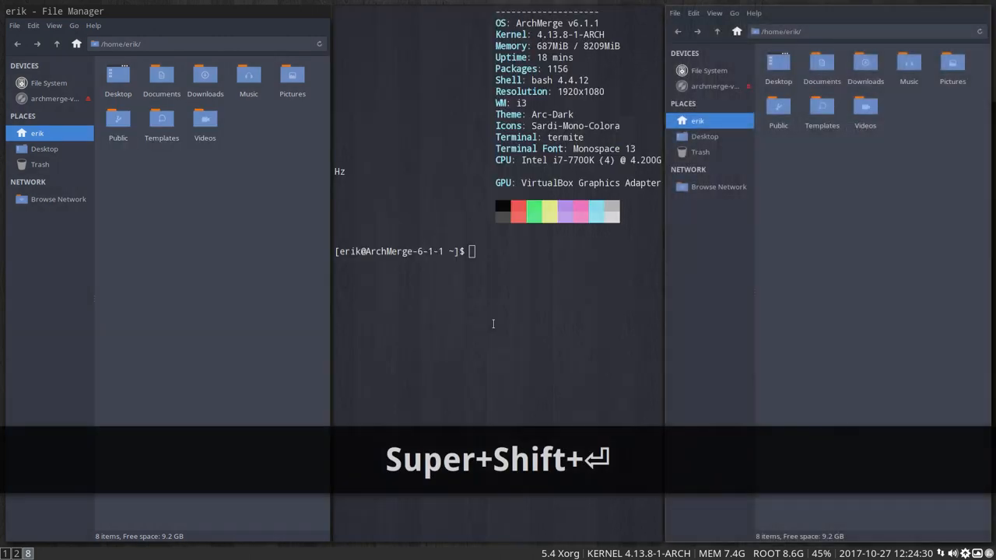
key("super+shift+Return")
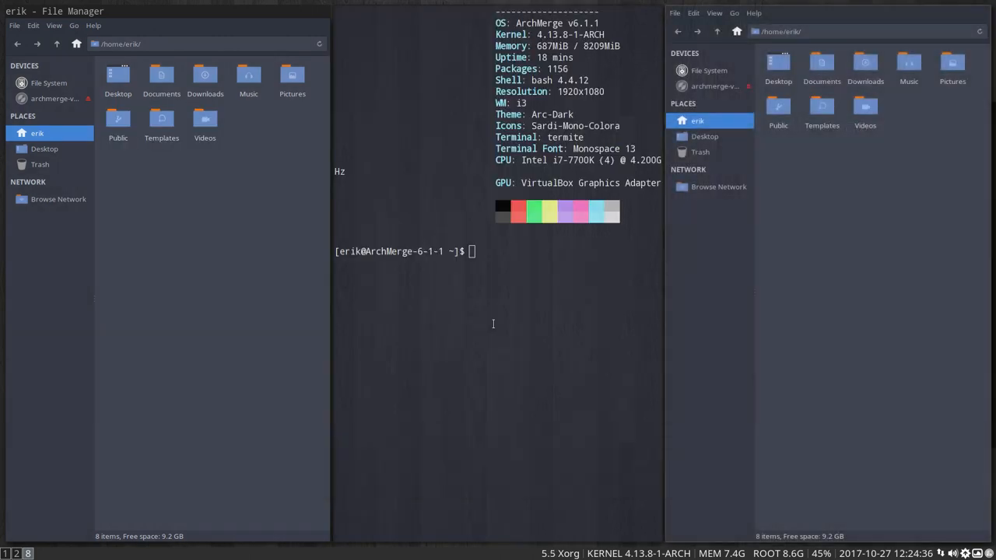
- Clear the tiled windows and launch GIMP with Super+F4
key("super+f4")
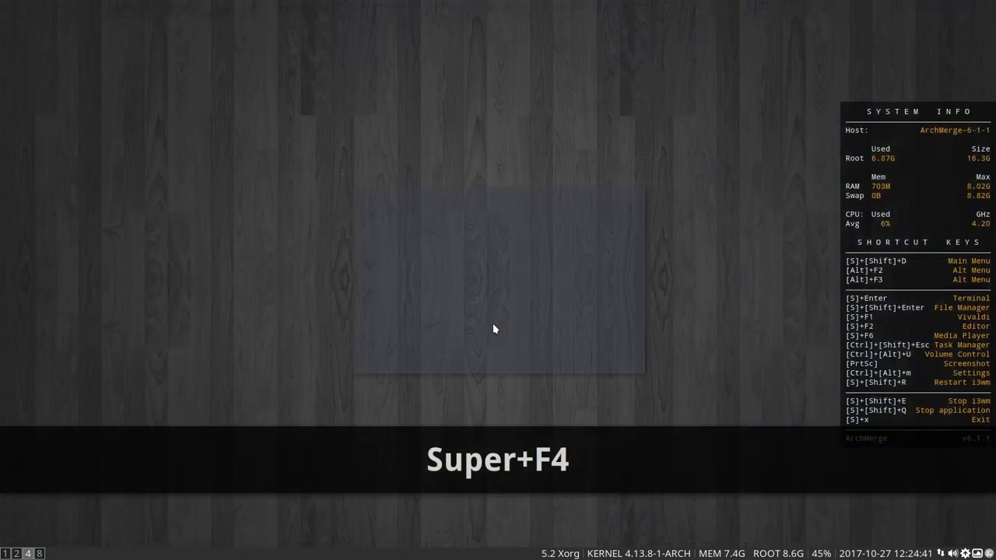
key("Super+F4")
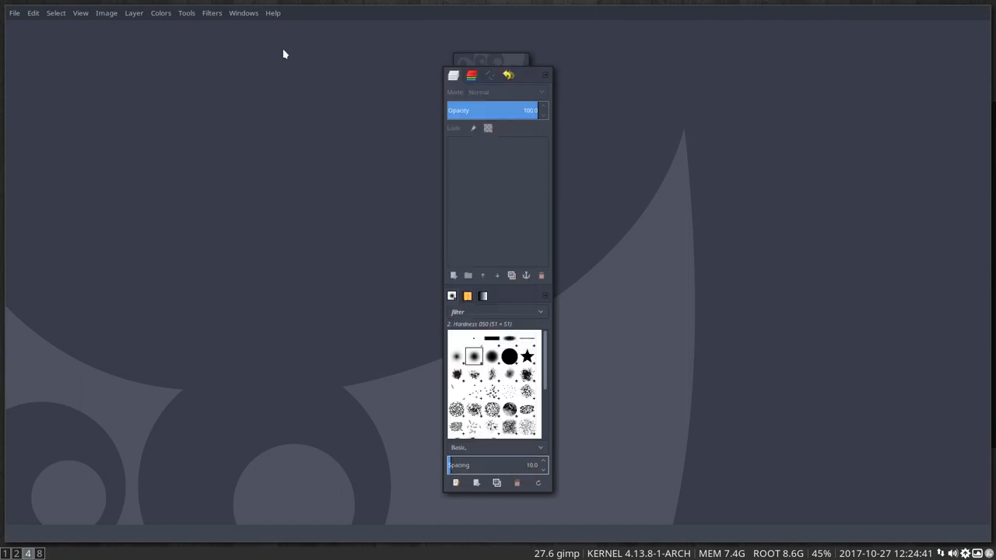
- Switch GIMP to Single-Window Mode from its Windows menu
left_click(243, 12)
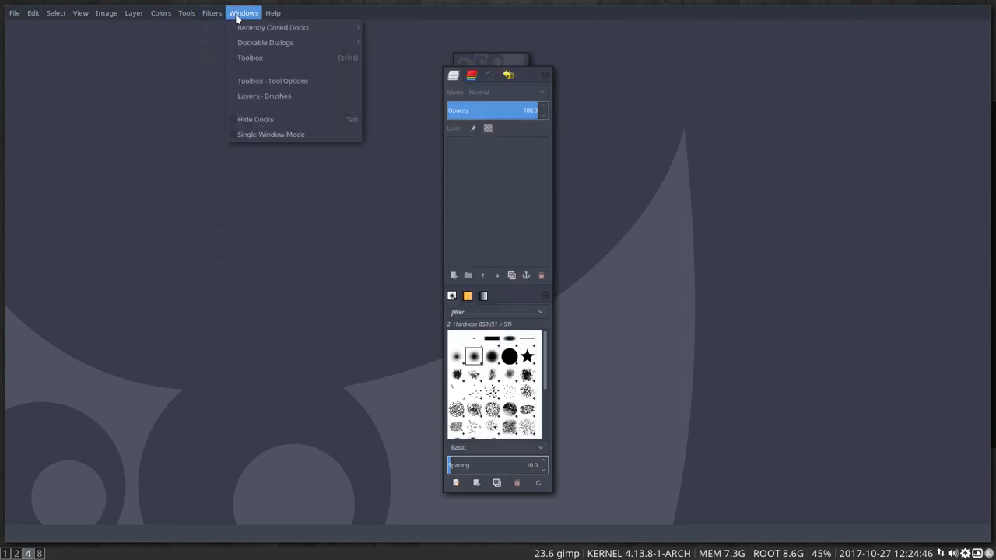
mouse_move(271, 134)
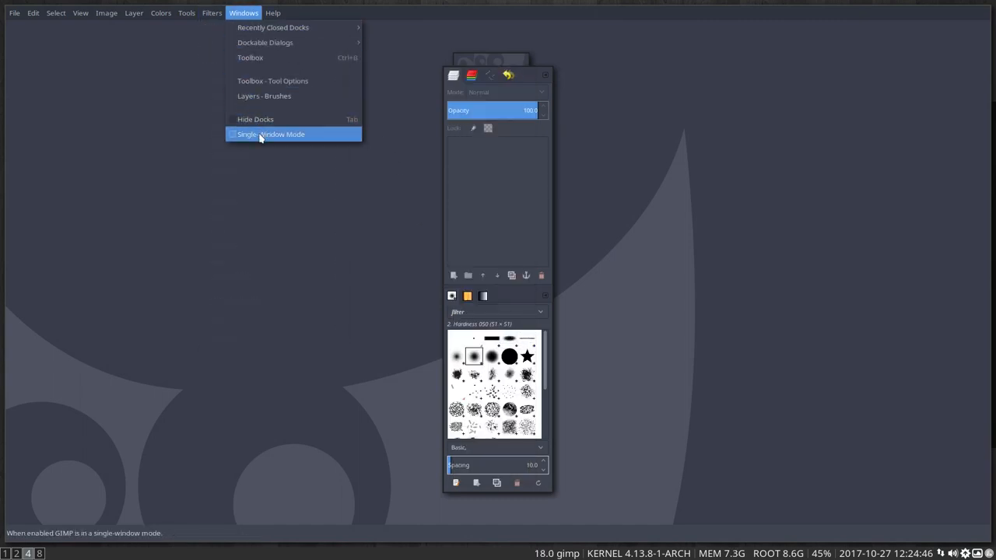
left_click(271, 134)
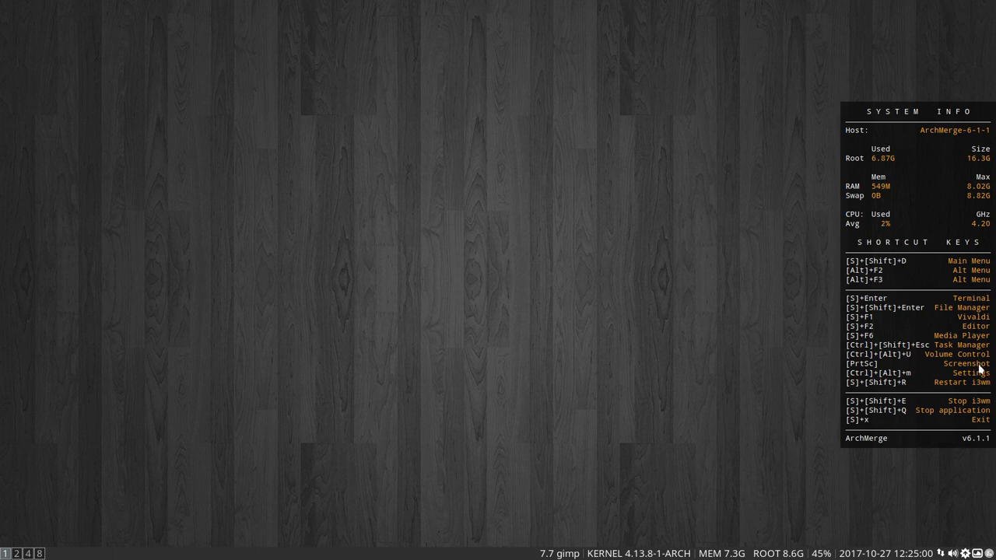
mouse_move(899, 445)
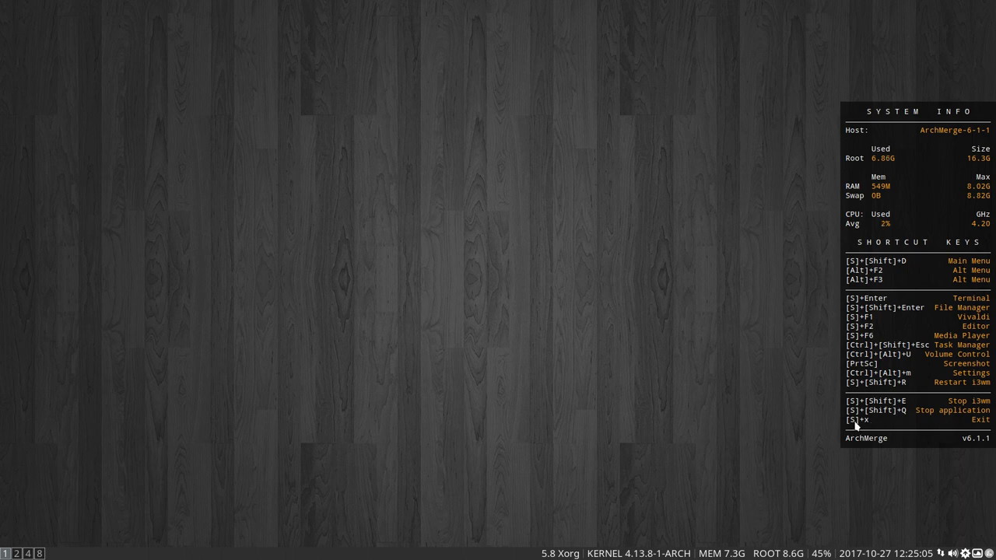
mouse_move(321, 336)
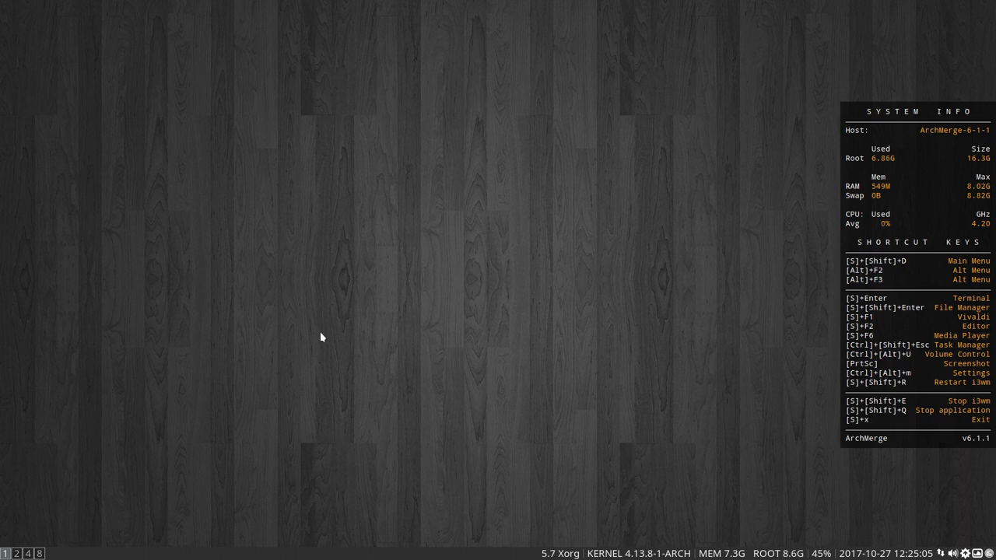
- Show and dismiss the lock/logout/shutdown bar, then start a terminal with the ArchMerge summary
key("super+x")
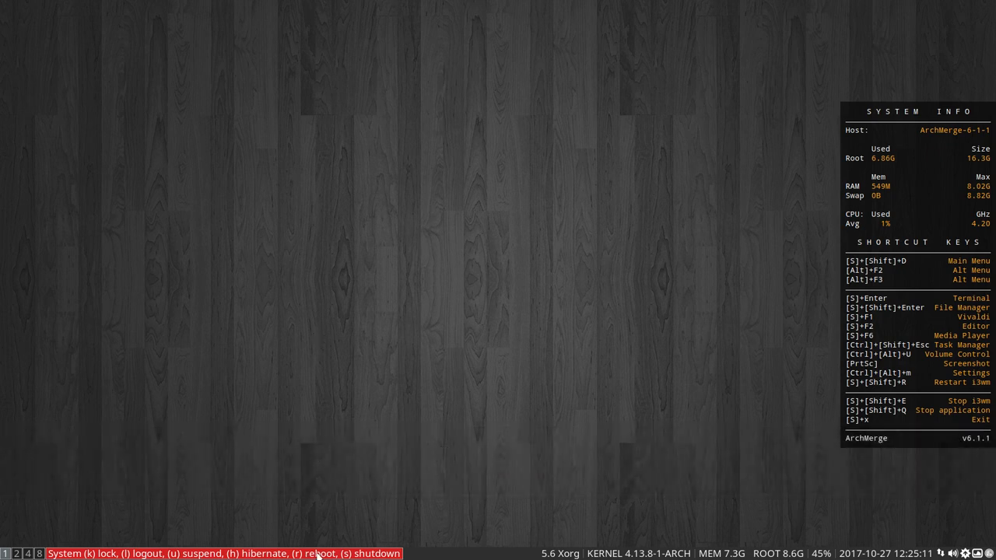
mouse_move(461, 421)
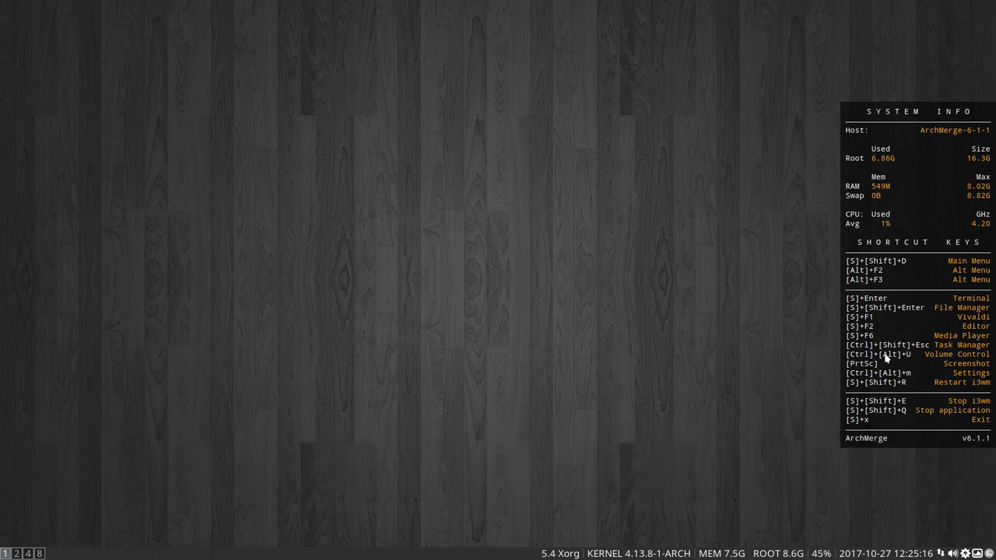
mouse_move(882, 424)
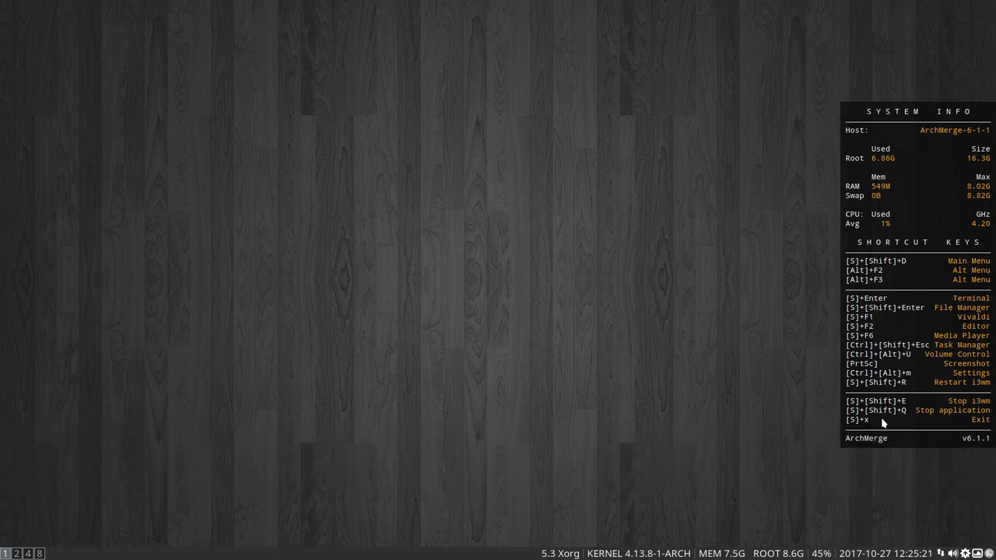
mouse_move(520, 424)
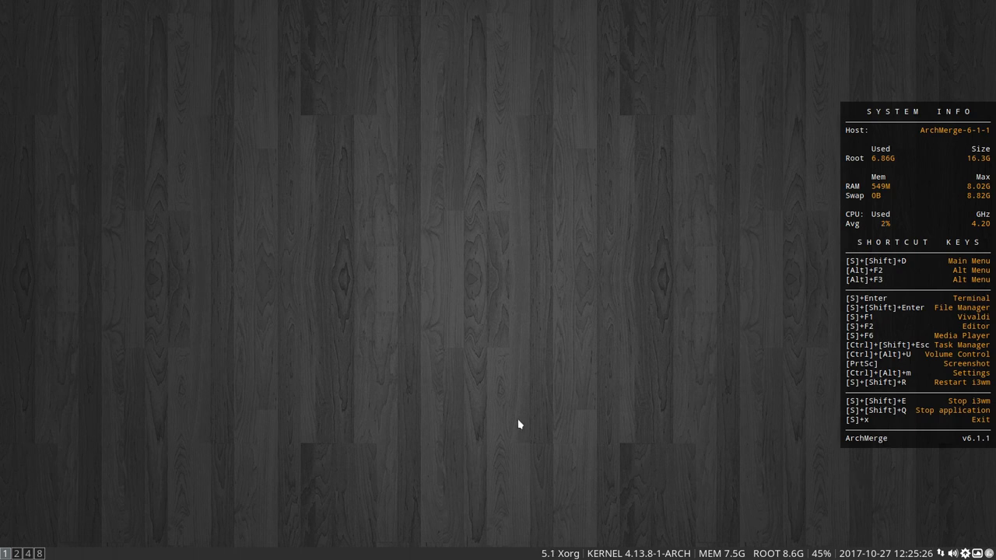
key("super+Return")
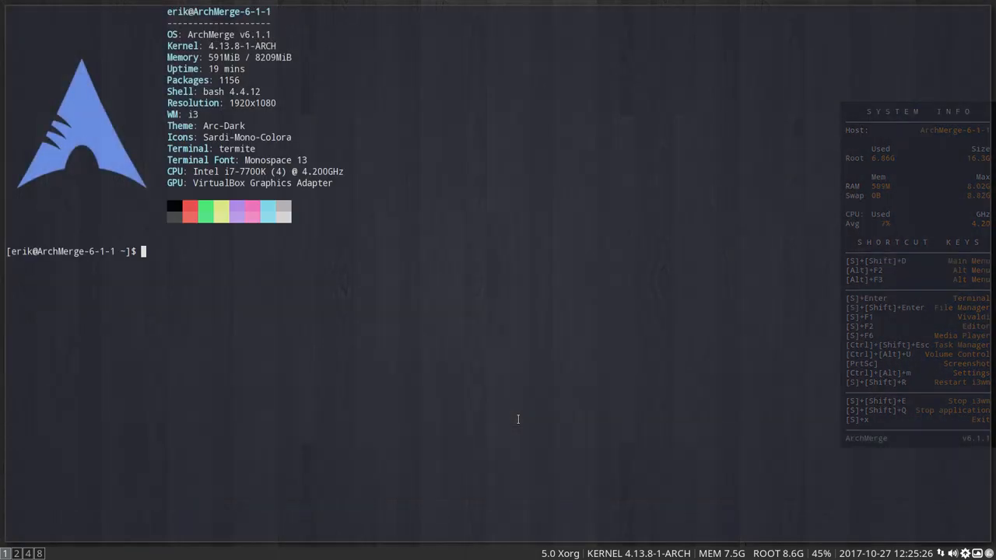
- Tile two more terminals with Super+Enter and close them again with Super+Shift+Q
key("super+Return")
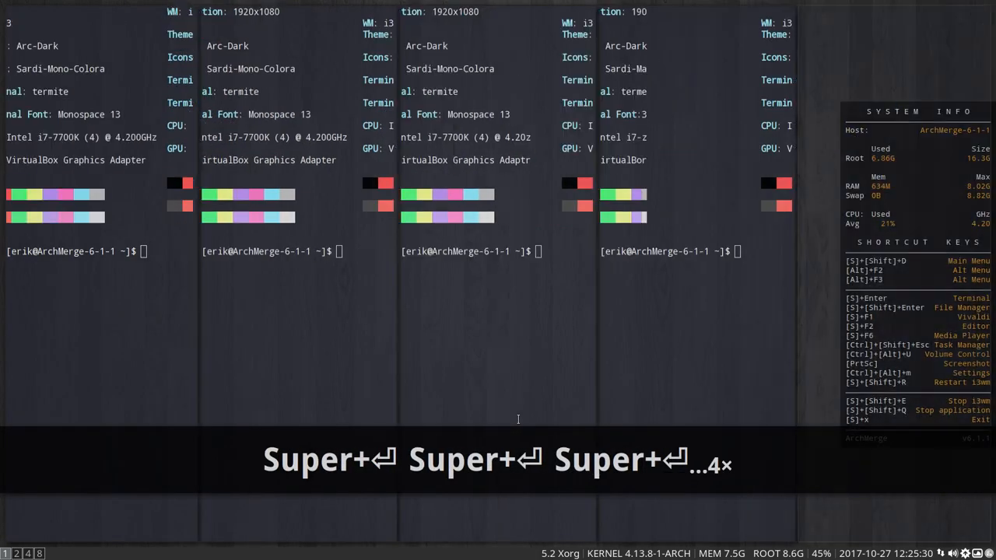
key("super+Return")
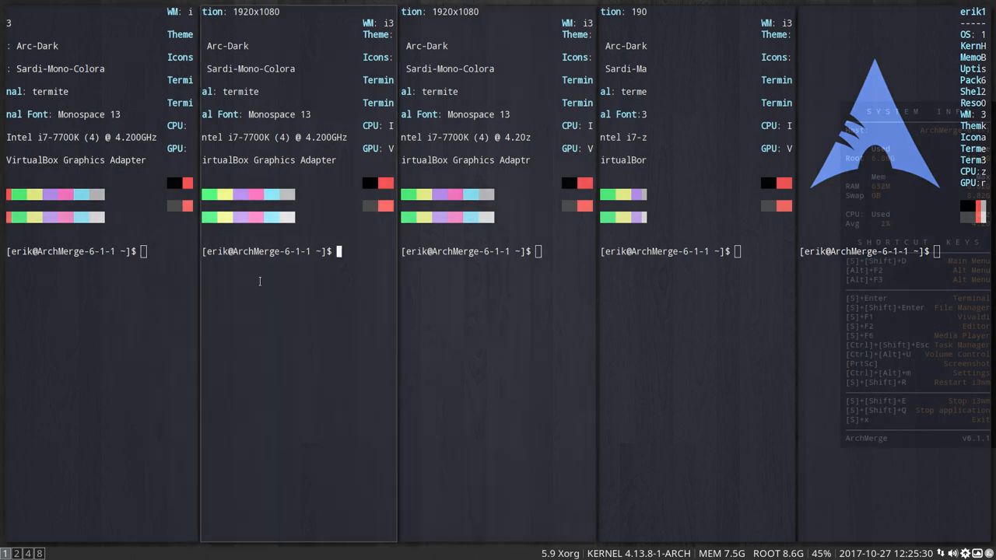
key("Super+Shift+q")
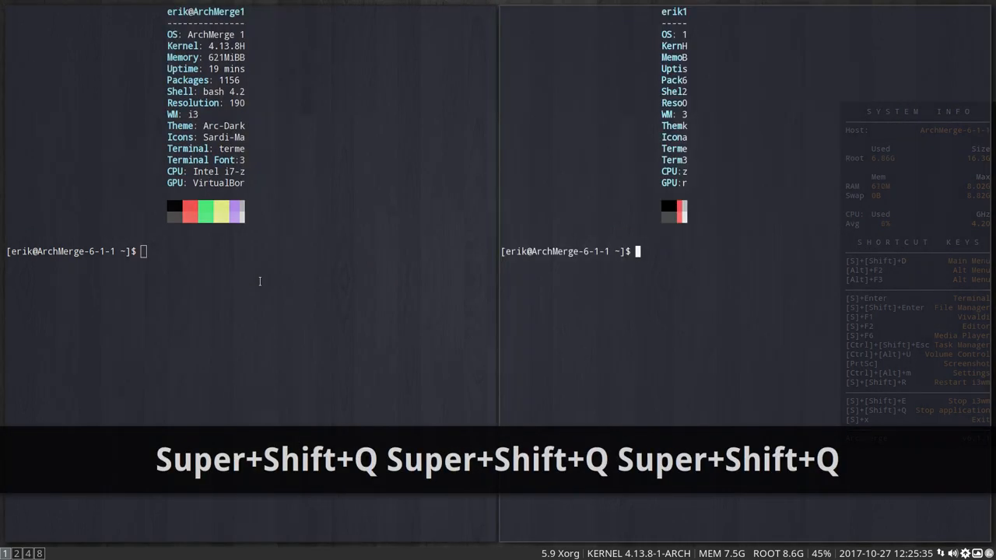
key("Super+shift+q")
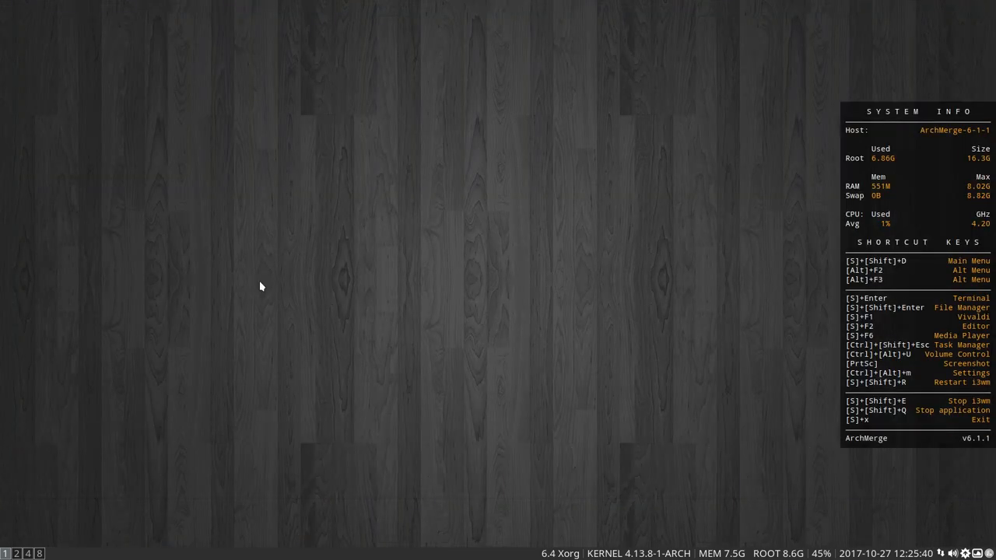
- Log out of i3 with Super+X back to the LightDM screen
key("Super+x")
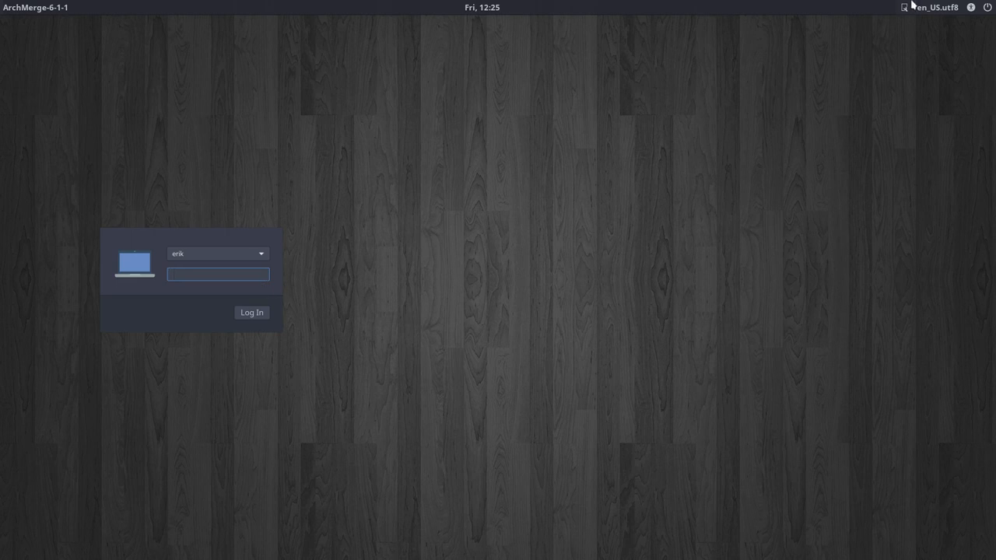
- Select Xfce Session from the session list and log in with the password
left_click(903, 6)
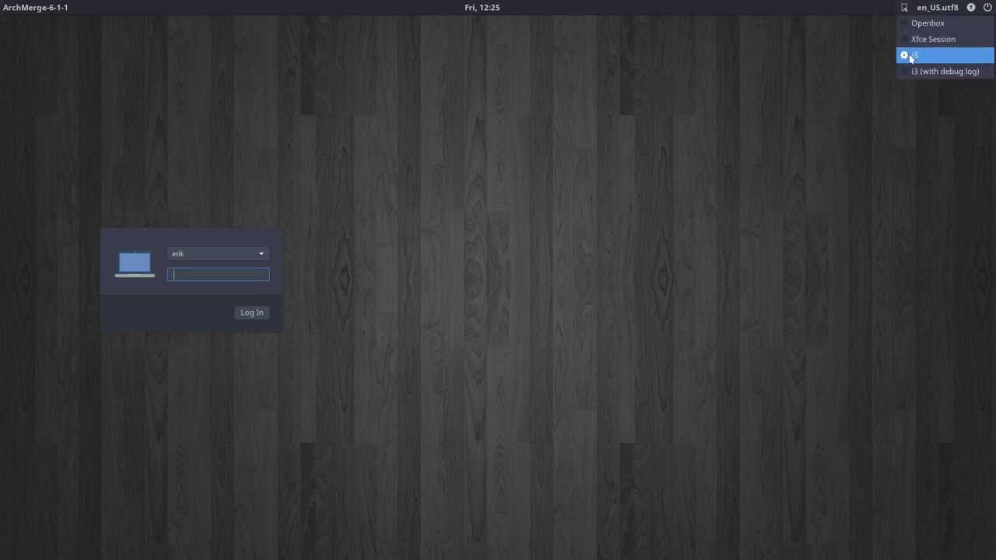
left_click(912, 56)
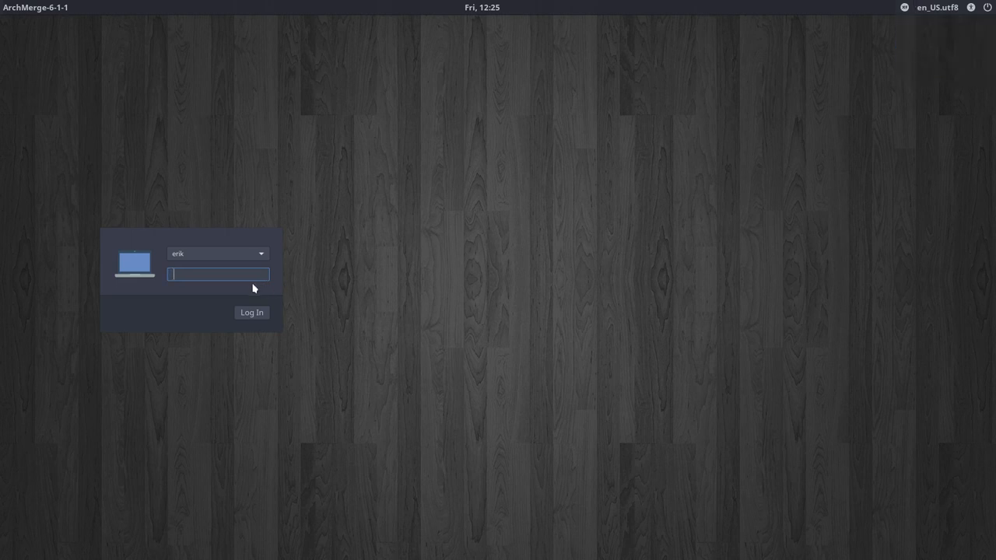
left_click(252, 311)
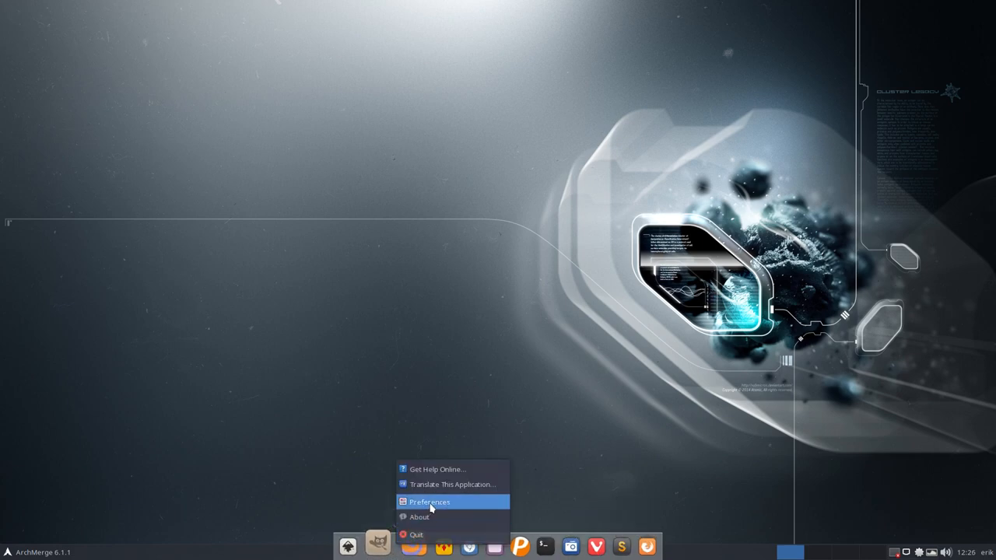
- Set Plank's Position to Left in its preferences and close the window
left_click(430, 501)
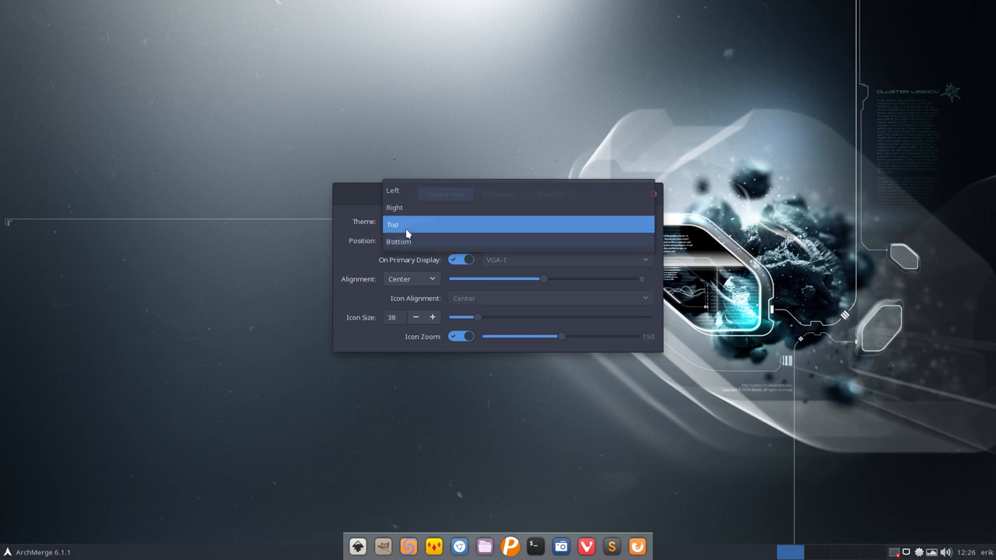
left_click(392, 189)
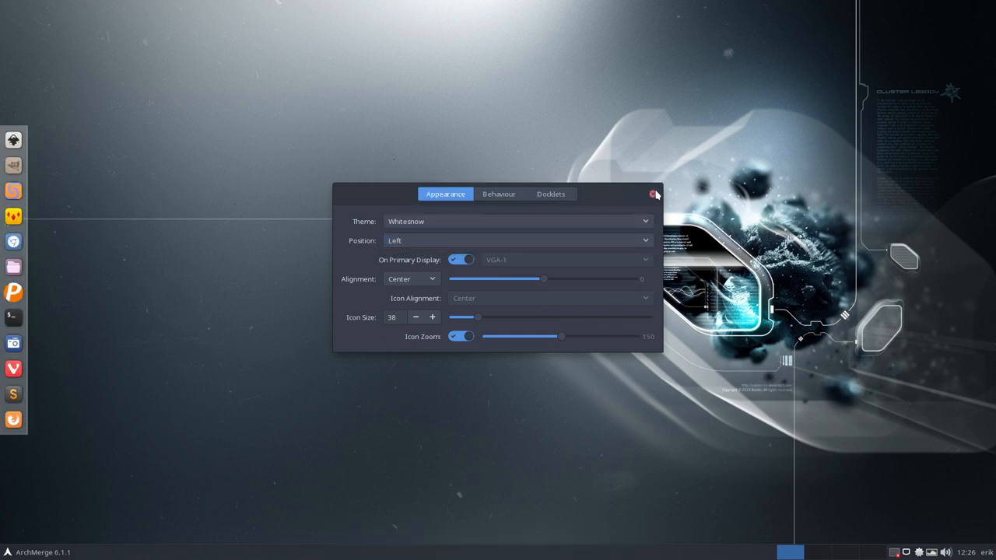
left_click(656, 193)
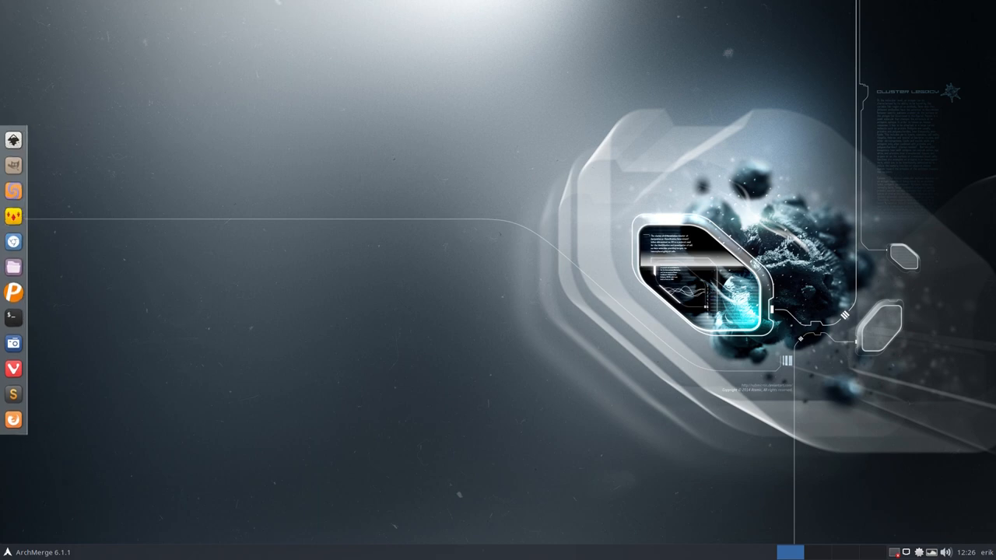
mouse_move(894, 170)
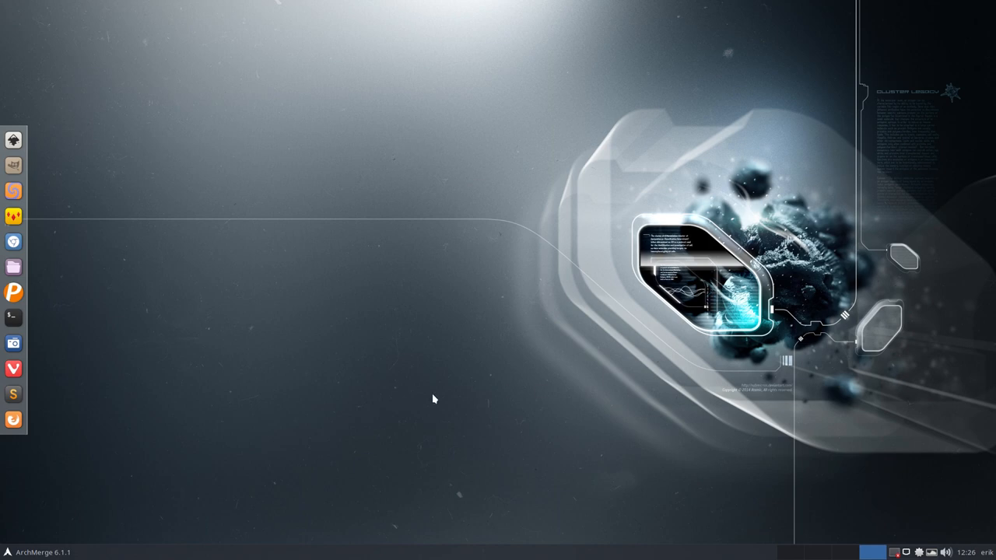
mouse_move(178, 95)
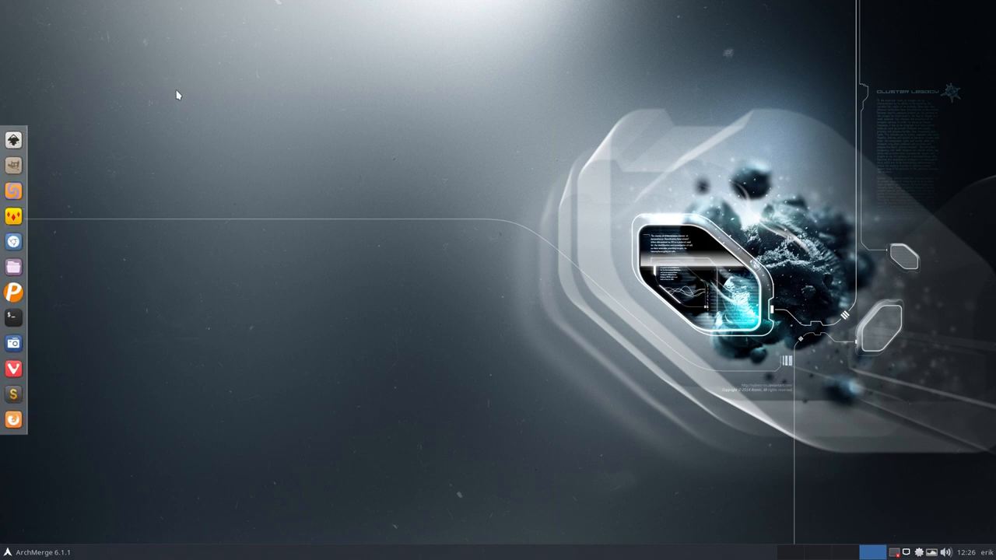